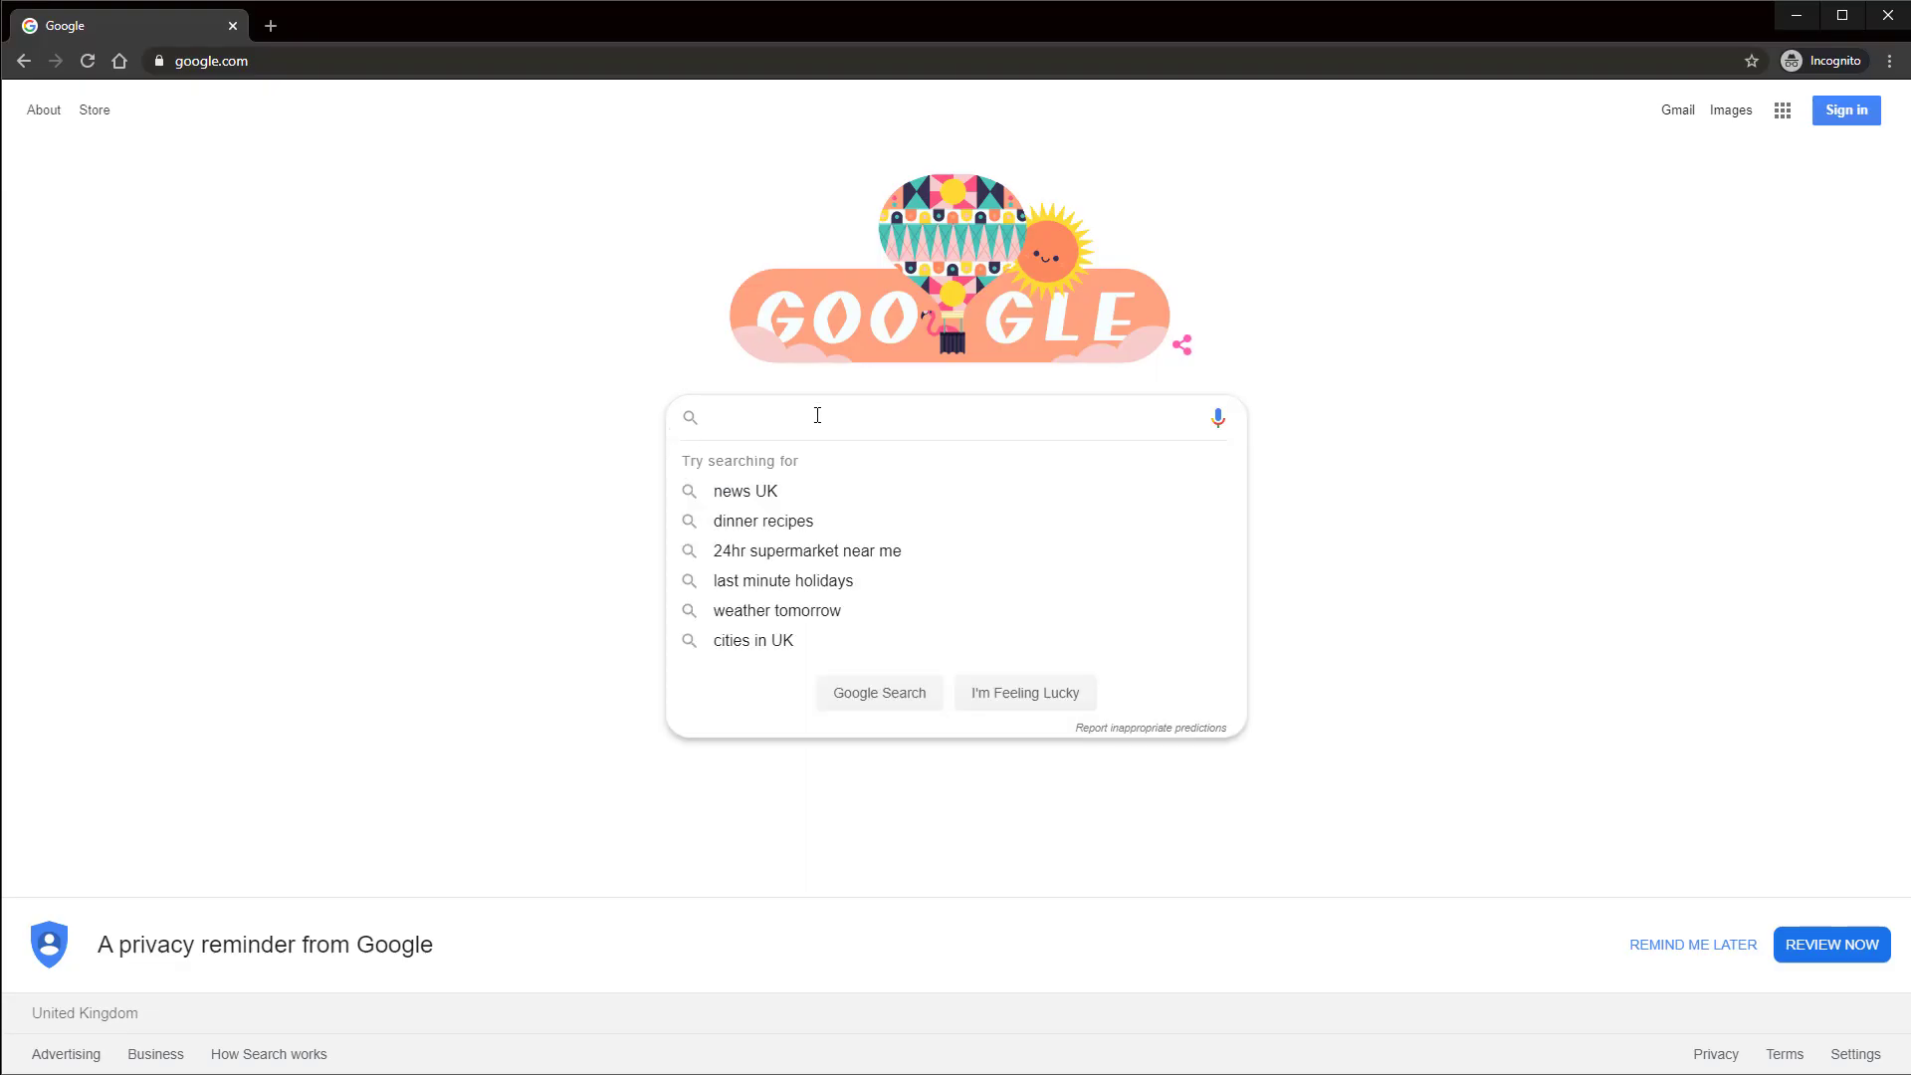
- Search Google for 'maya student' and open Autodesk's Maya education page
text(maya student)
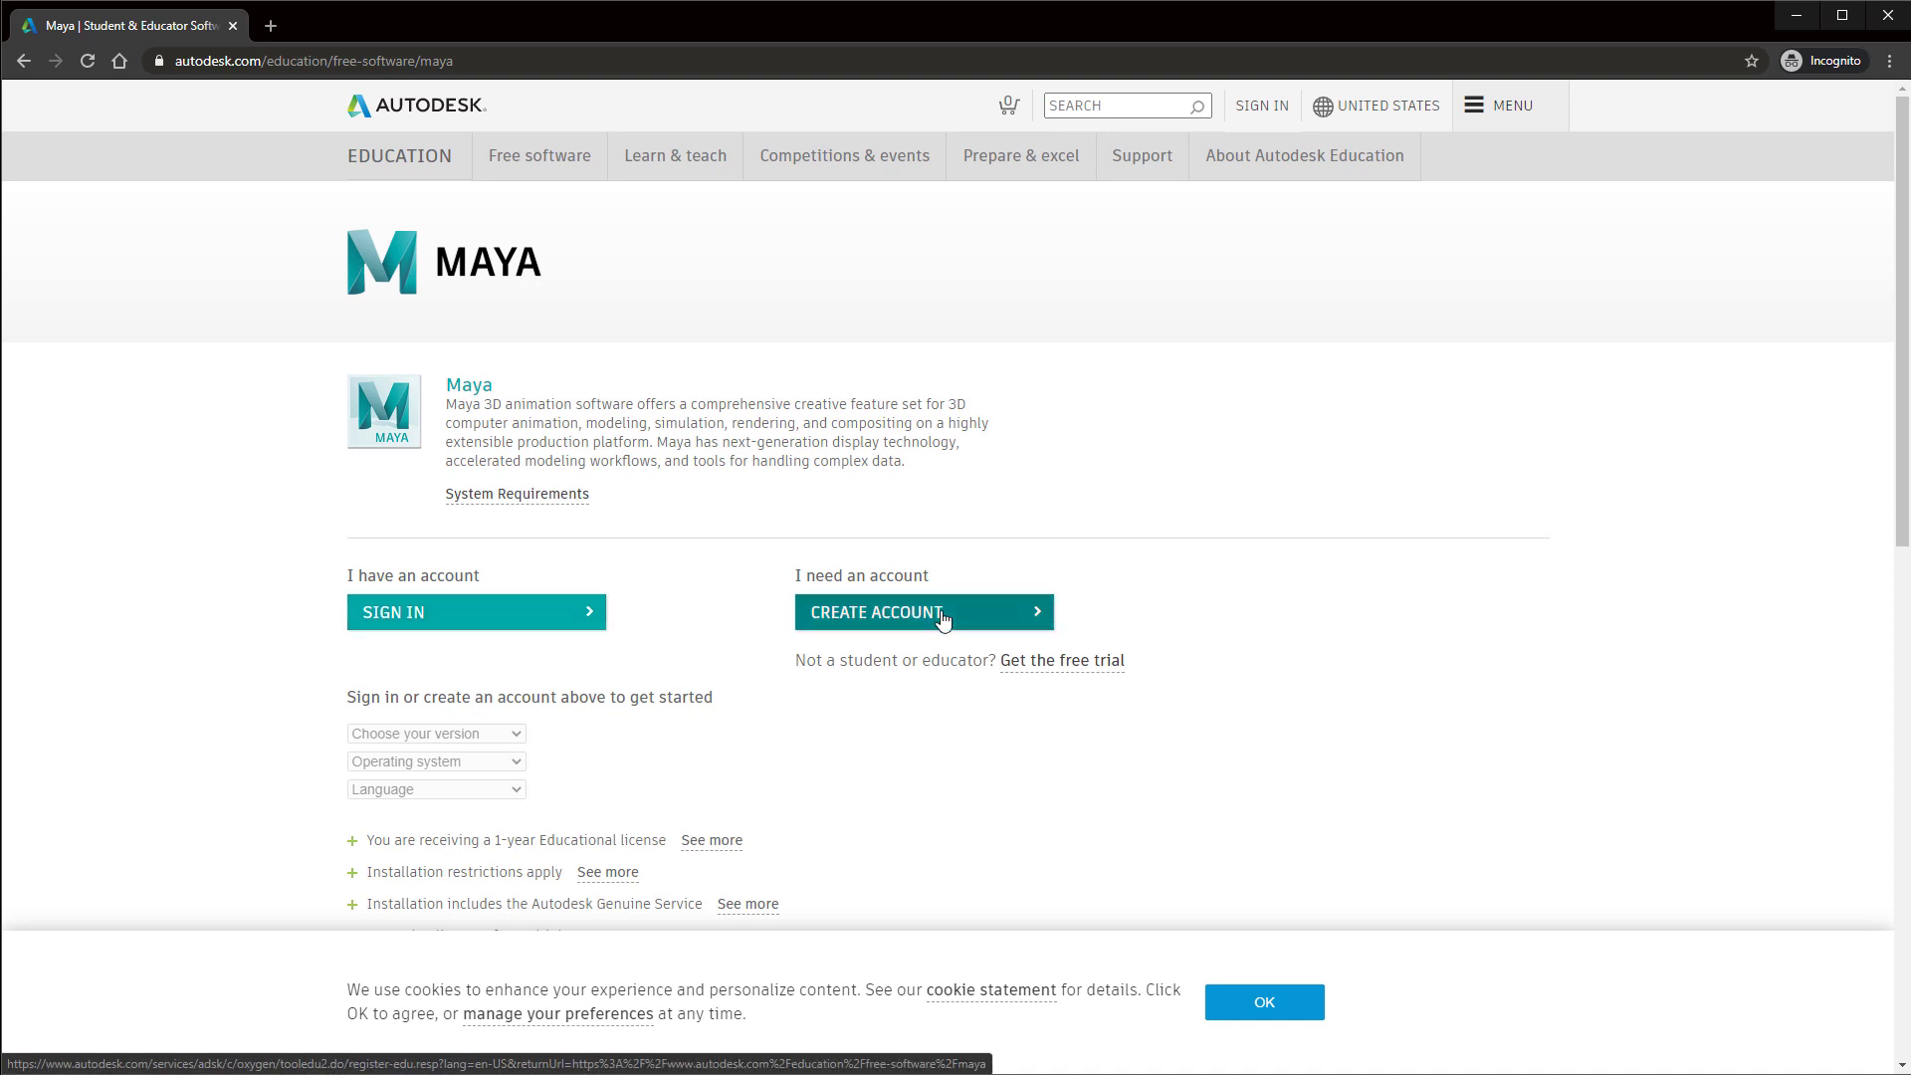
- Create an education account with country, role, birth date, name, email and password
click(924, 612)
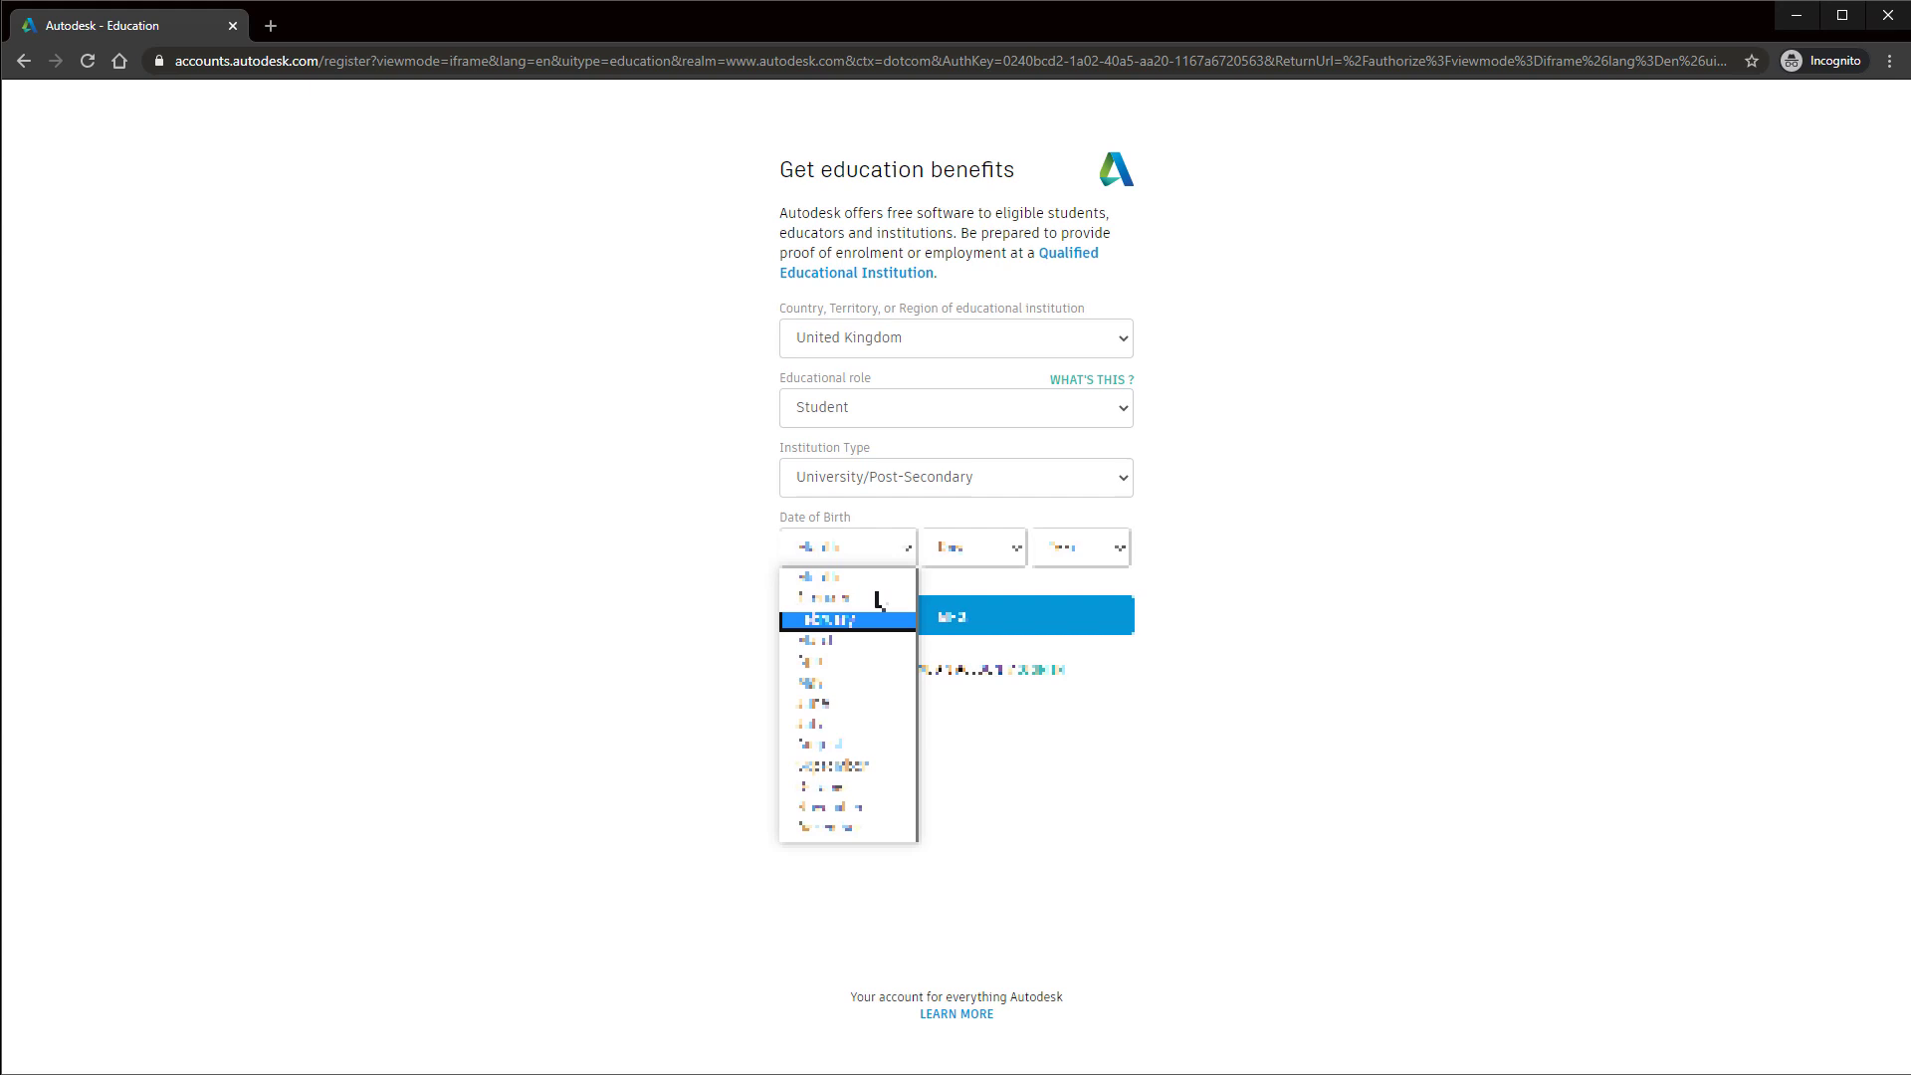
click(847, 618)
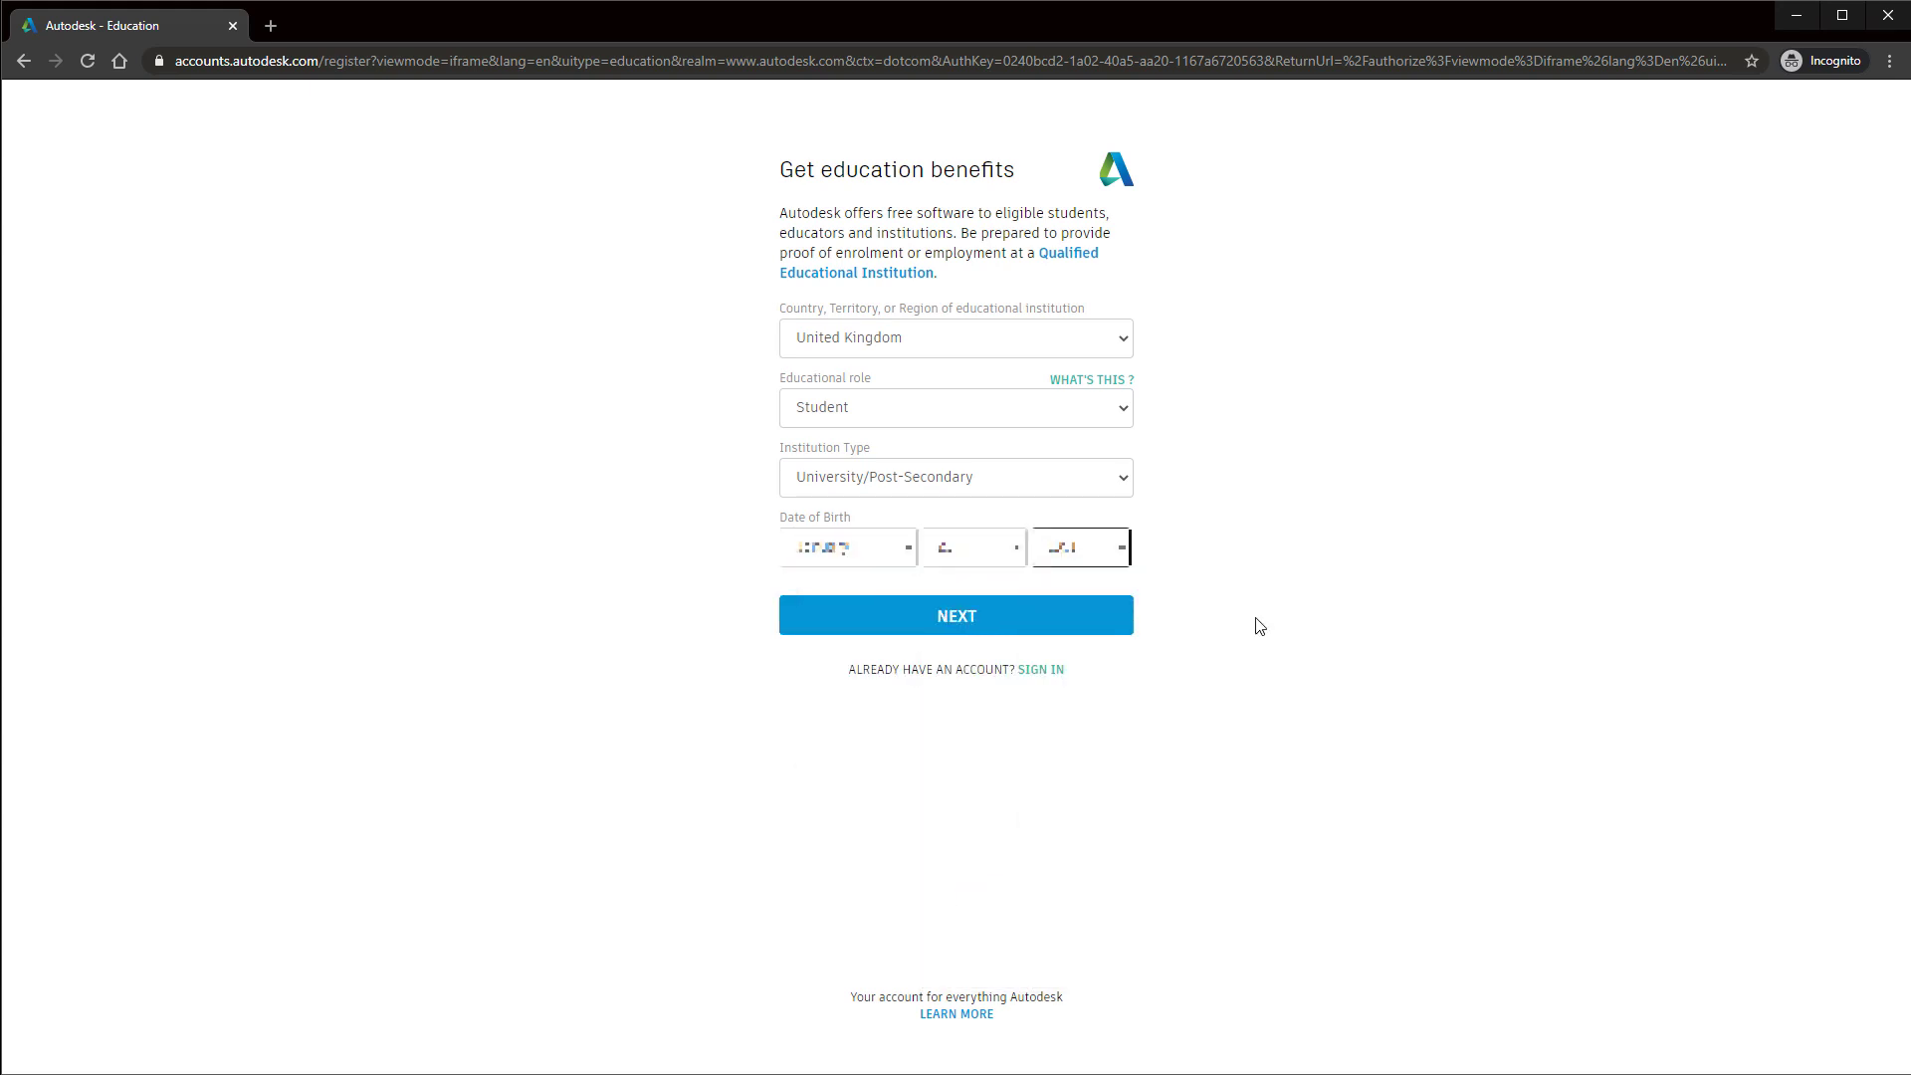
click(956, 615)
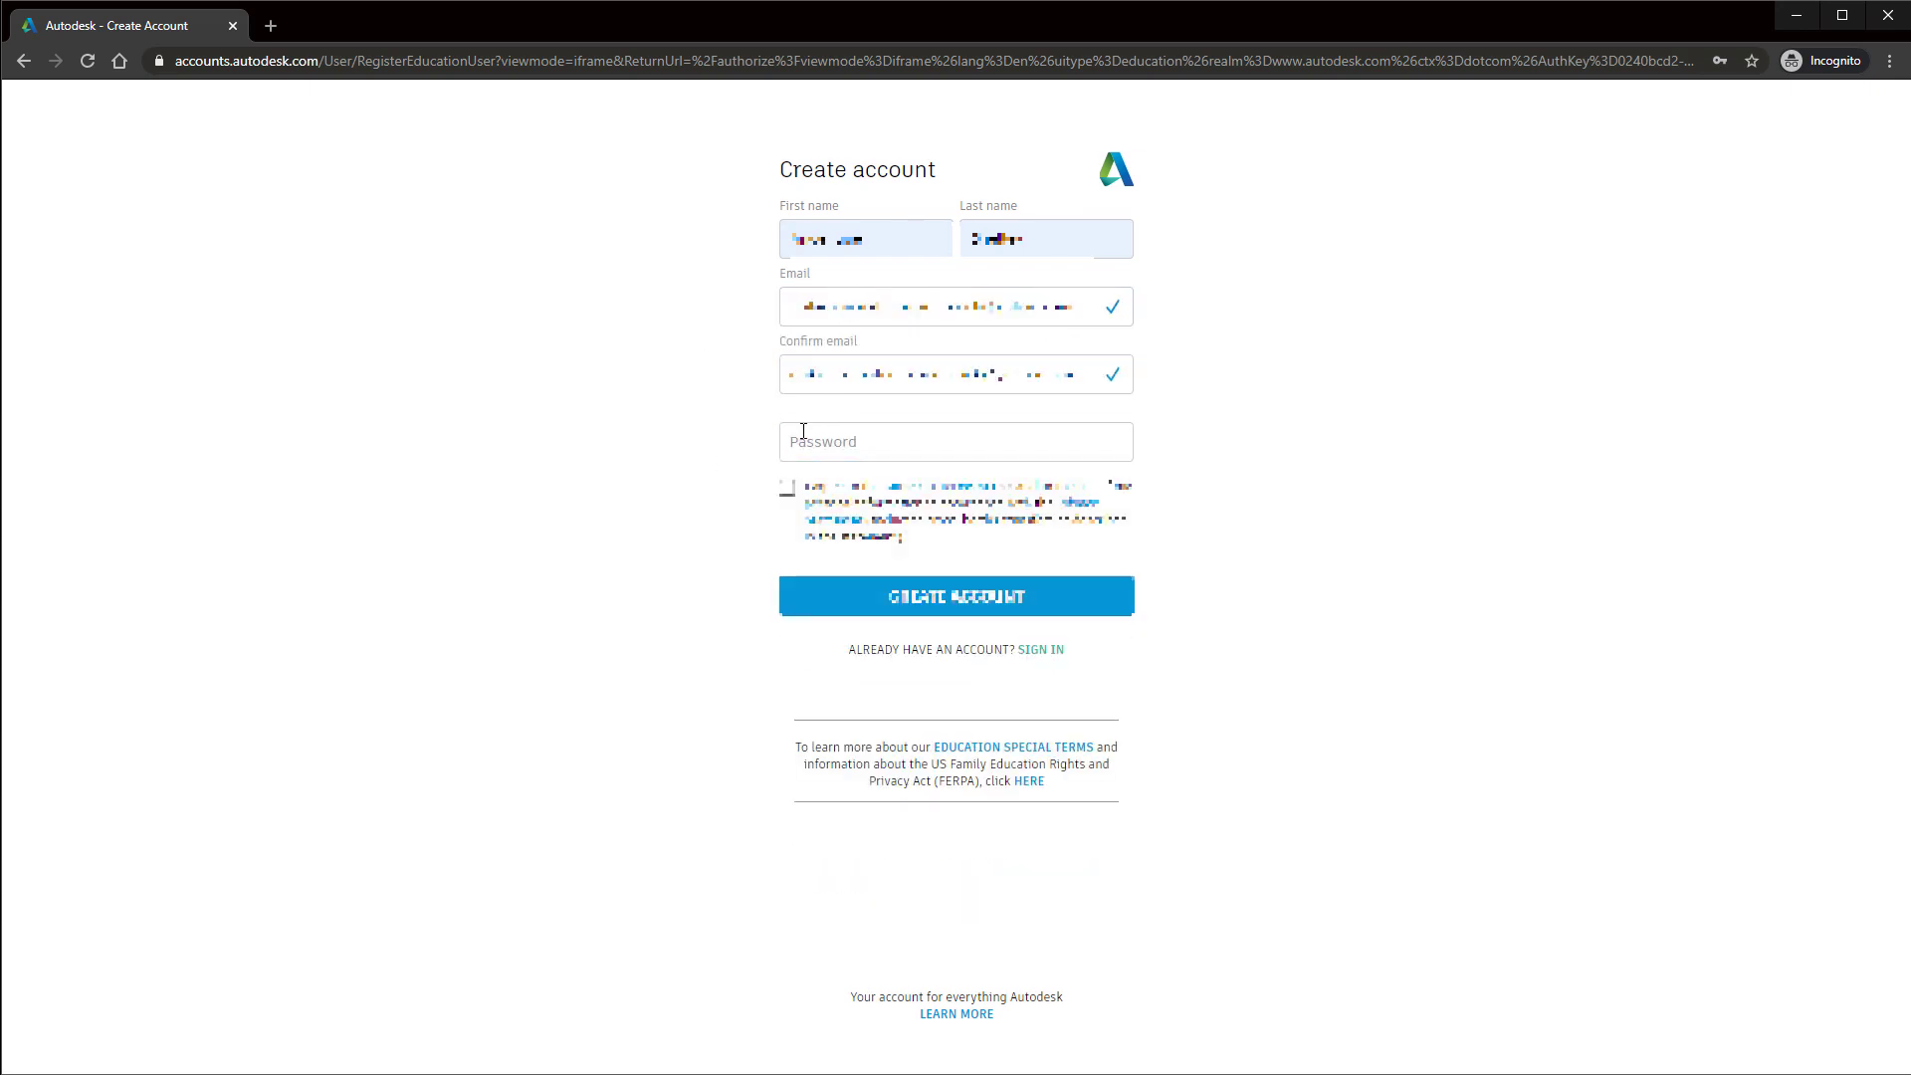
text(•••••)
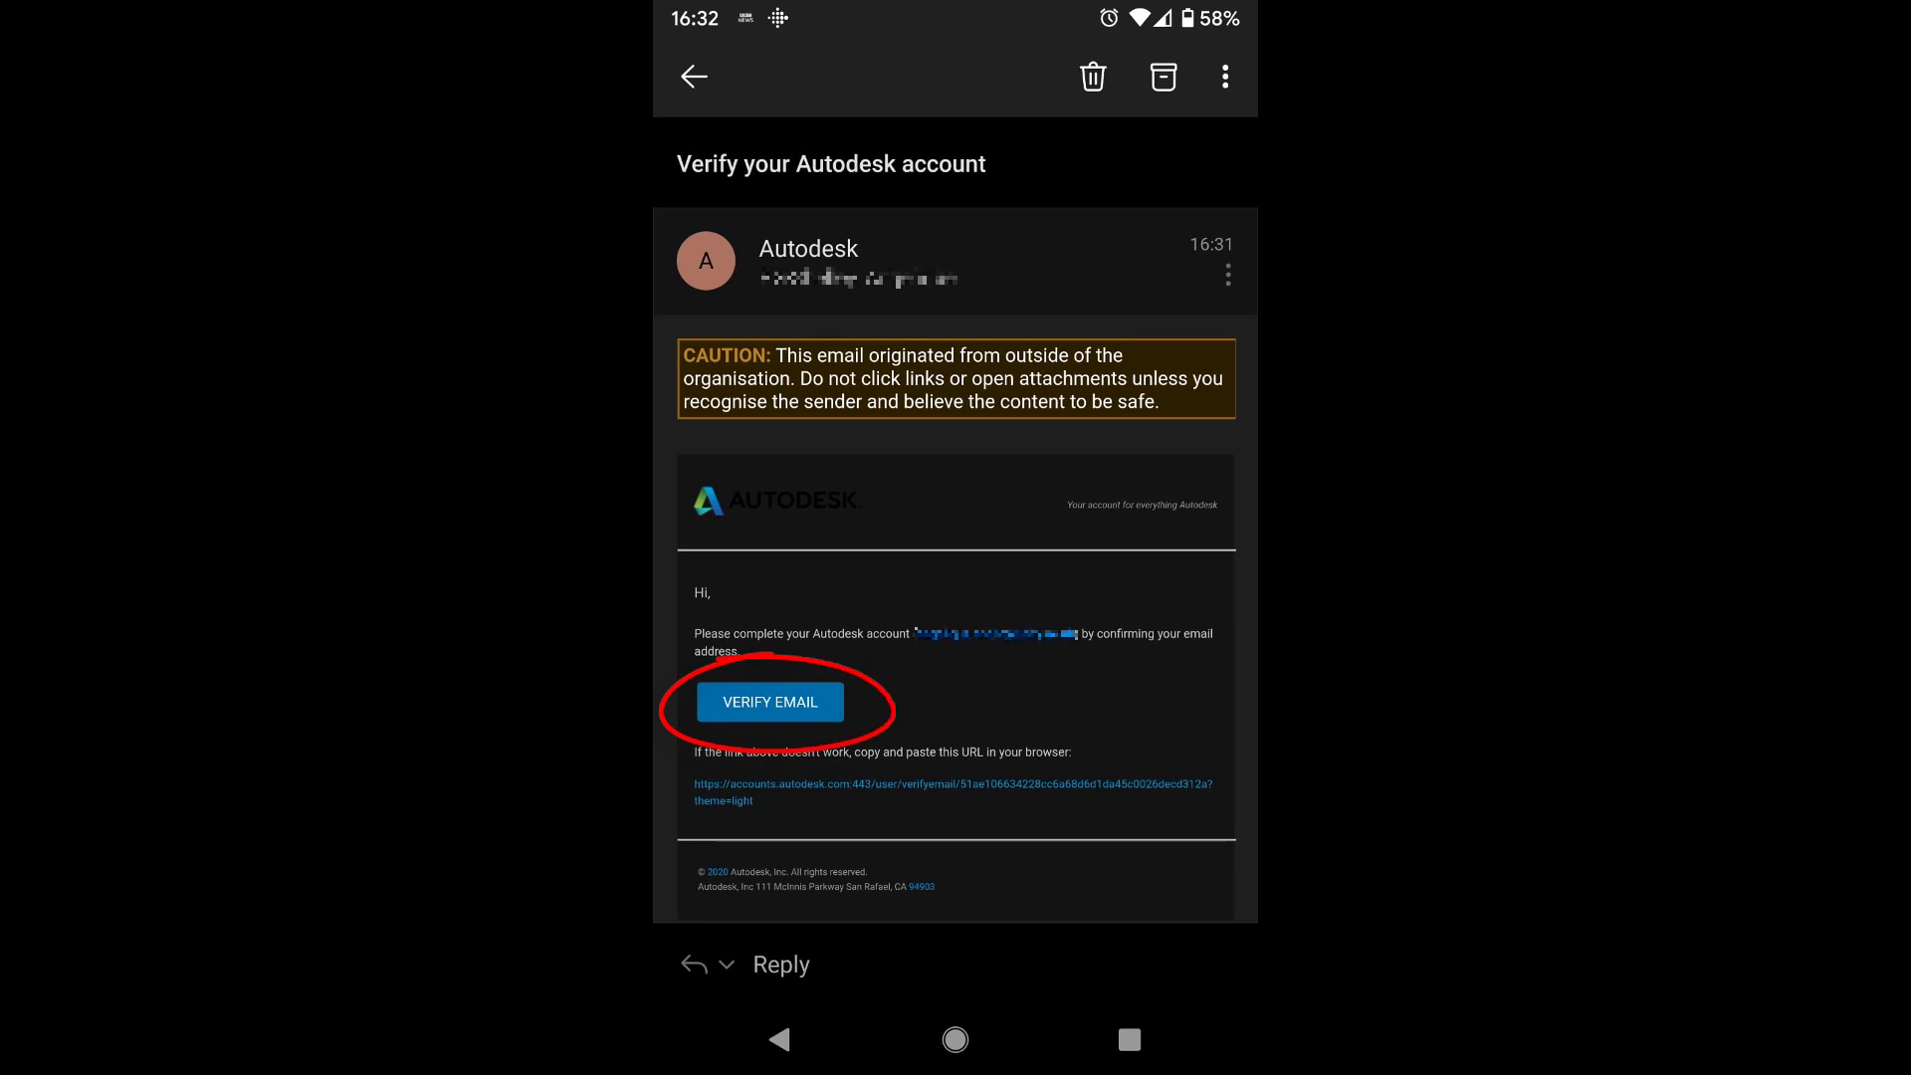
- Verify the email address and finish creating the Autodesk account
click(771, 702)
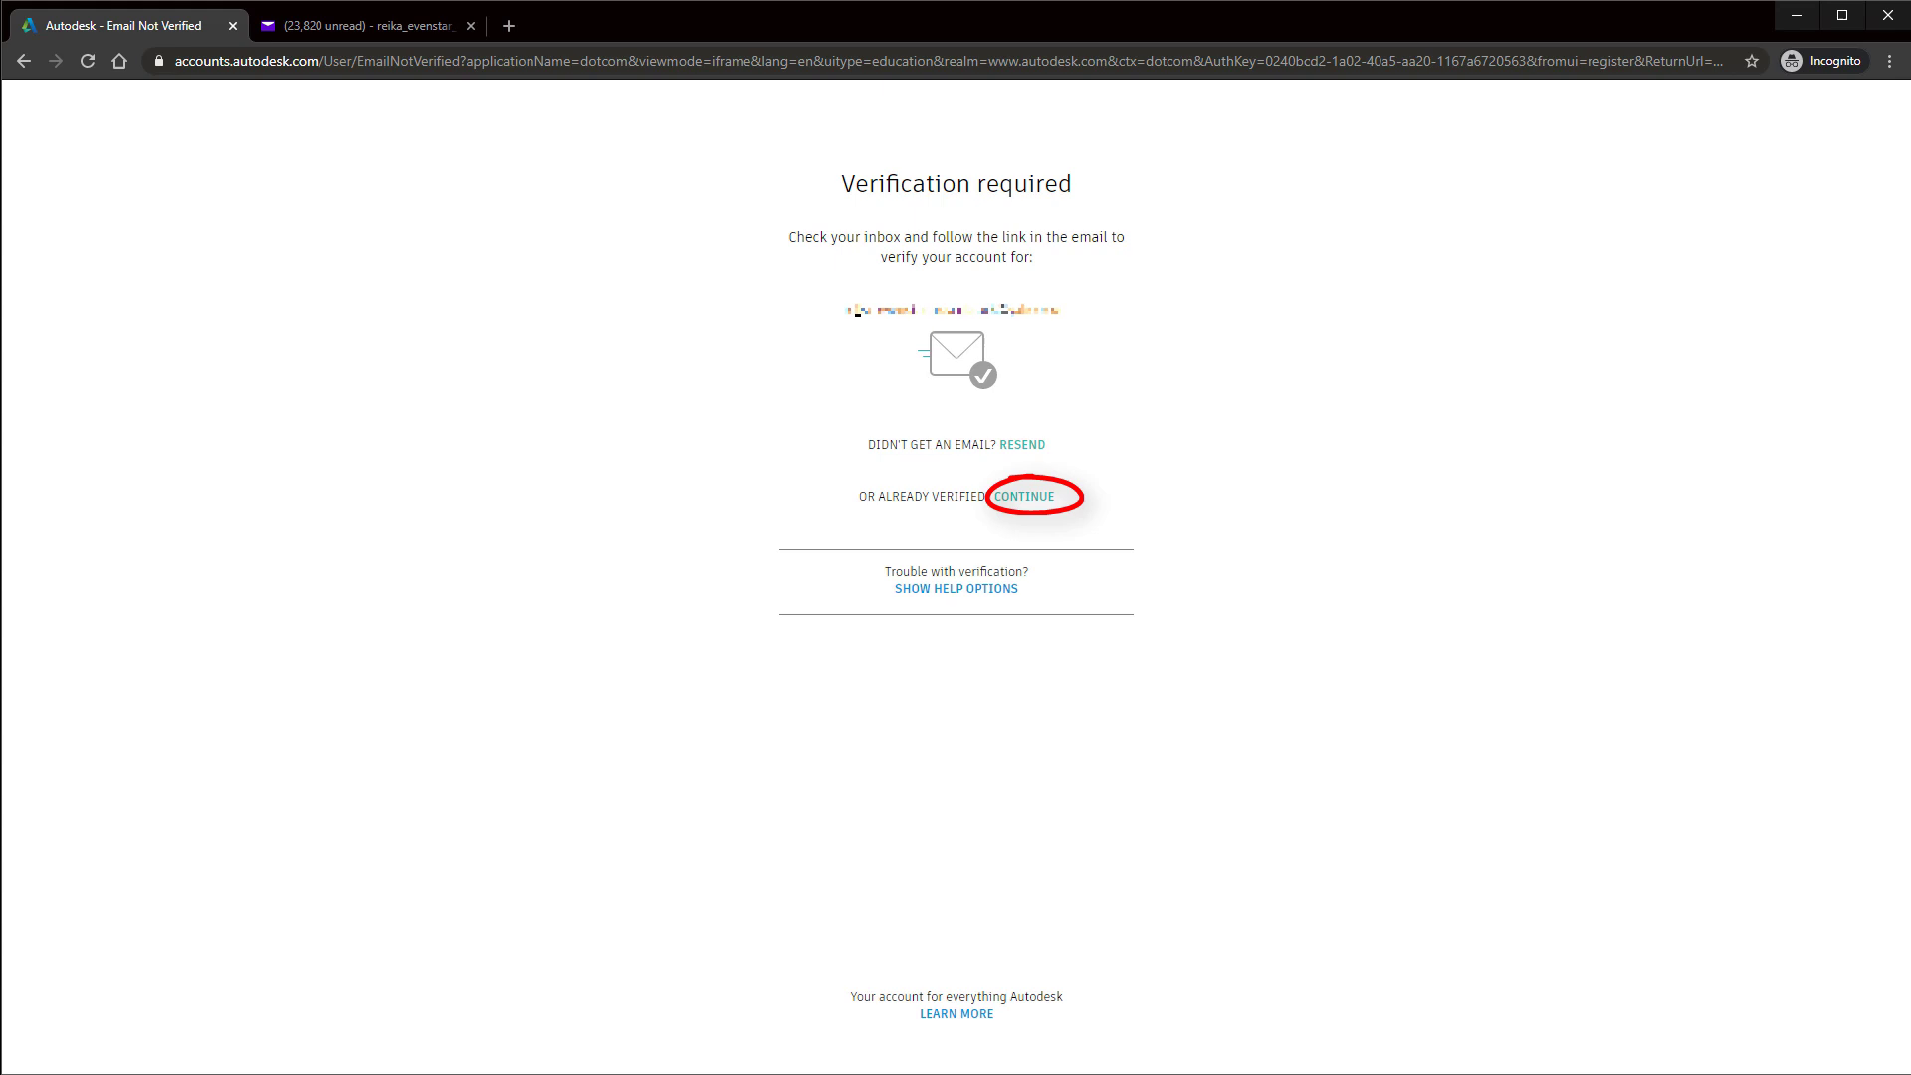
click(1024, 495)
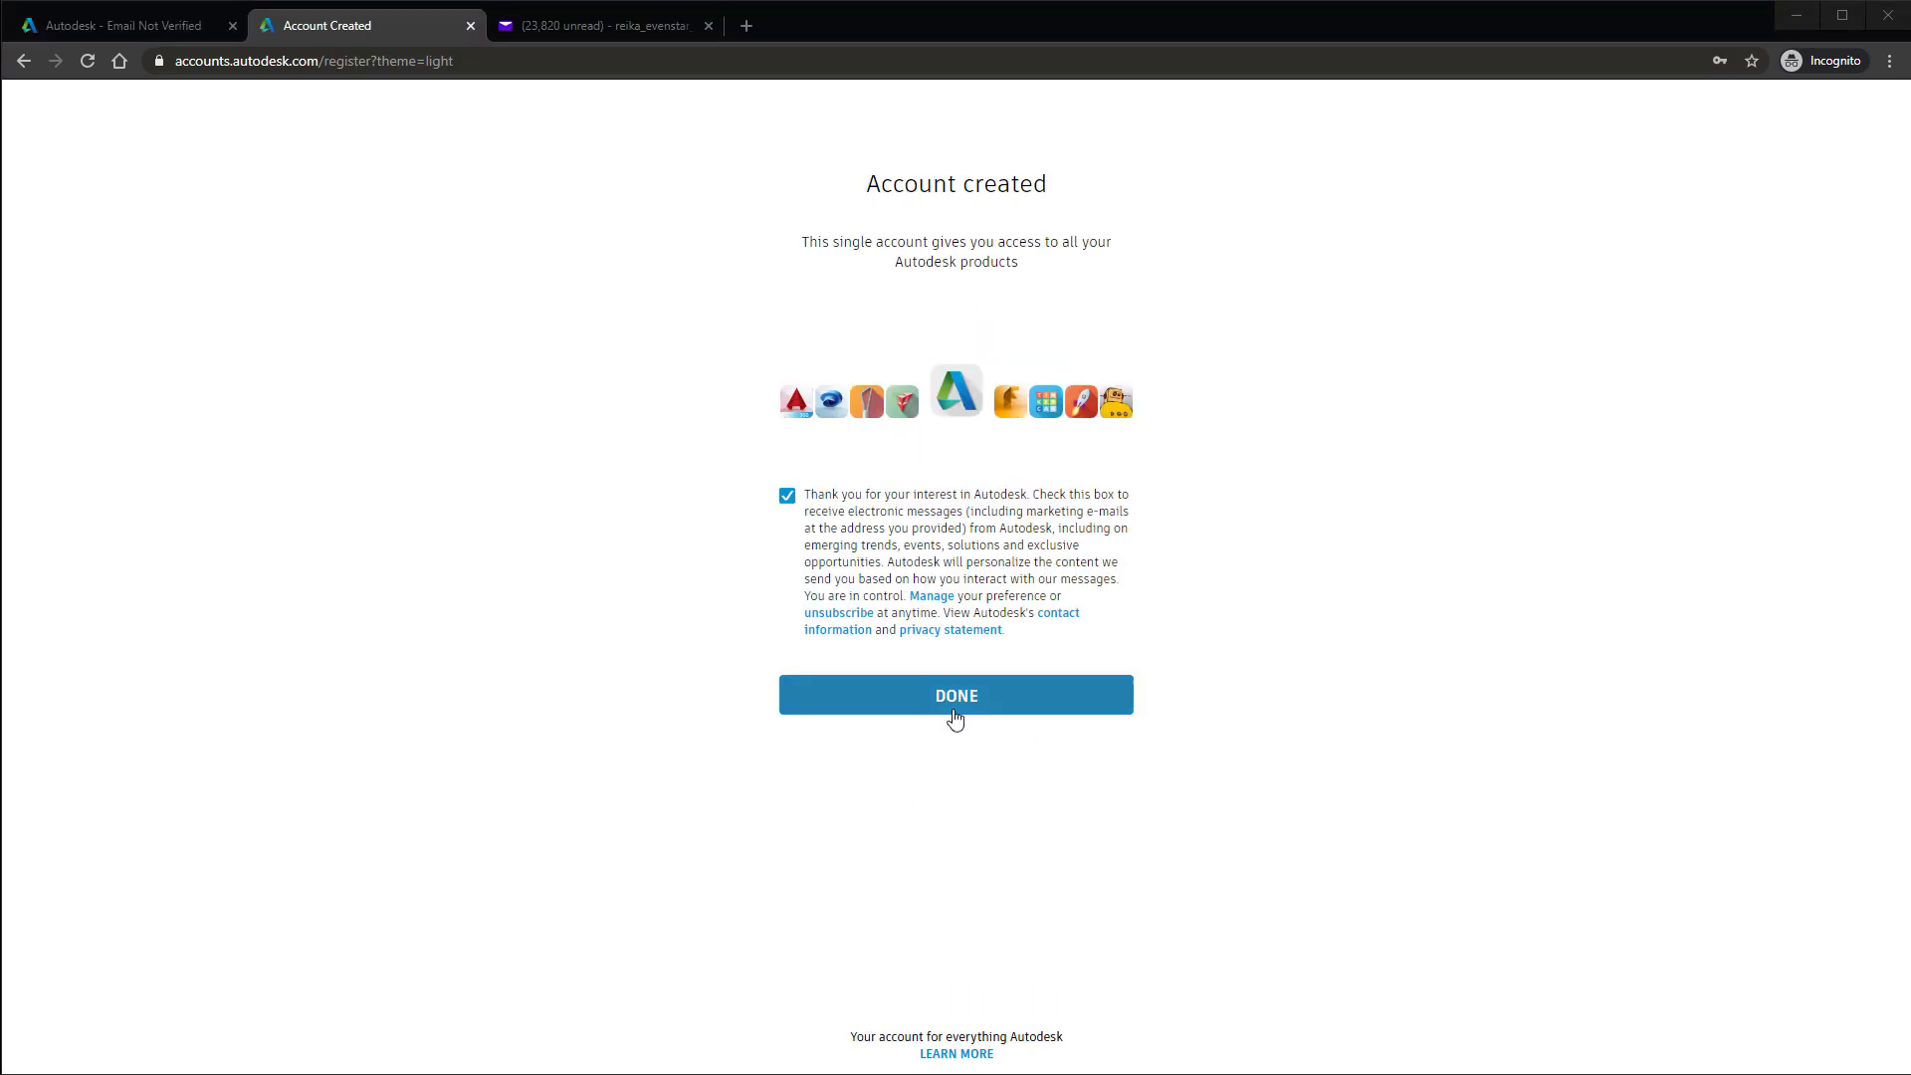
click(956, 696)
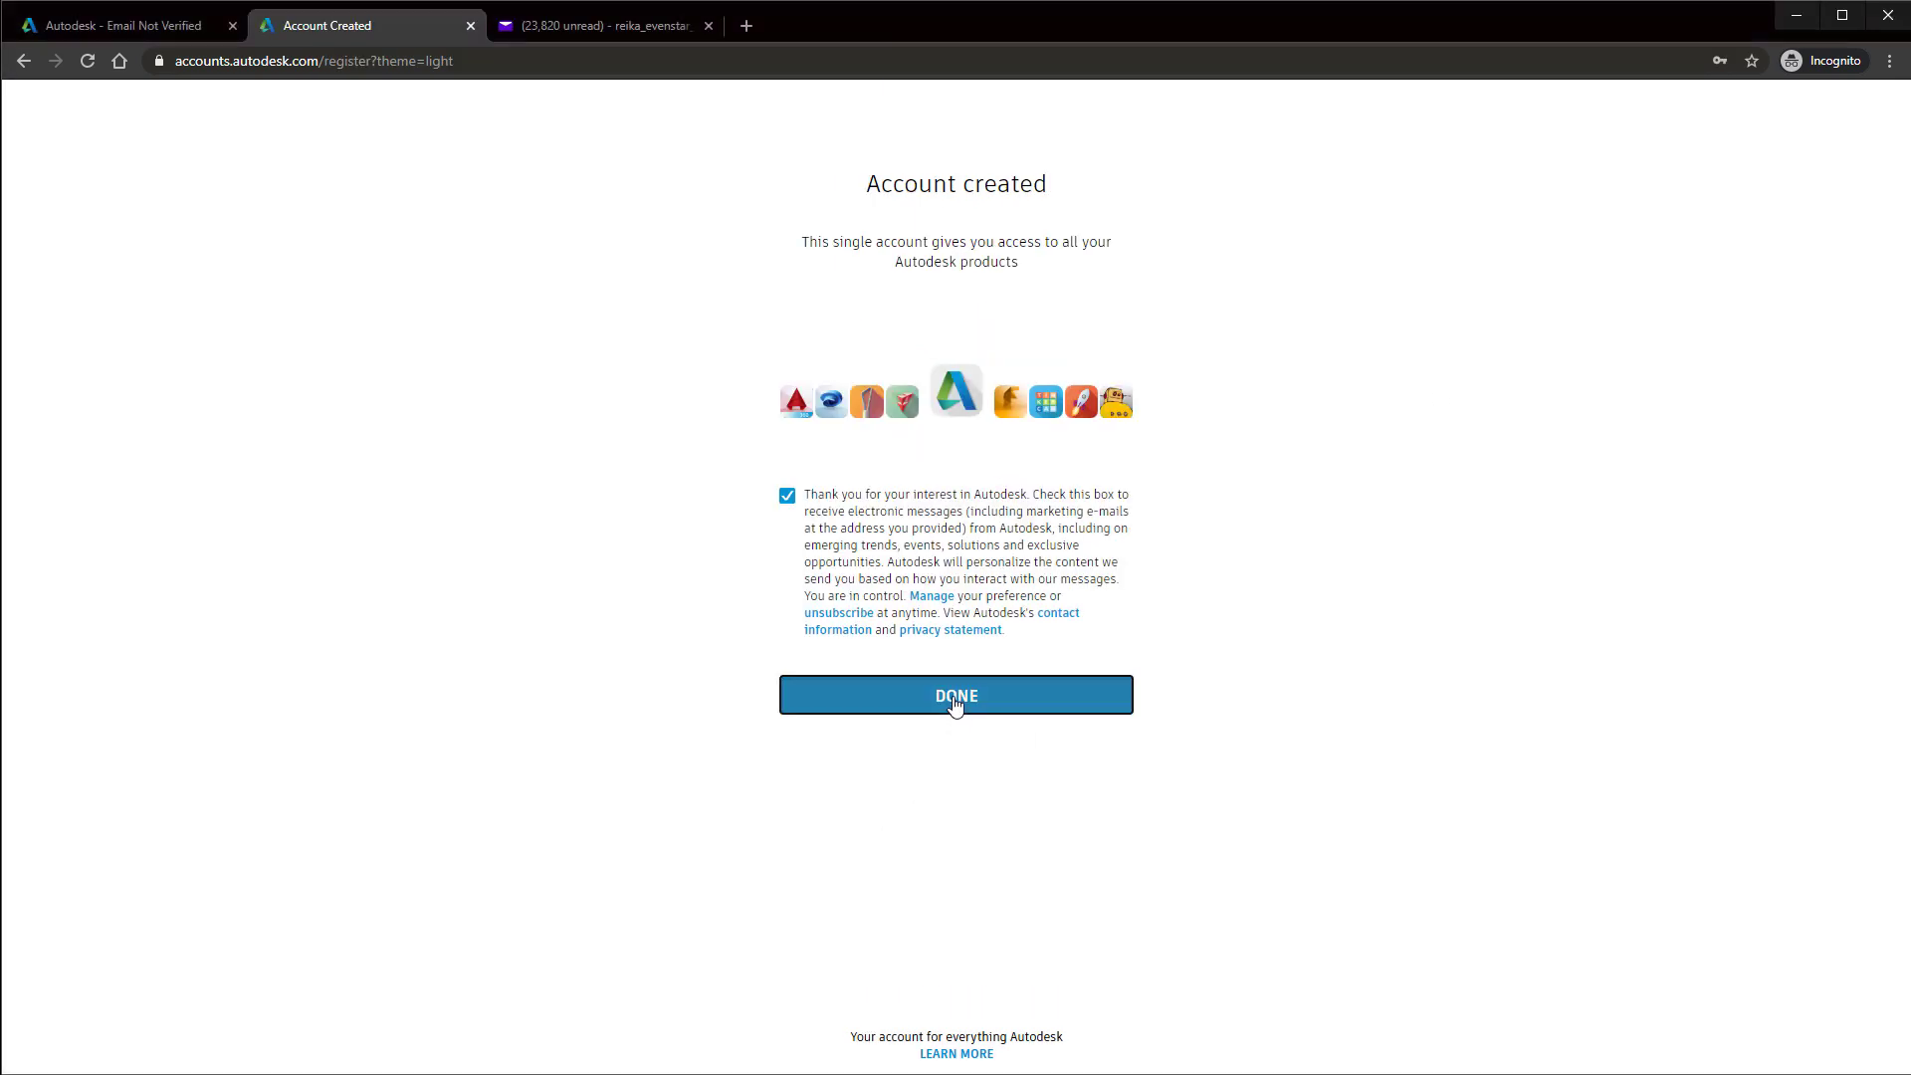
- Sign in with the password and postpone two-step verification
click(955, 695)
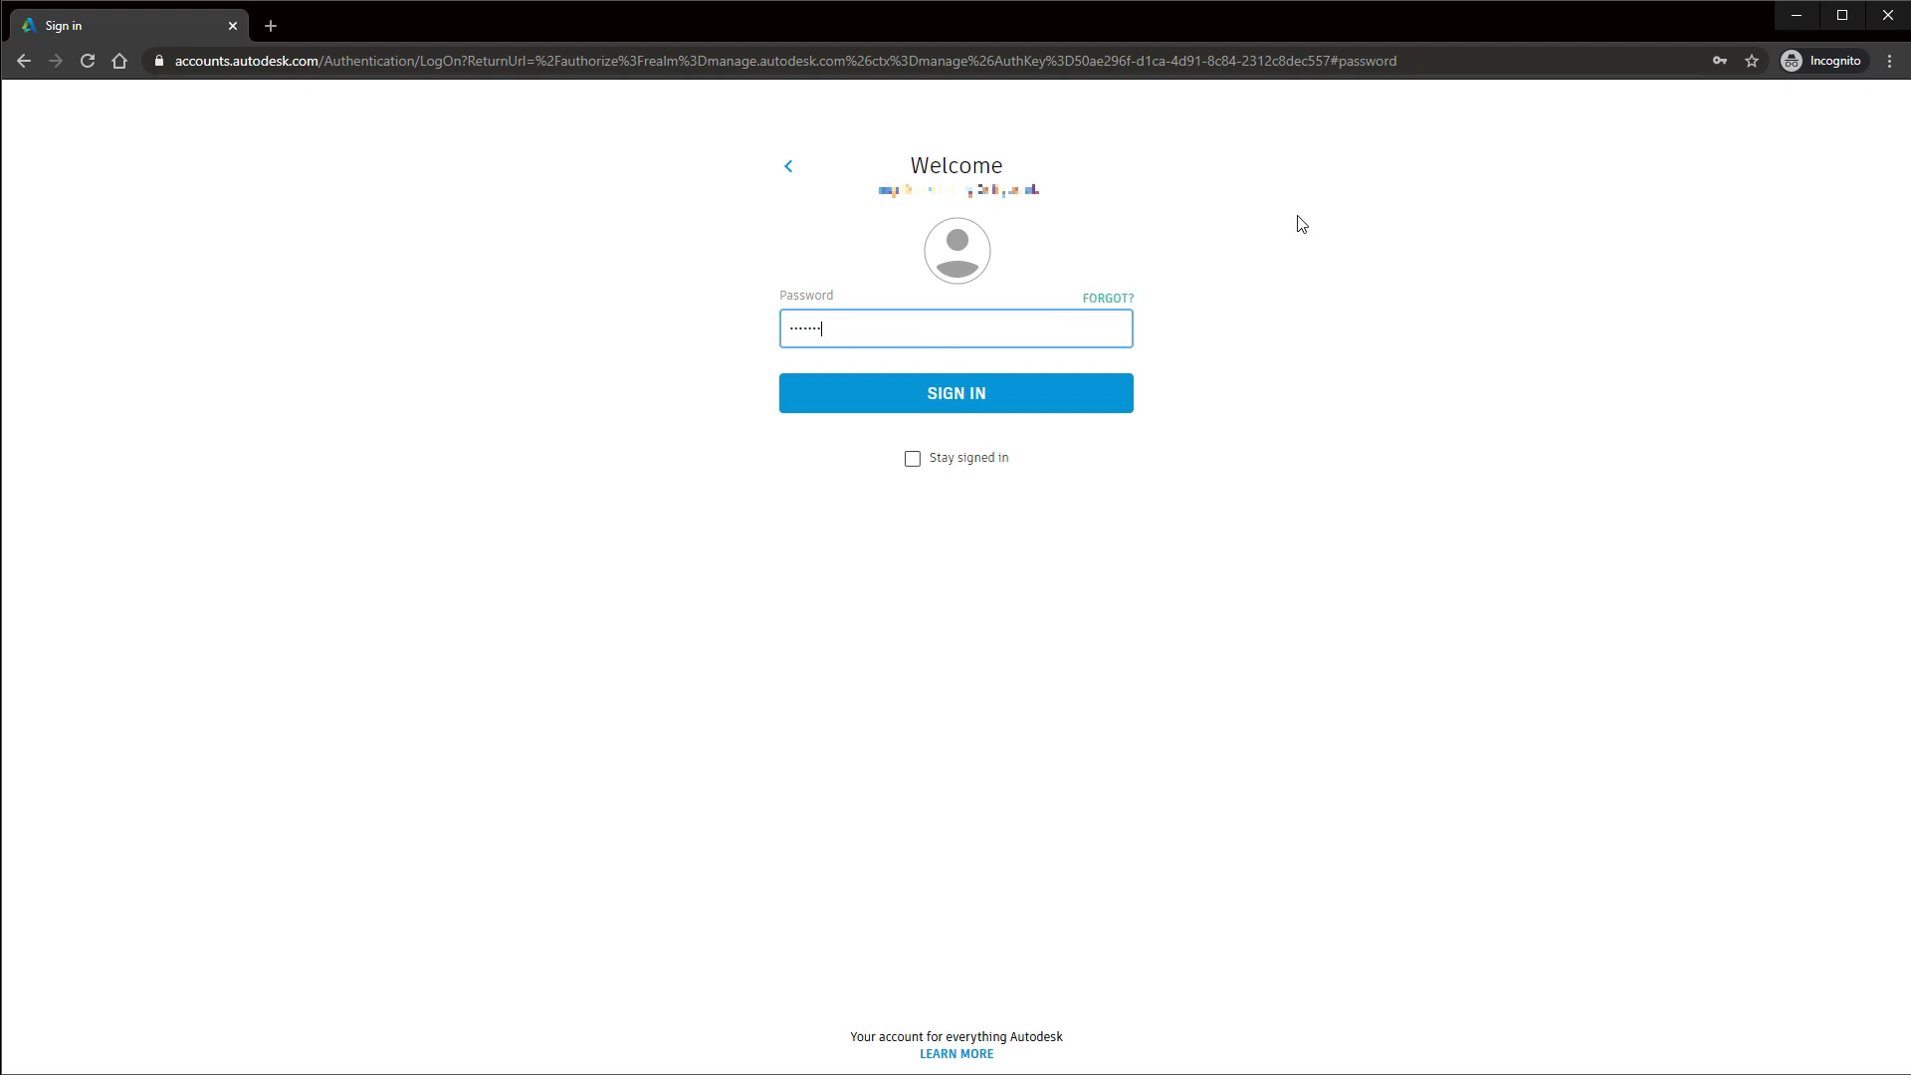
click(955, 393)
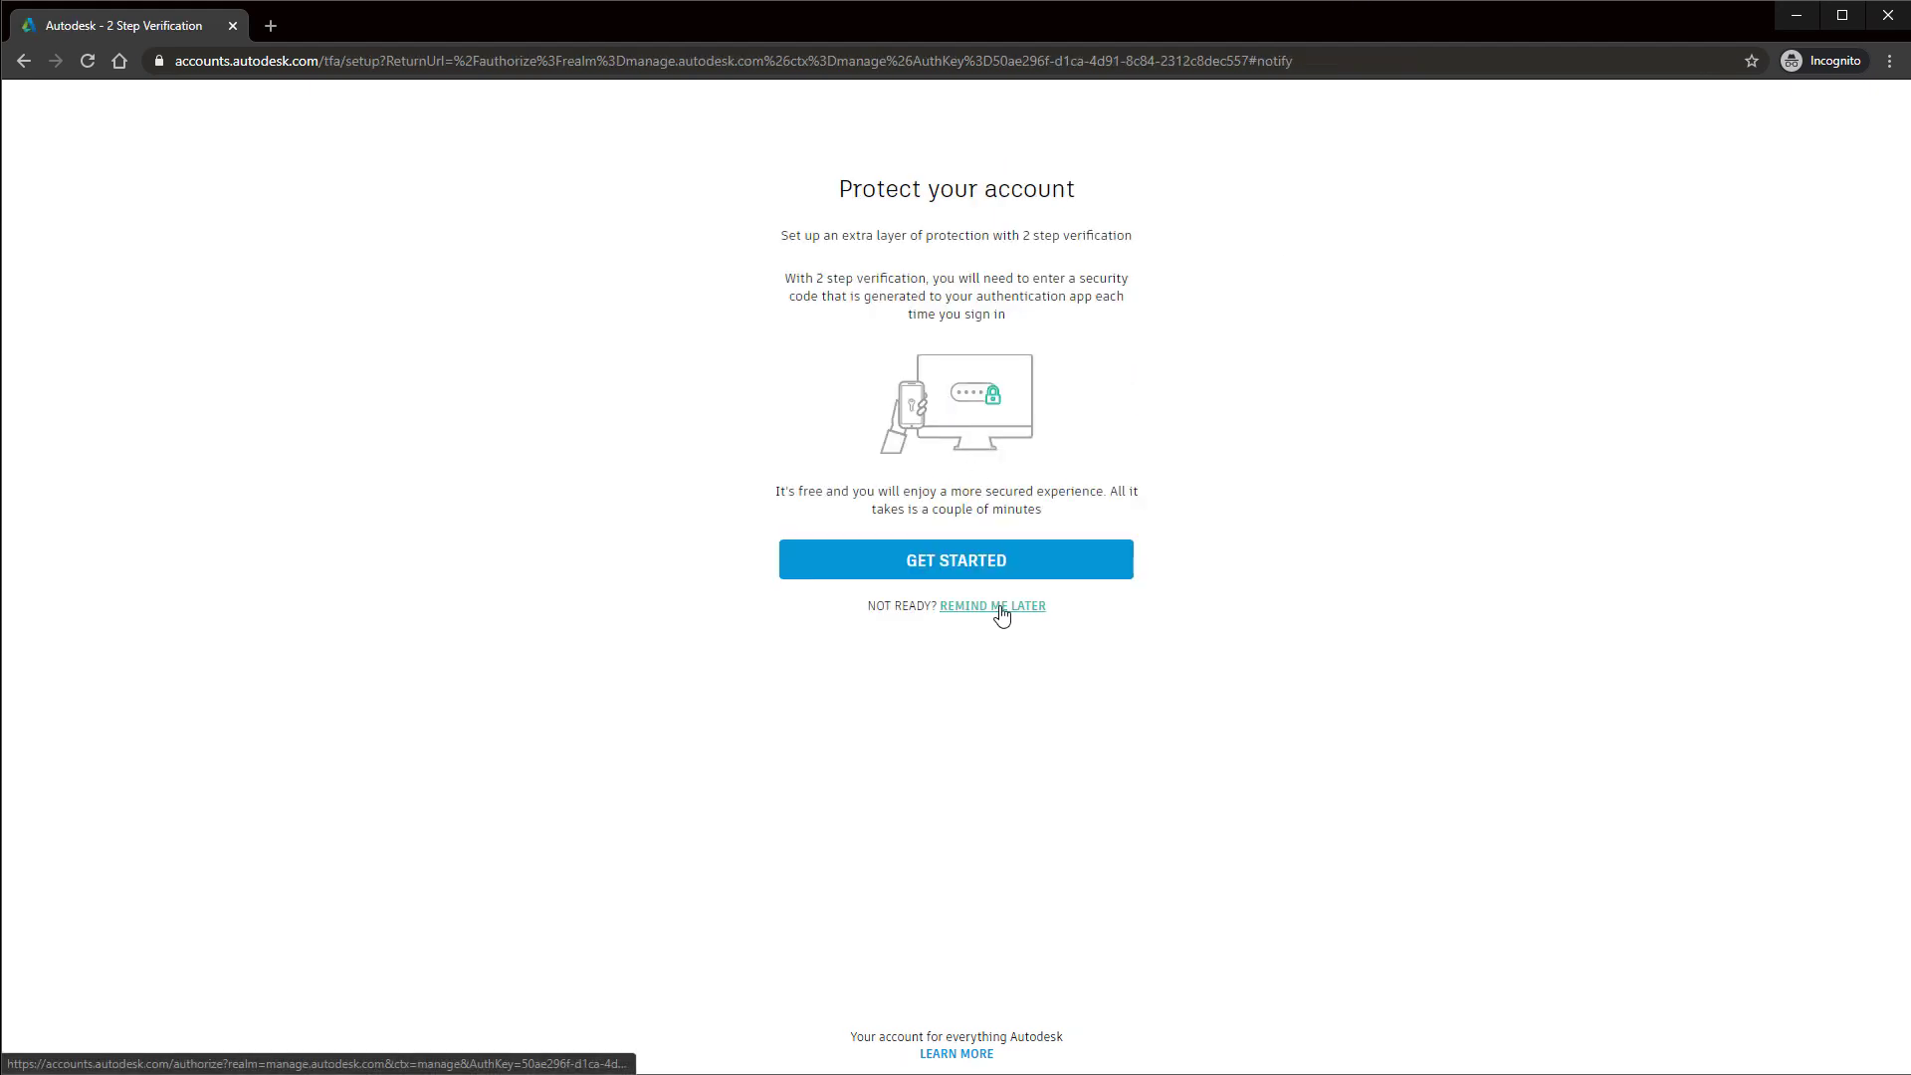
click(993, 606)
text(maya st)
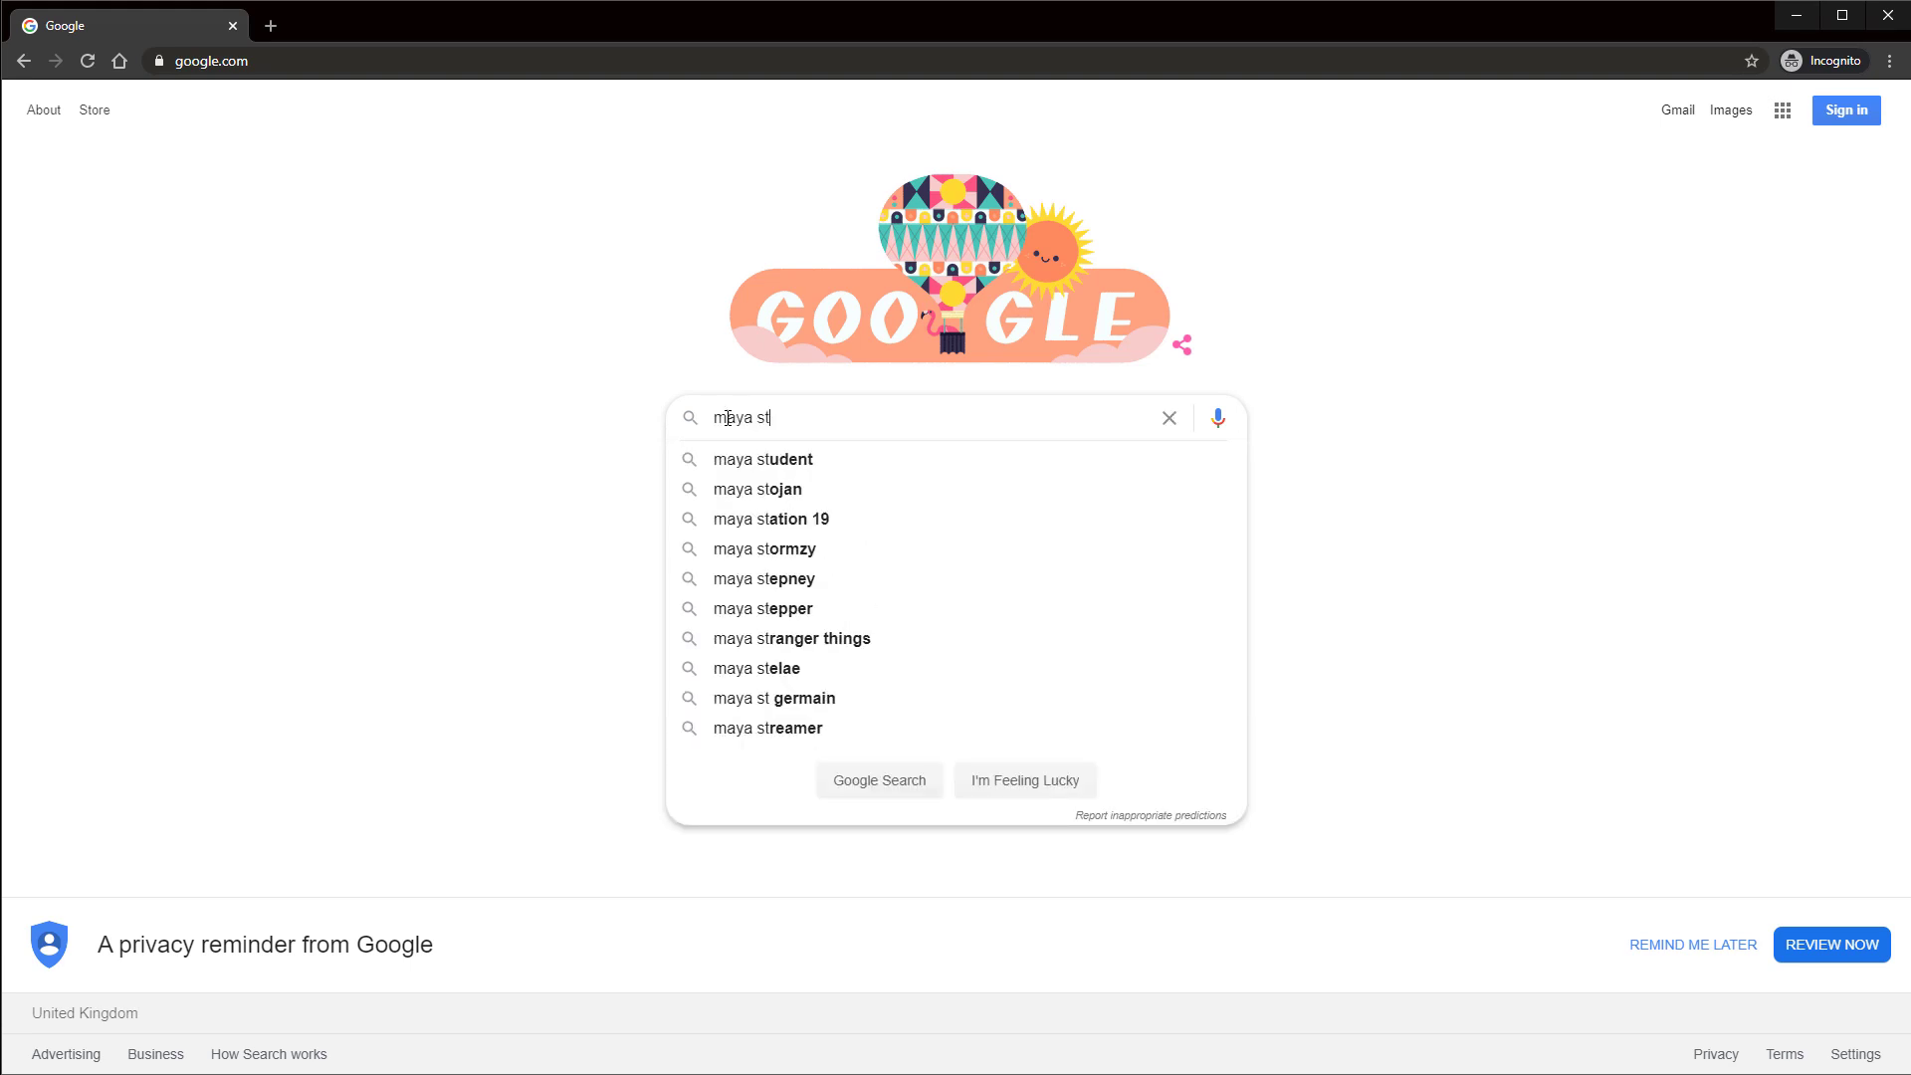
- Search 'maya student' again, reopen the Maya page and start Complete Profile
click(762, 459)
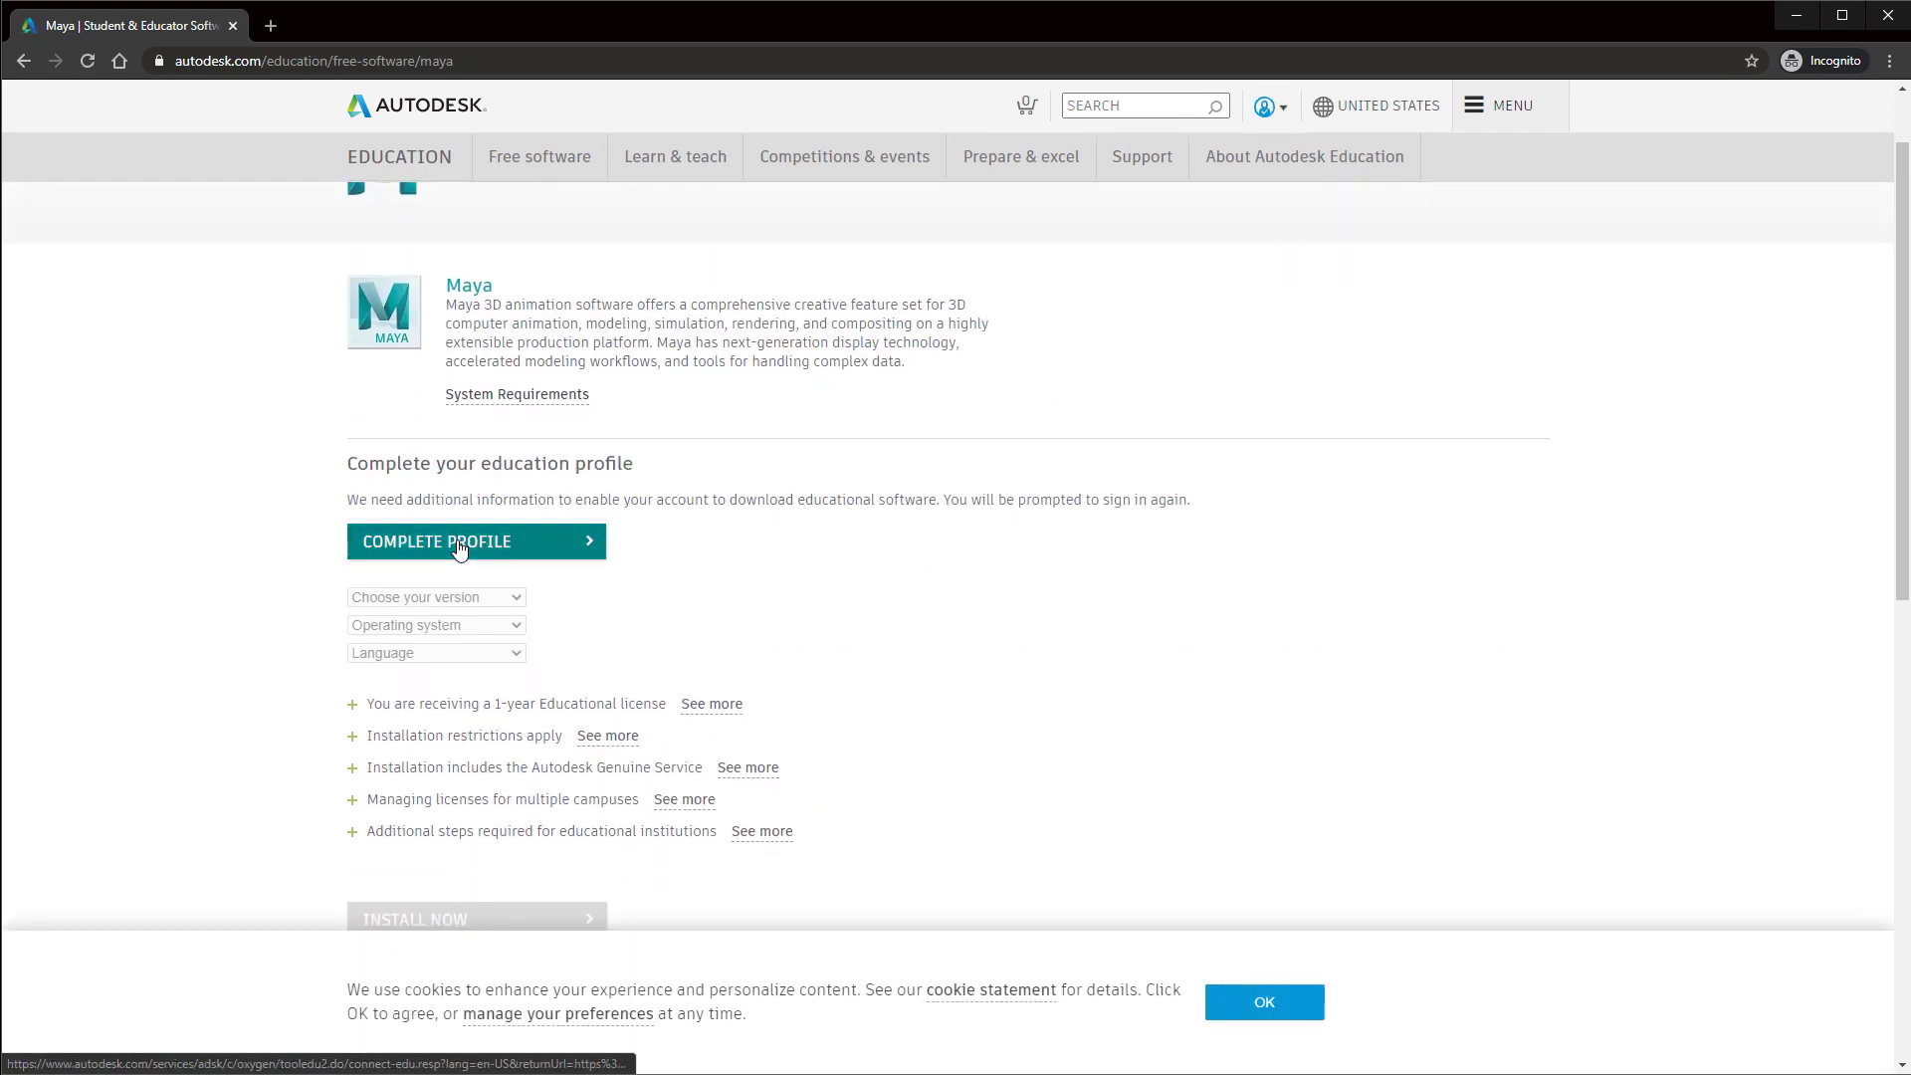
click(477, 542)
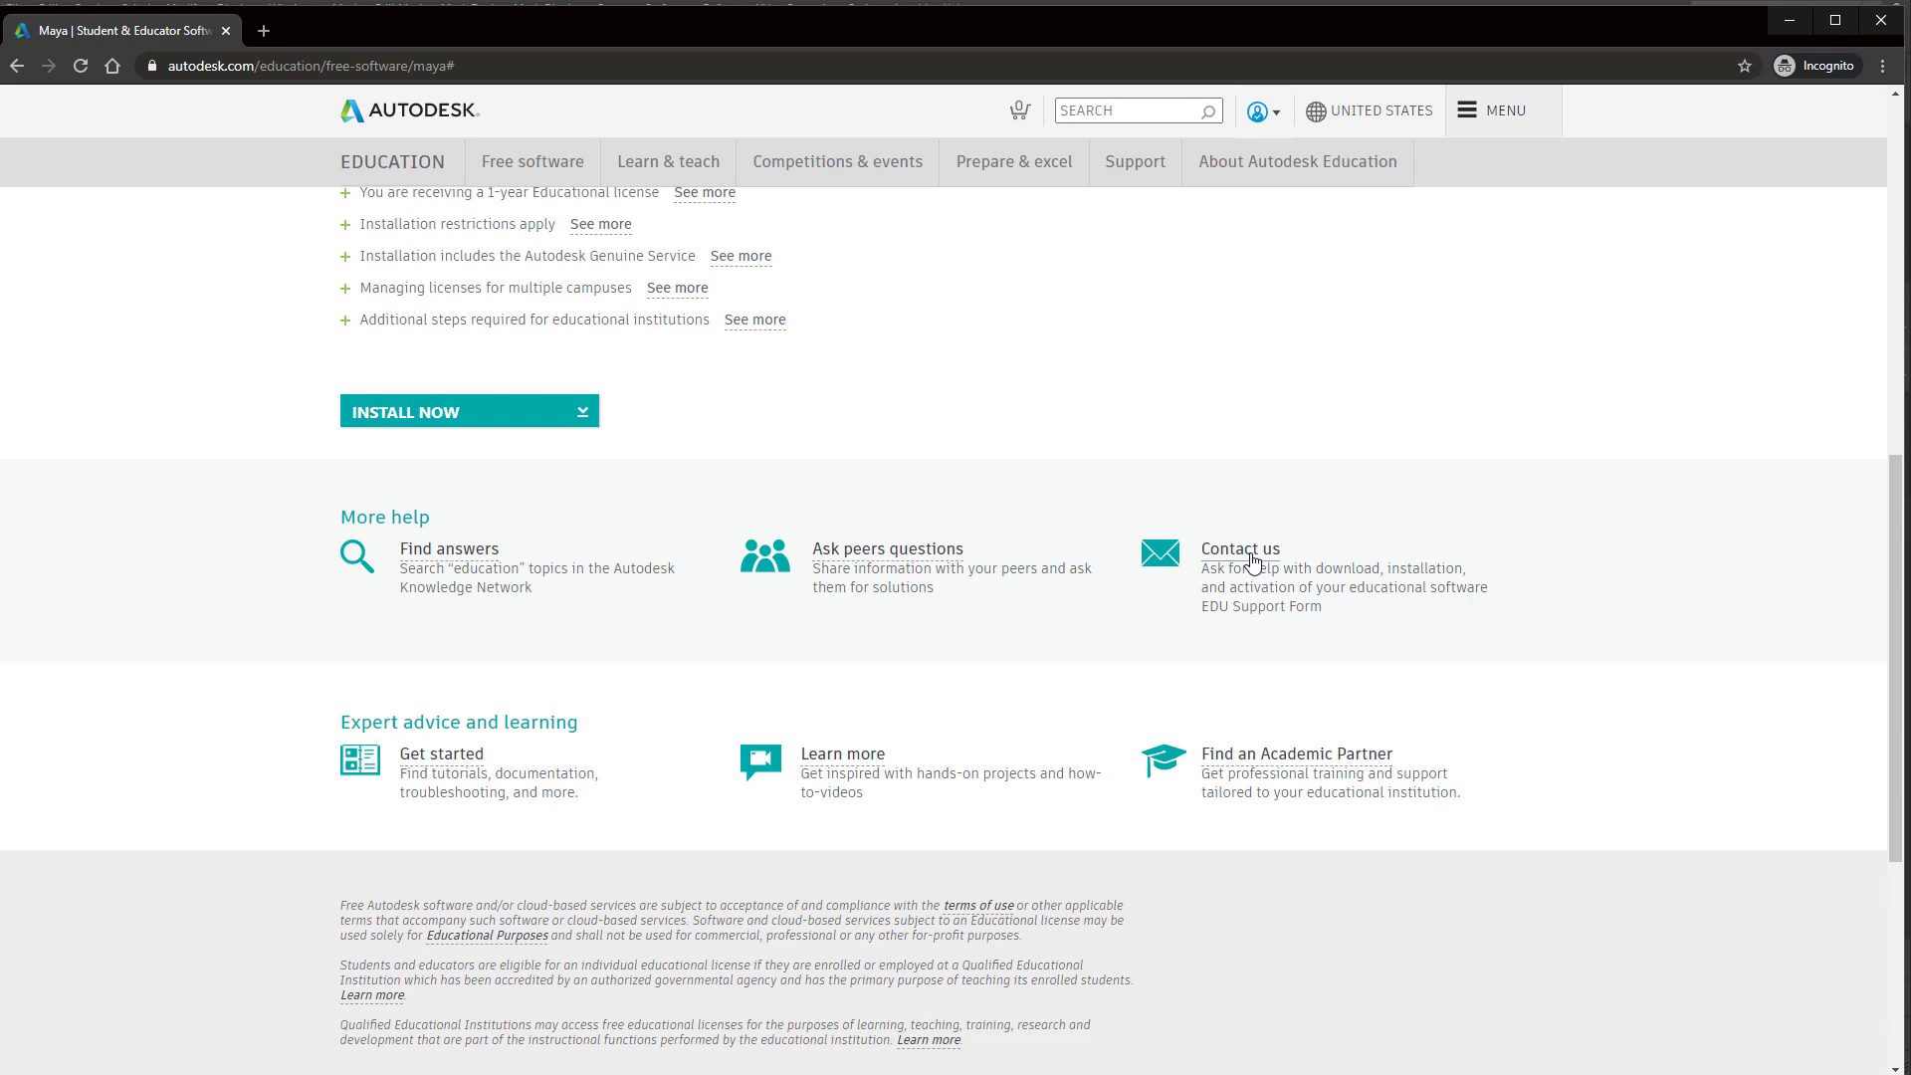
- Open the education Contact us page and scroll to the email support options
click(1241, 548)
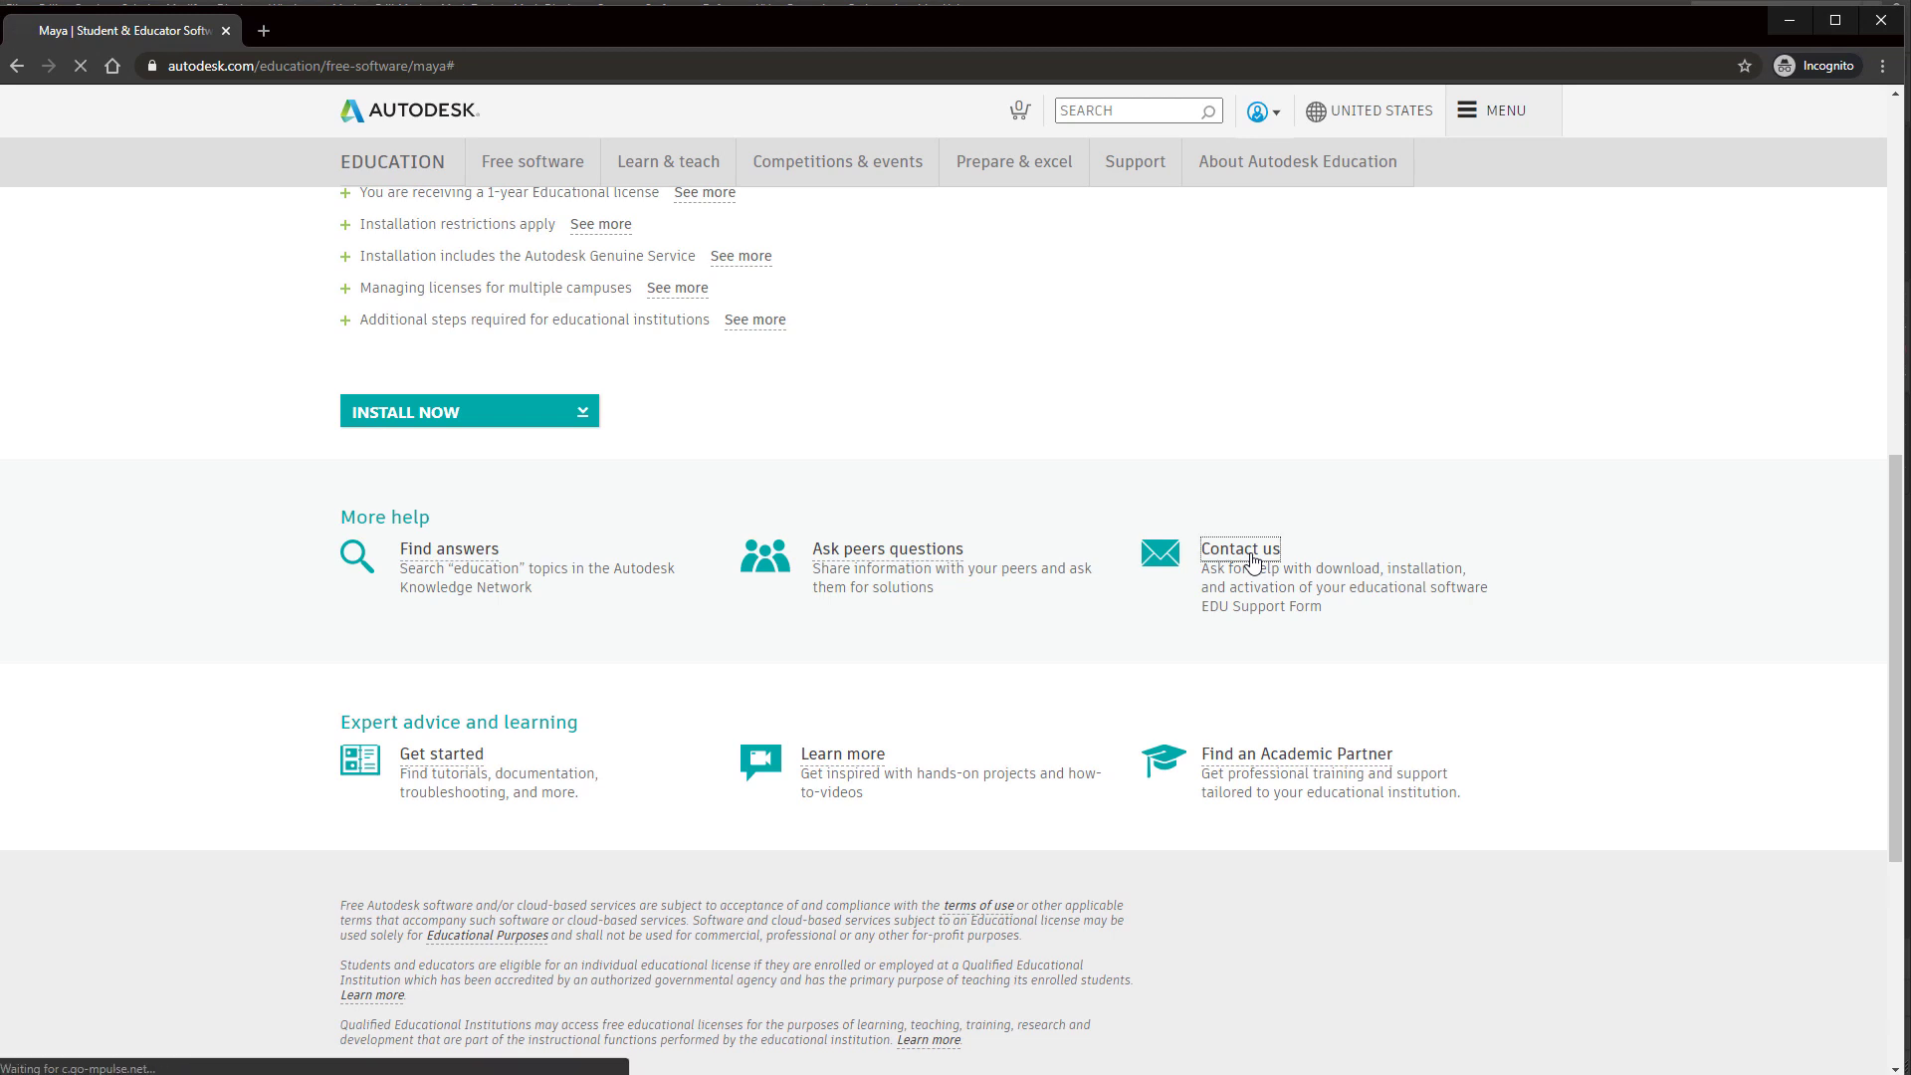
click(1239, 549)
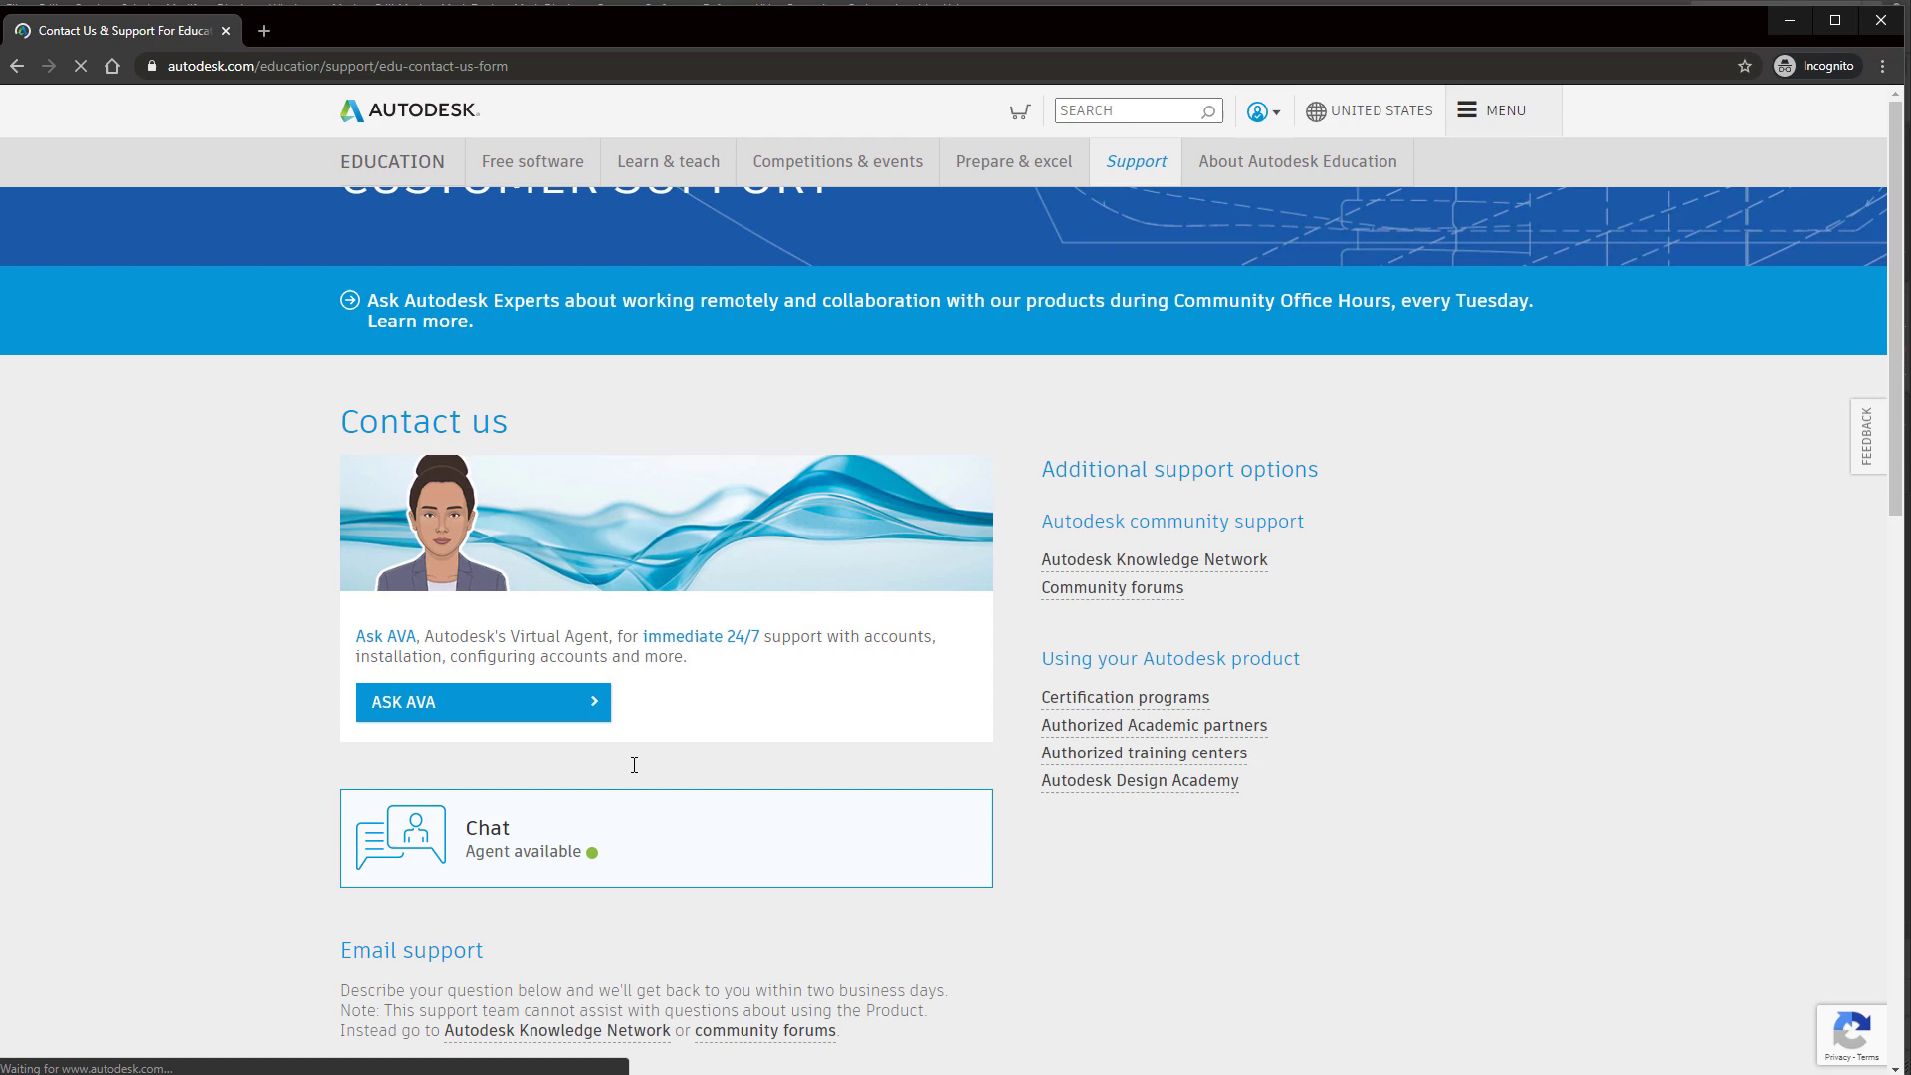
scroll(down, 3)
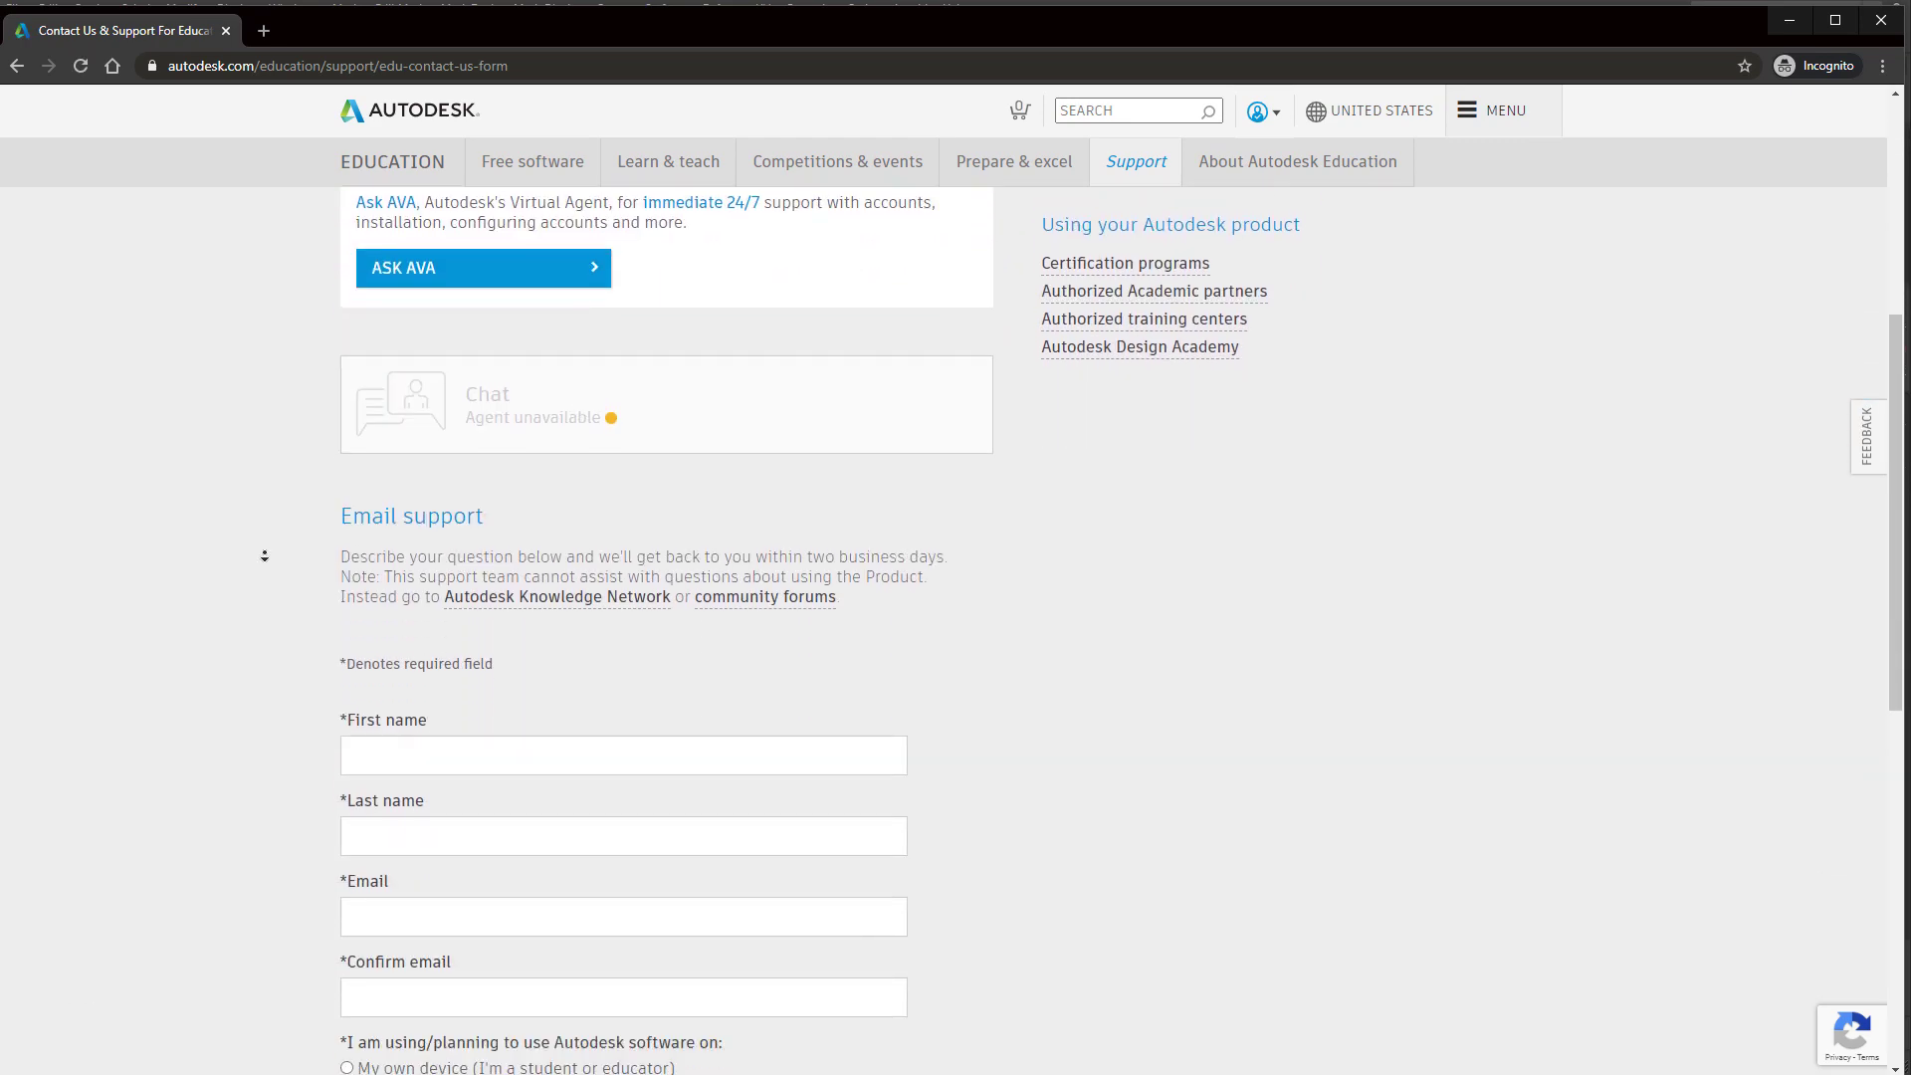
scroll(down, 3)
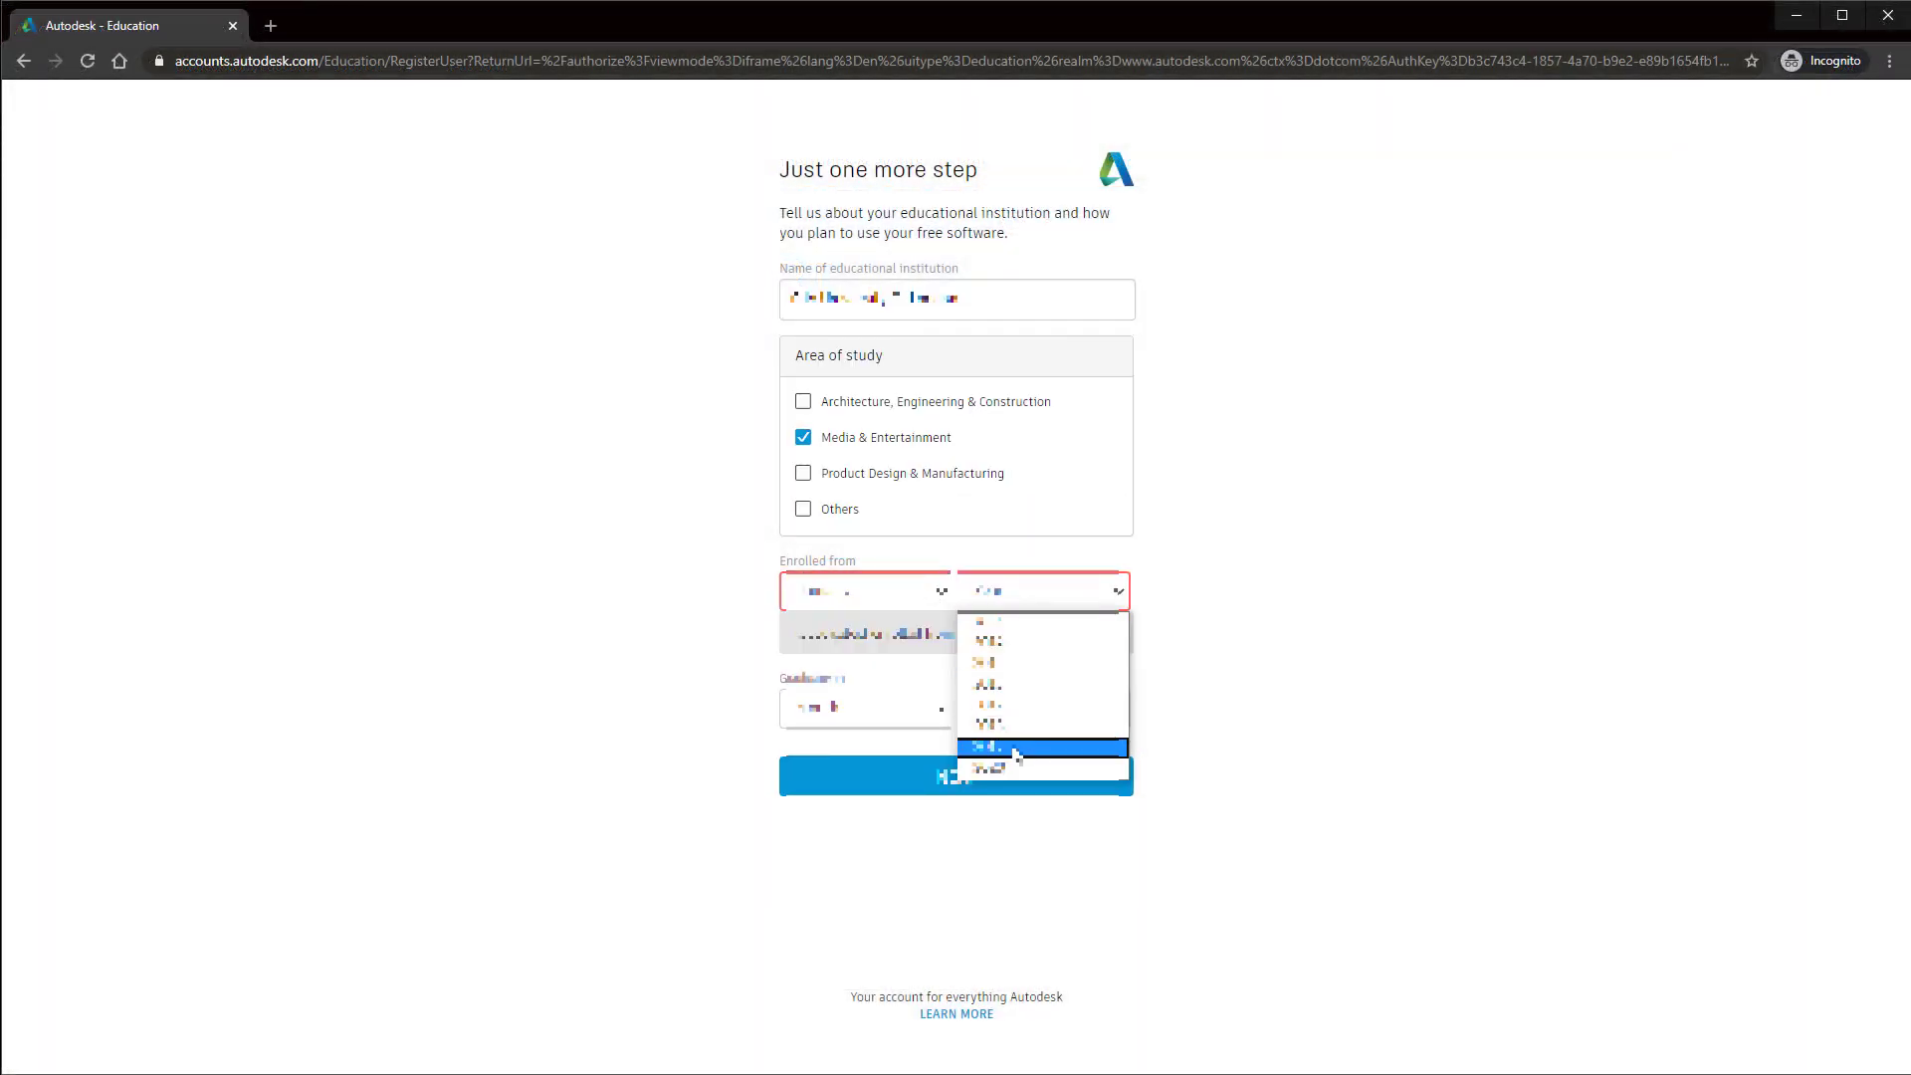
- Pick the enrolment year, submit the education profile and confirm Account set
click(1010, 747)
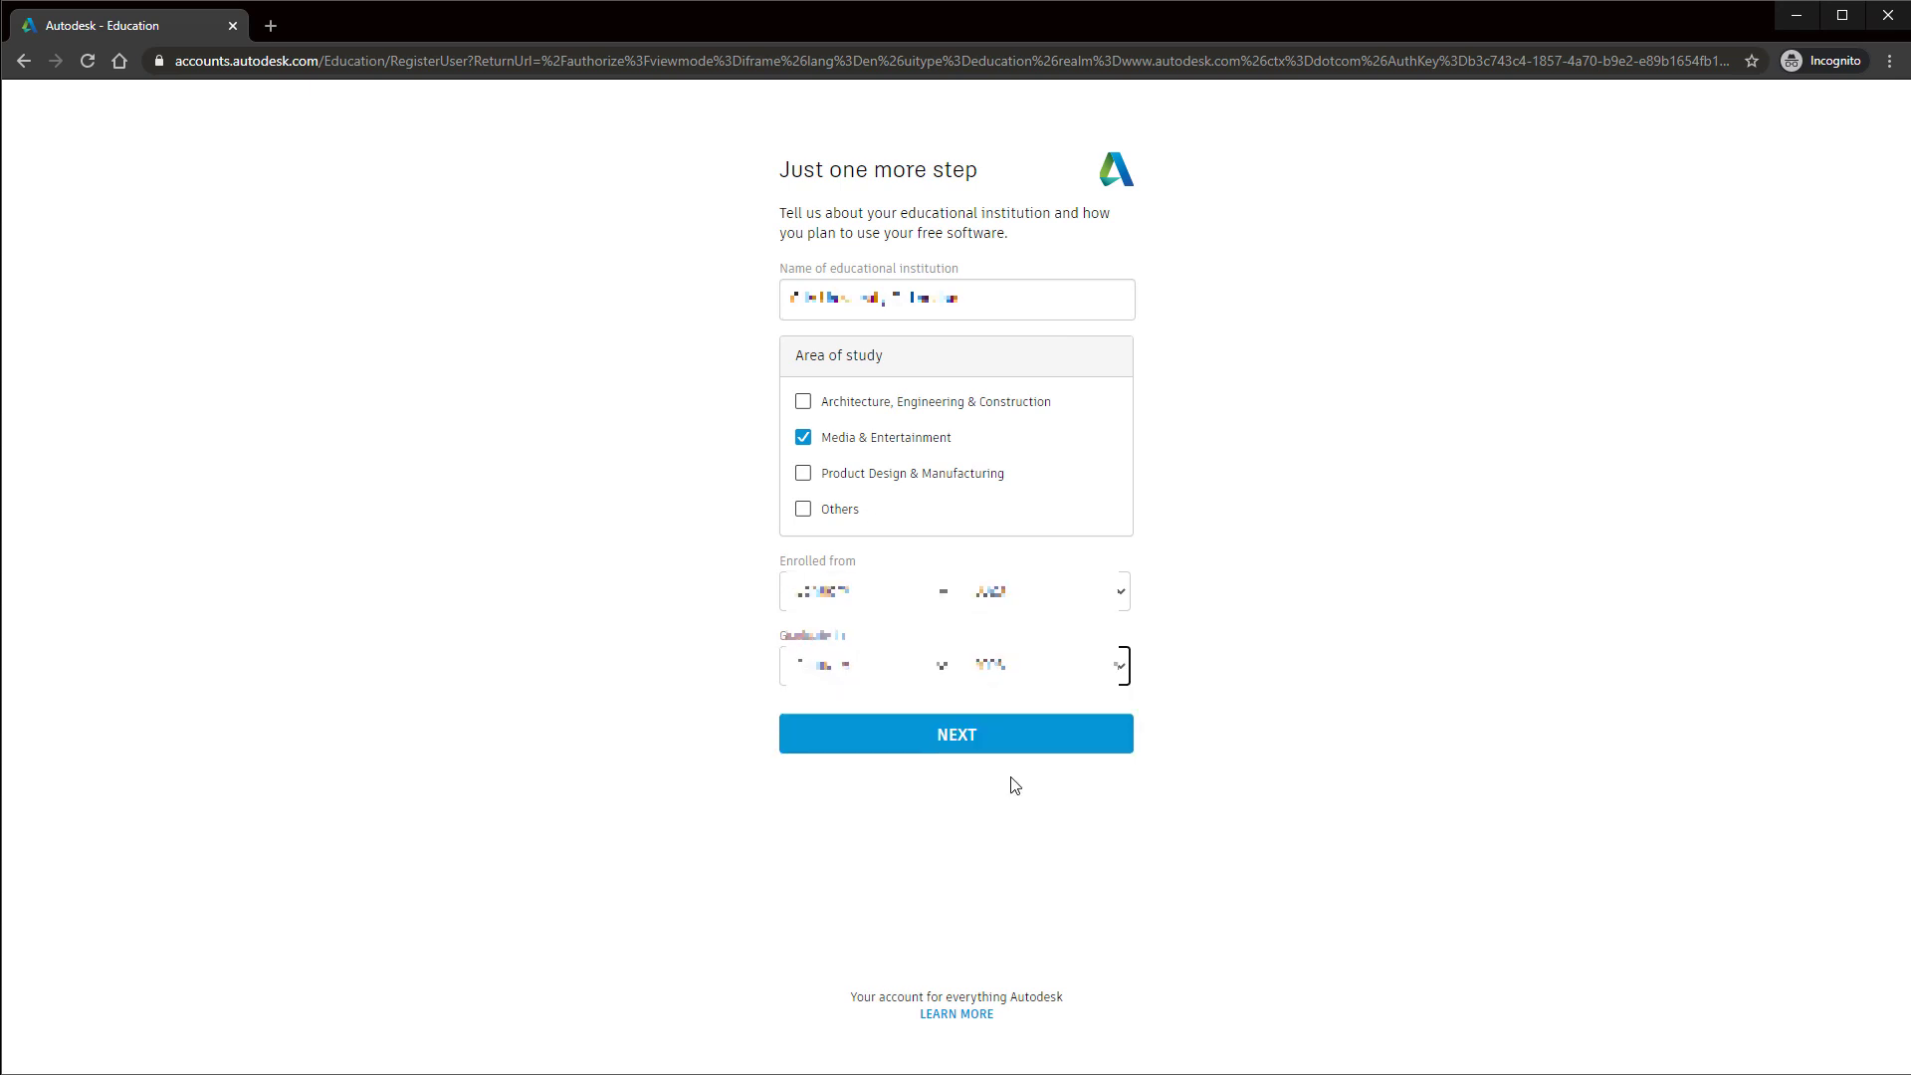
click(956, 734)
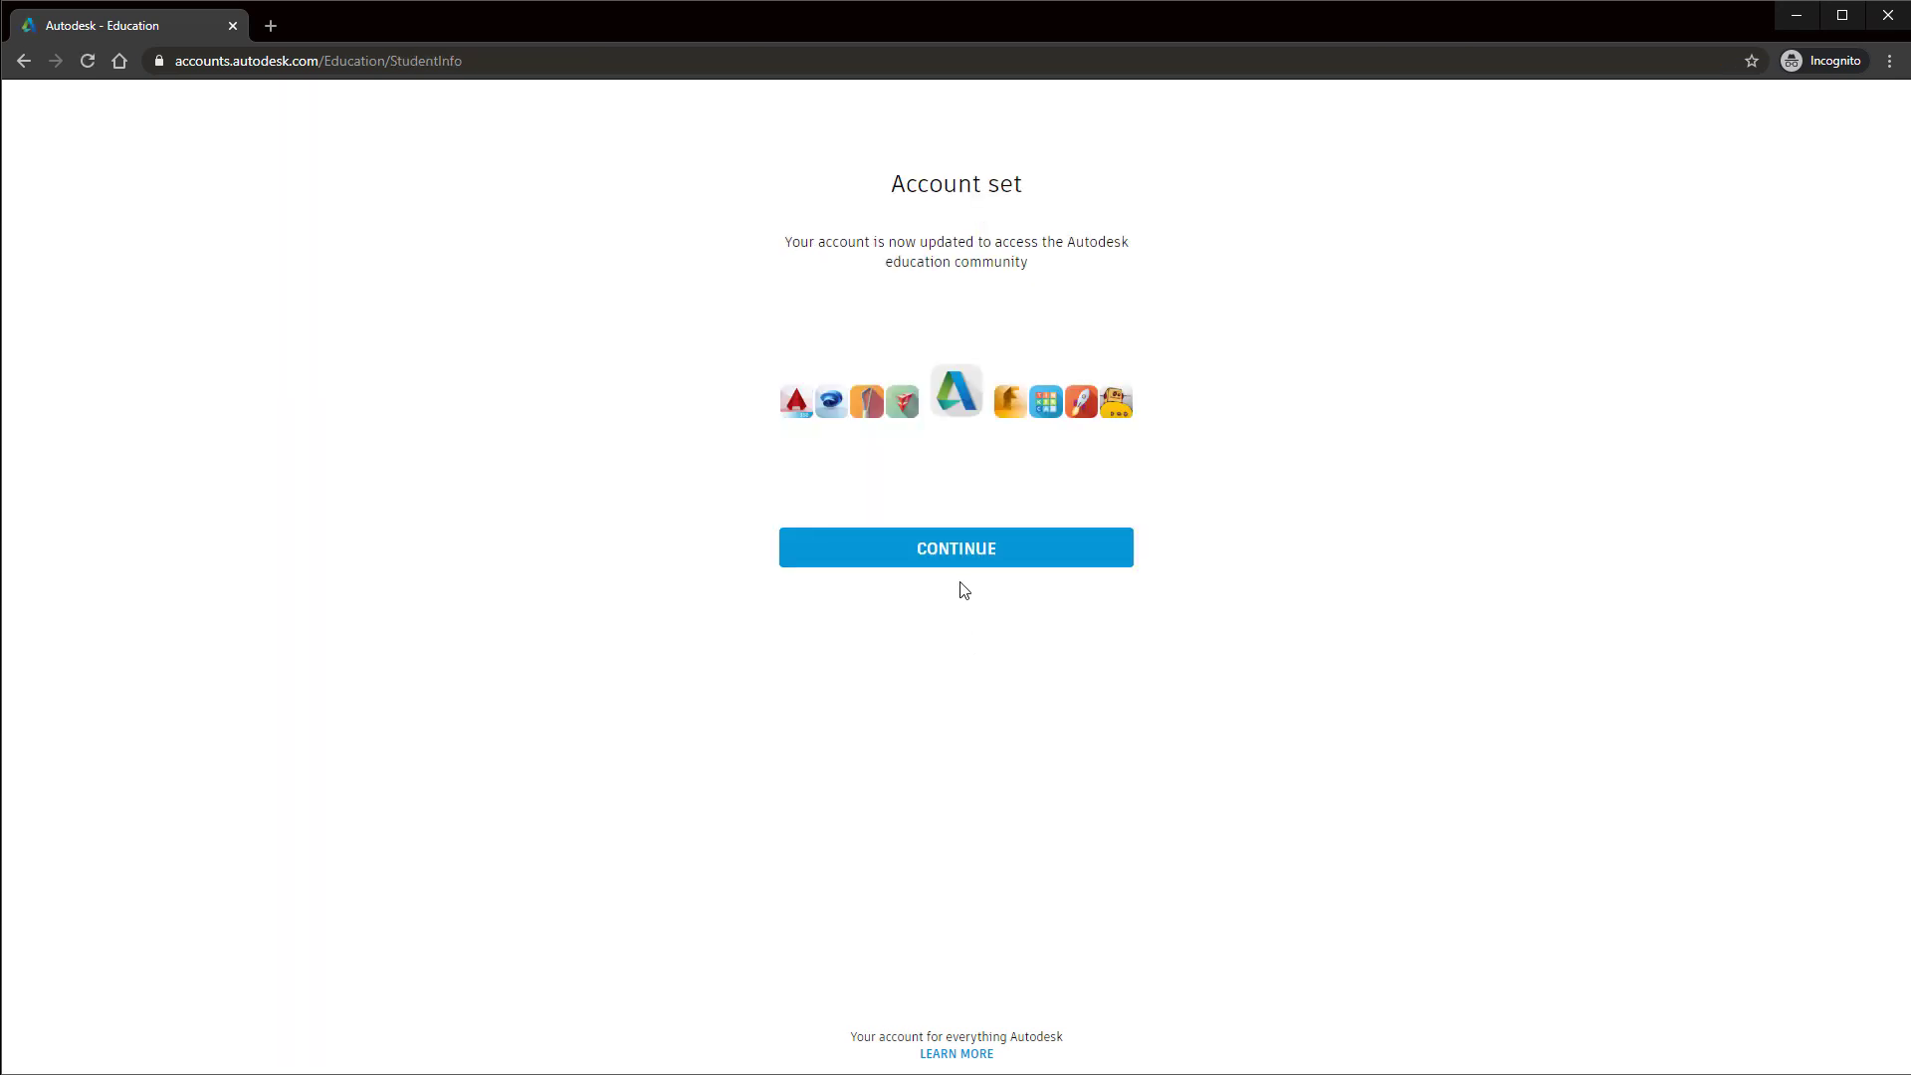
click(955, 547)
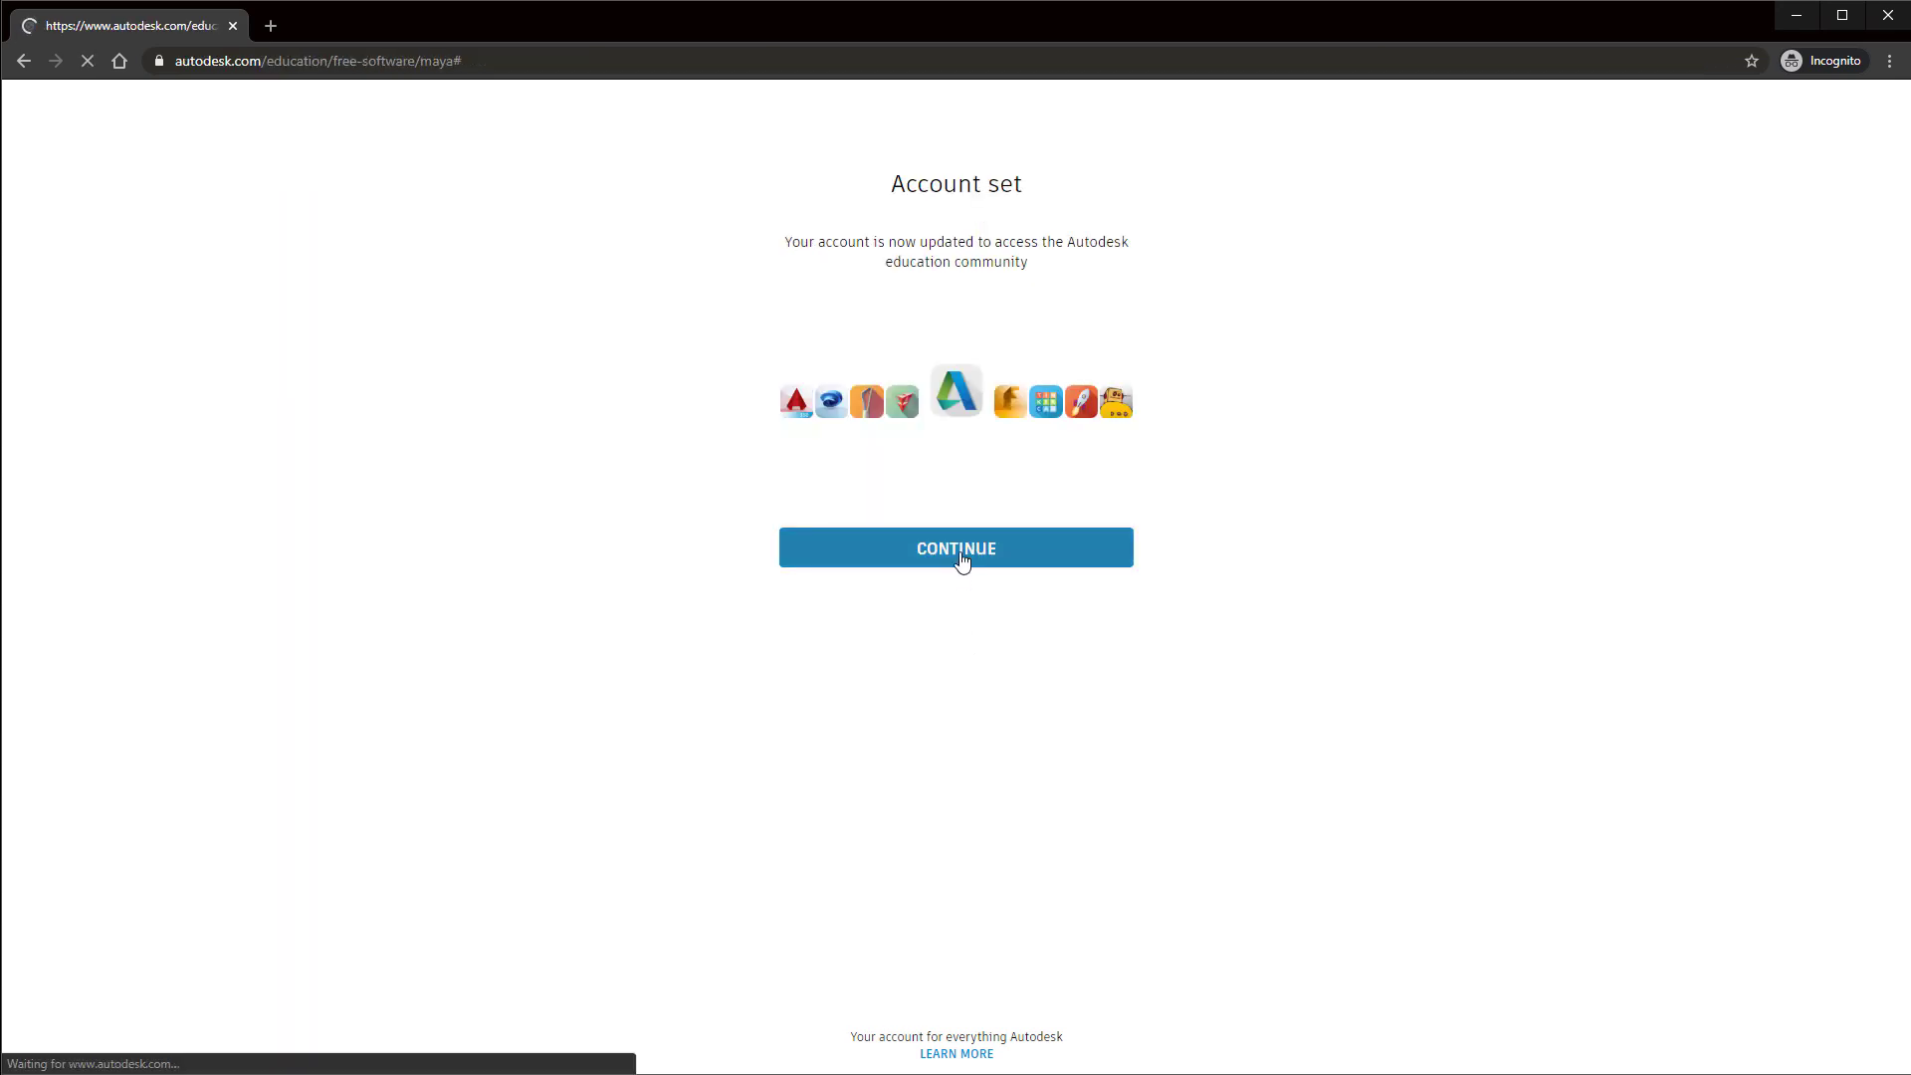
click(955, 547)
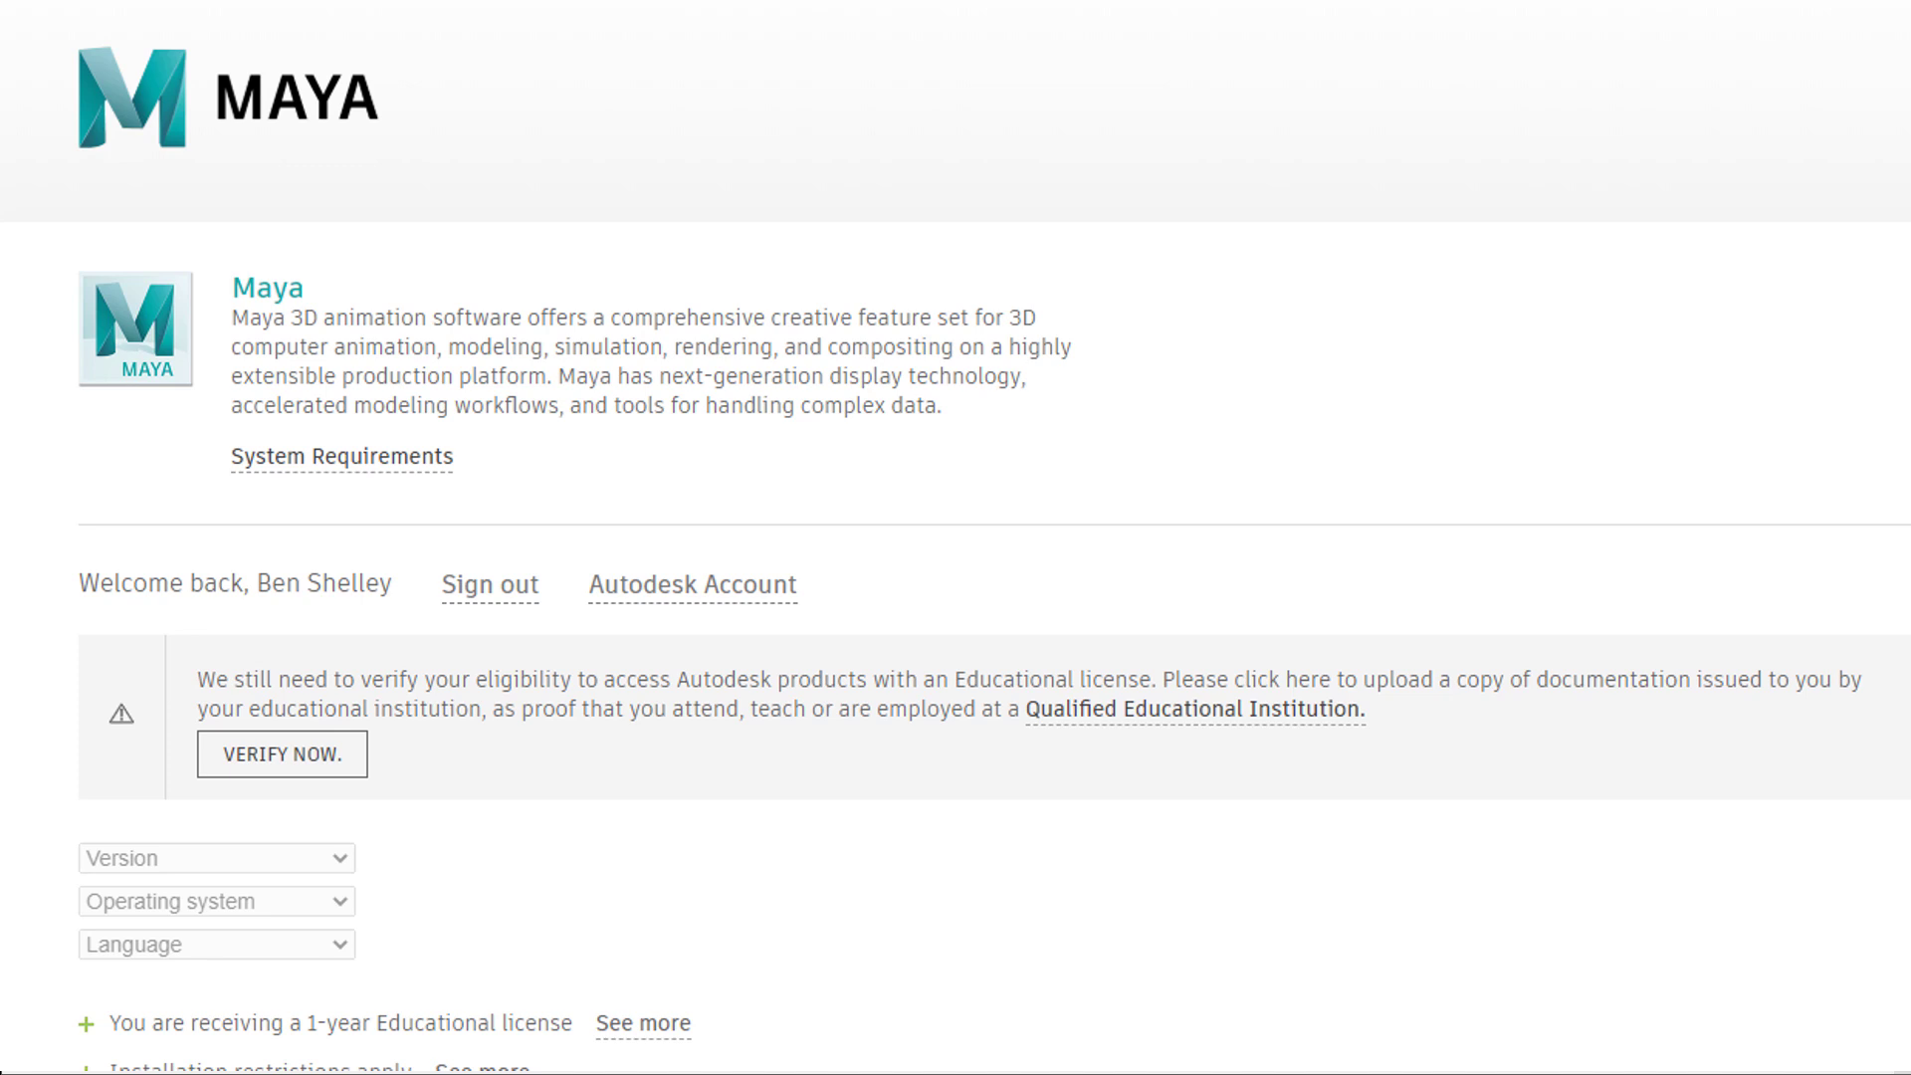
- Start Verify Now and submit the pre-filled eligibility details
click(281, 754)
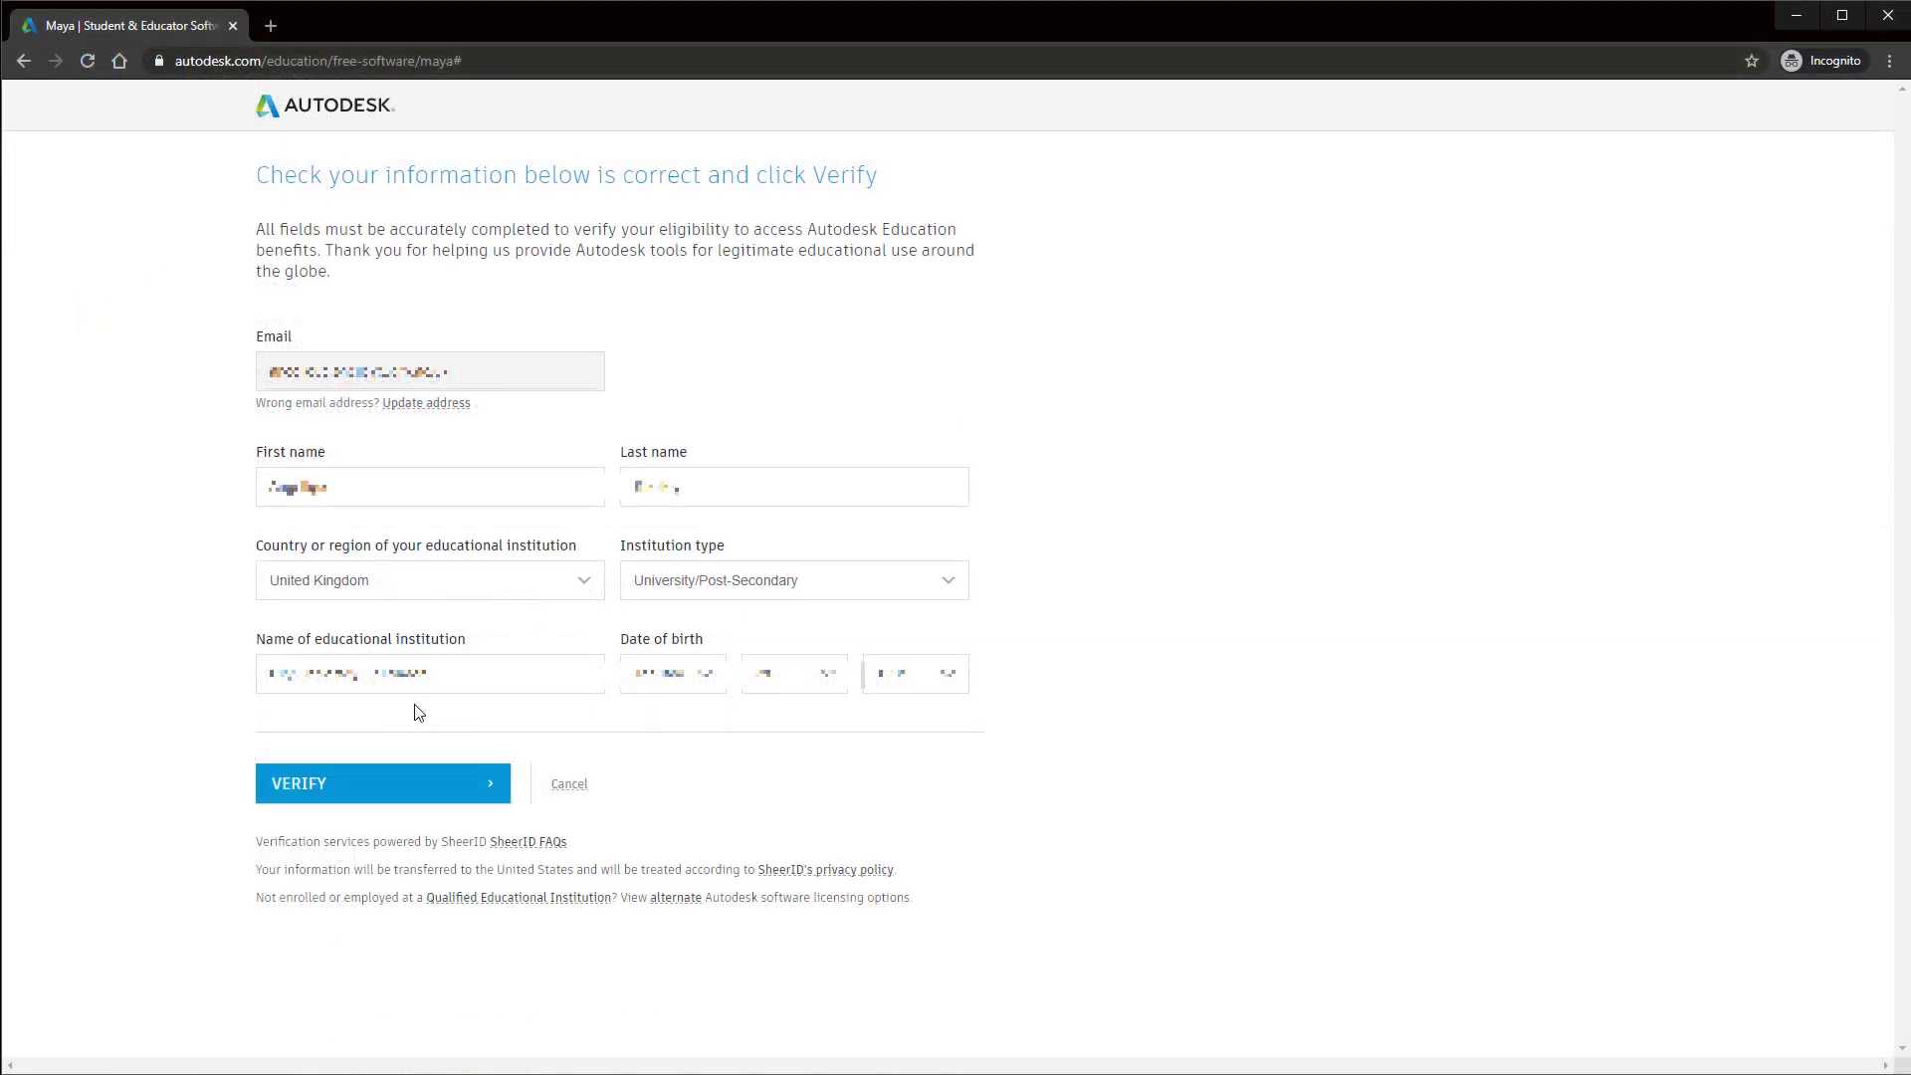
click(382, 783)
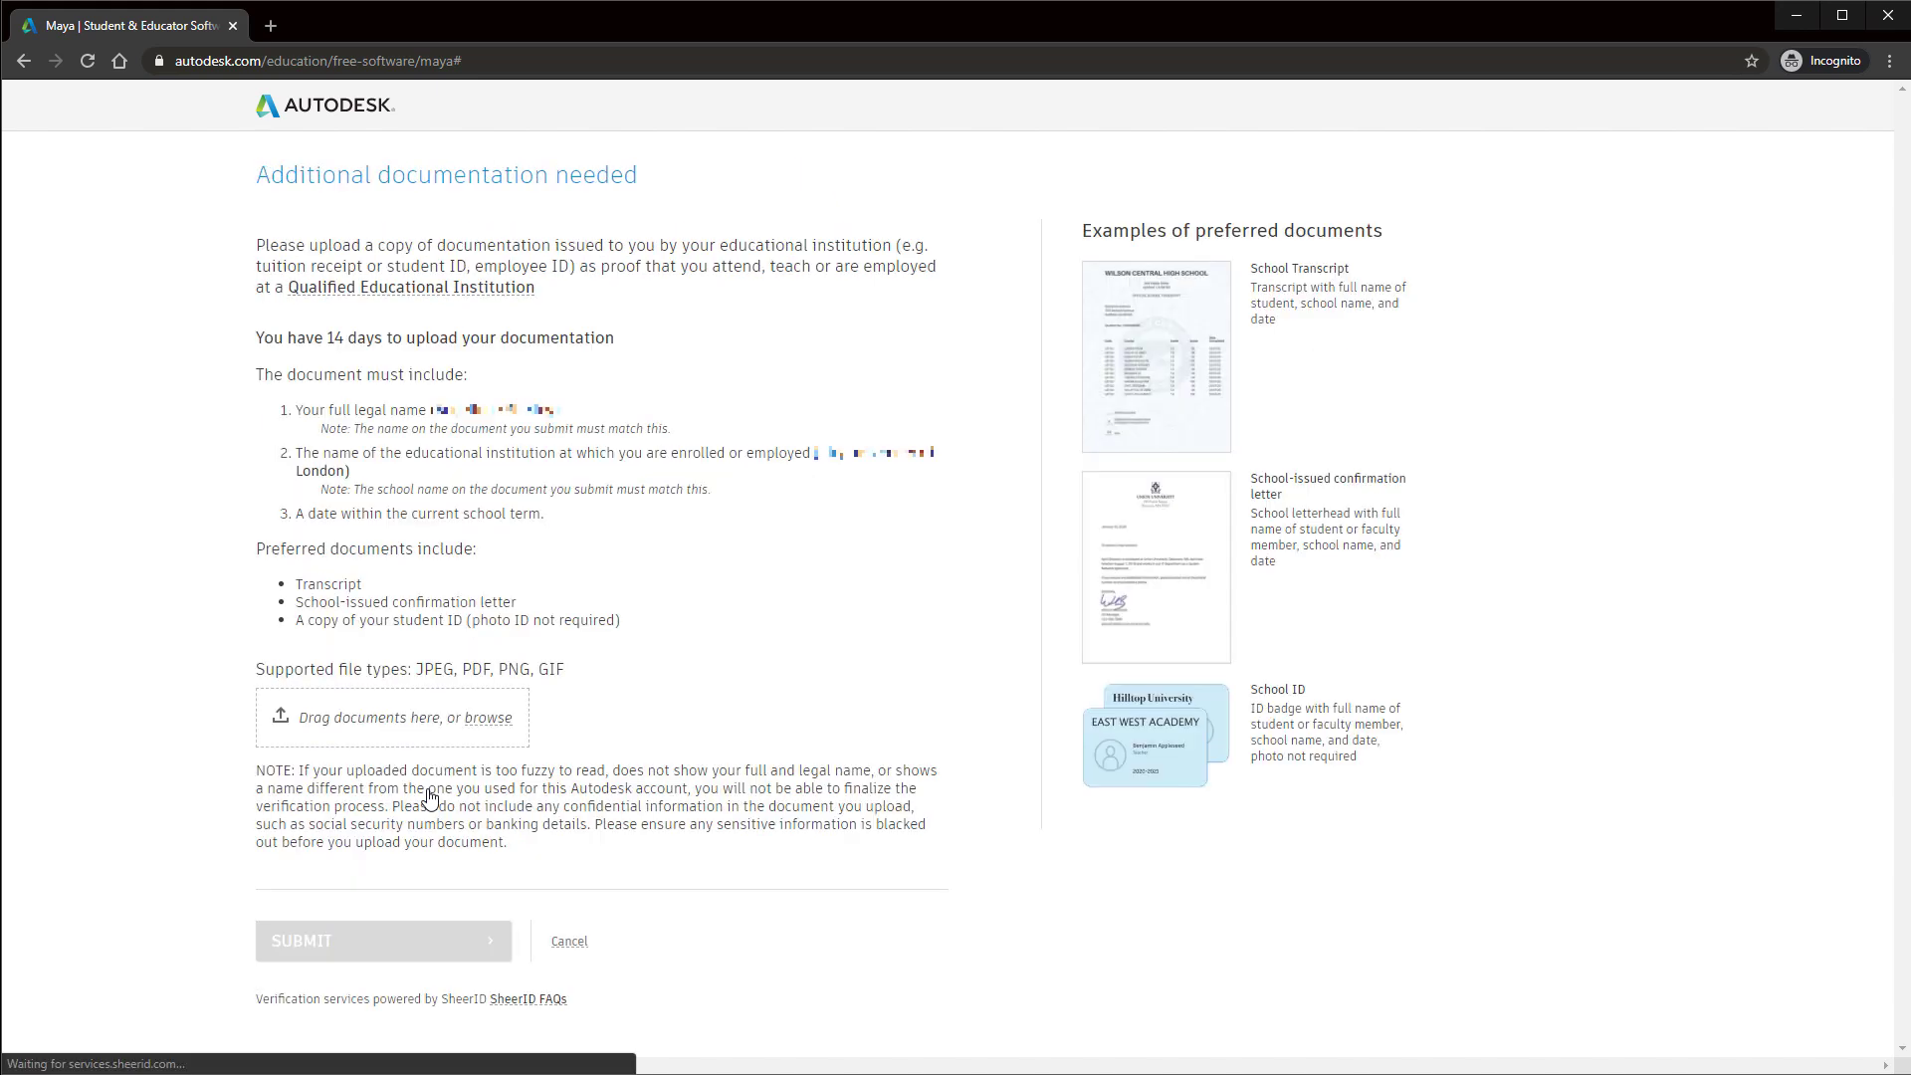
mouse_move(637, 308)
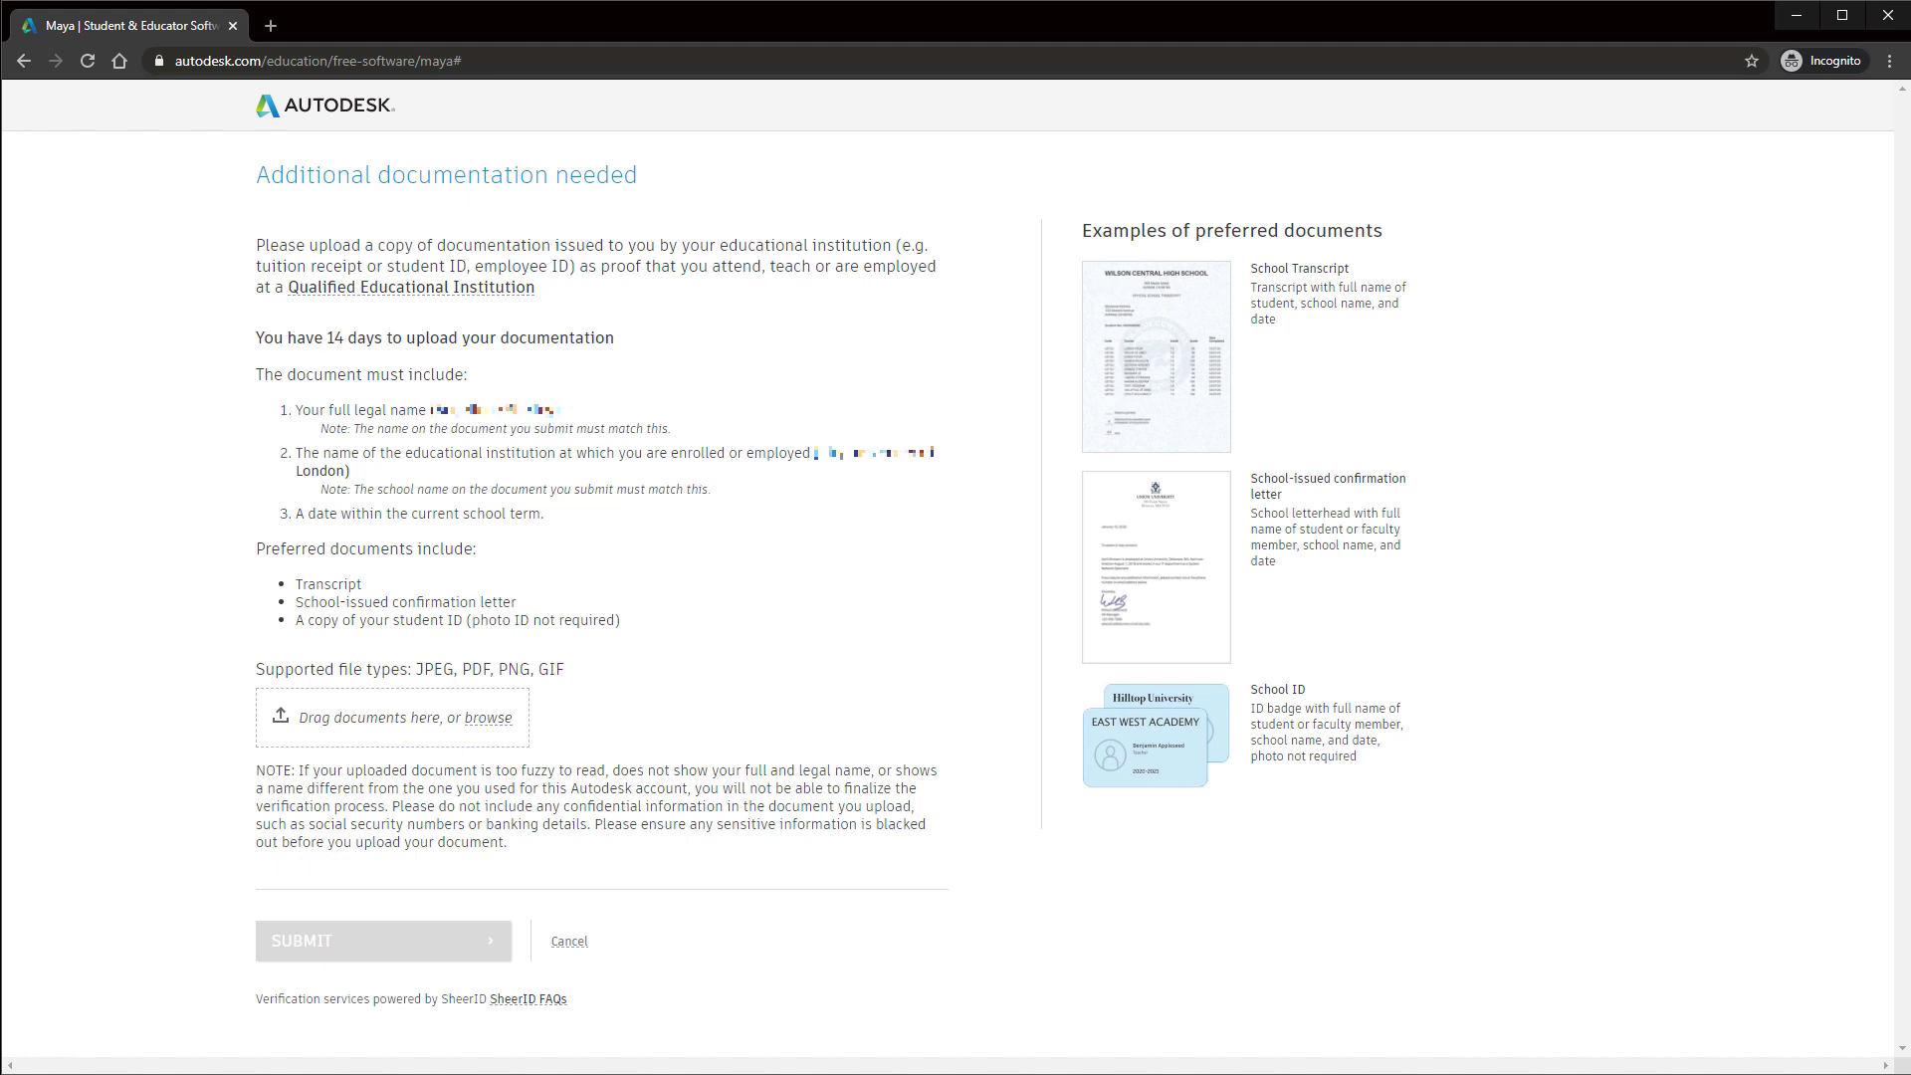
mouse_move(423, 728)
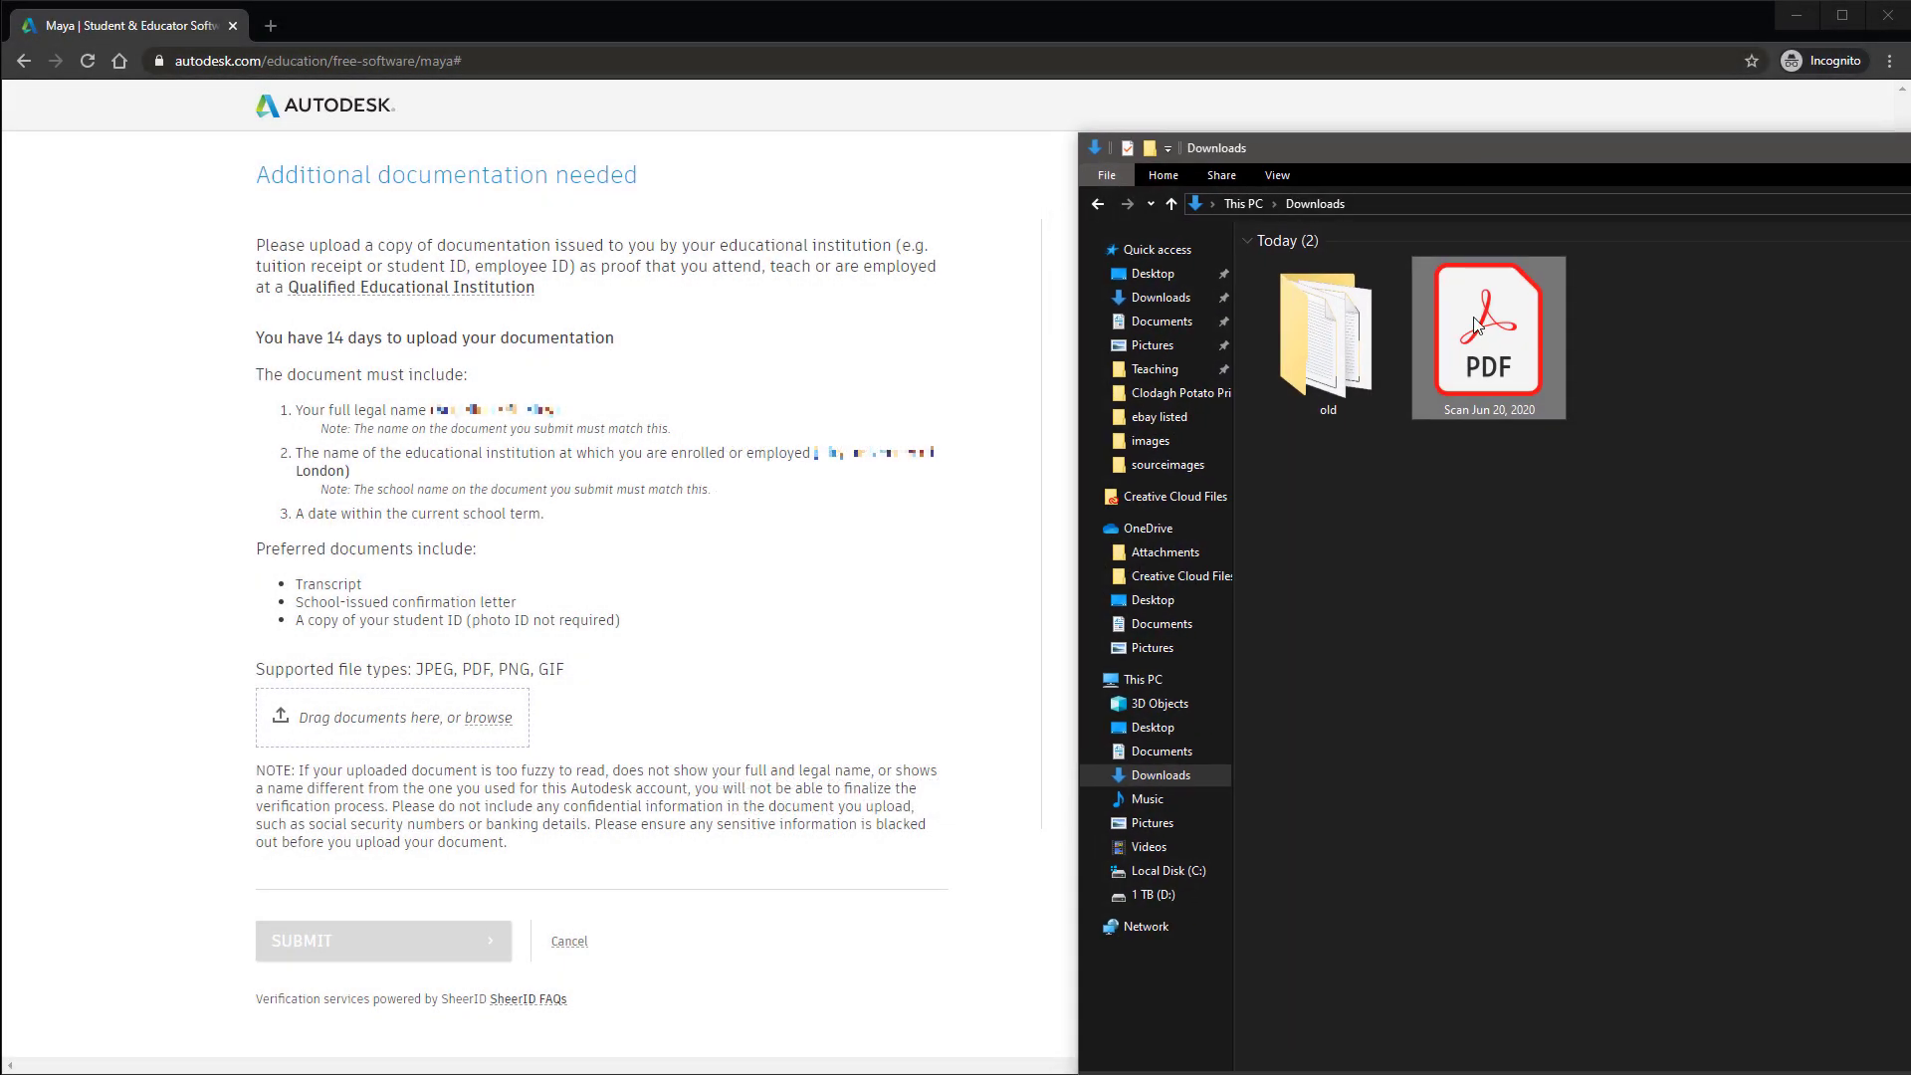
- Drag the scanned enrolment PDF into the upload box, submit it and close the confirmation
drag(1486, 337, 350, 717)
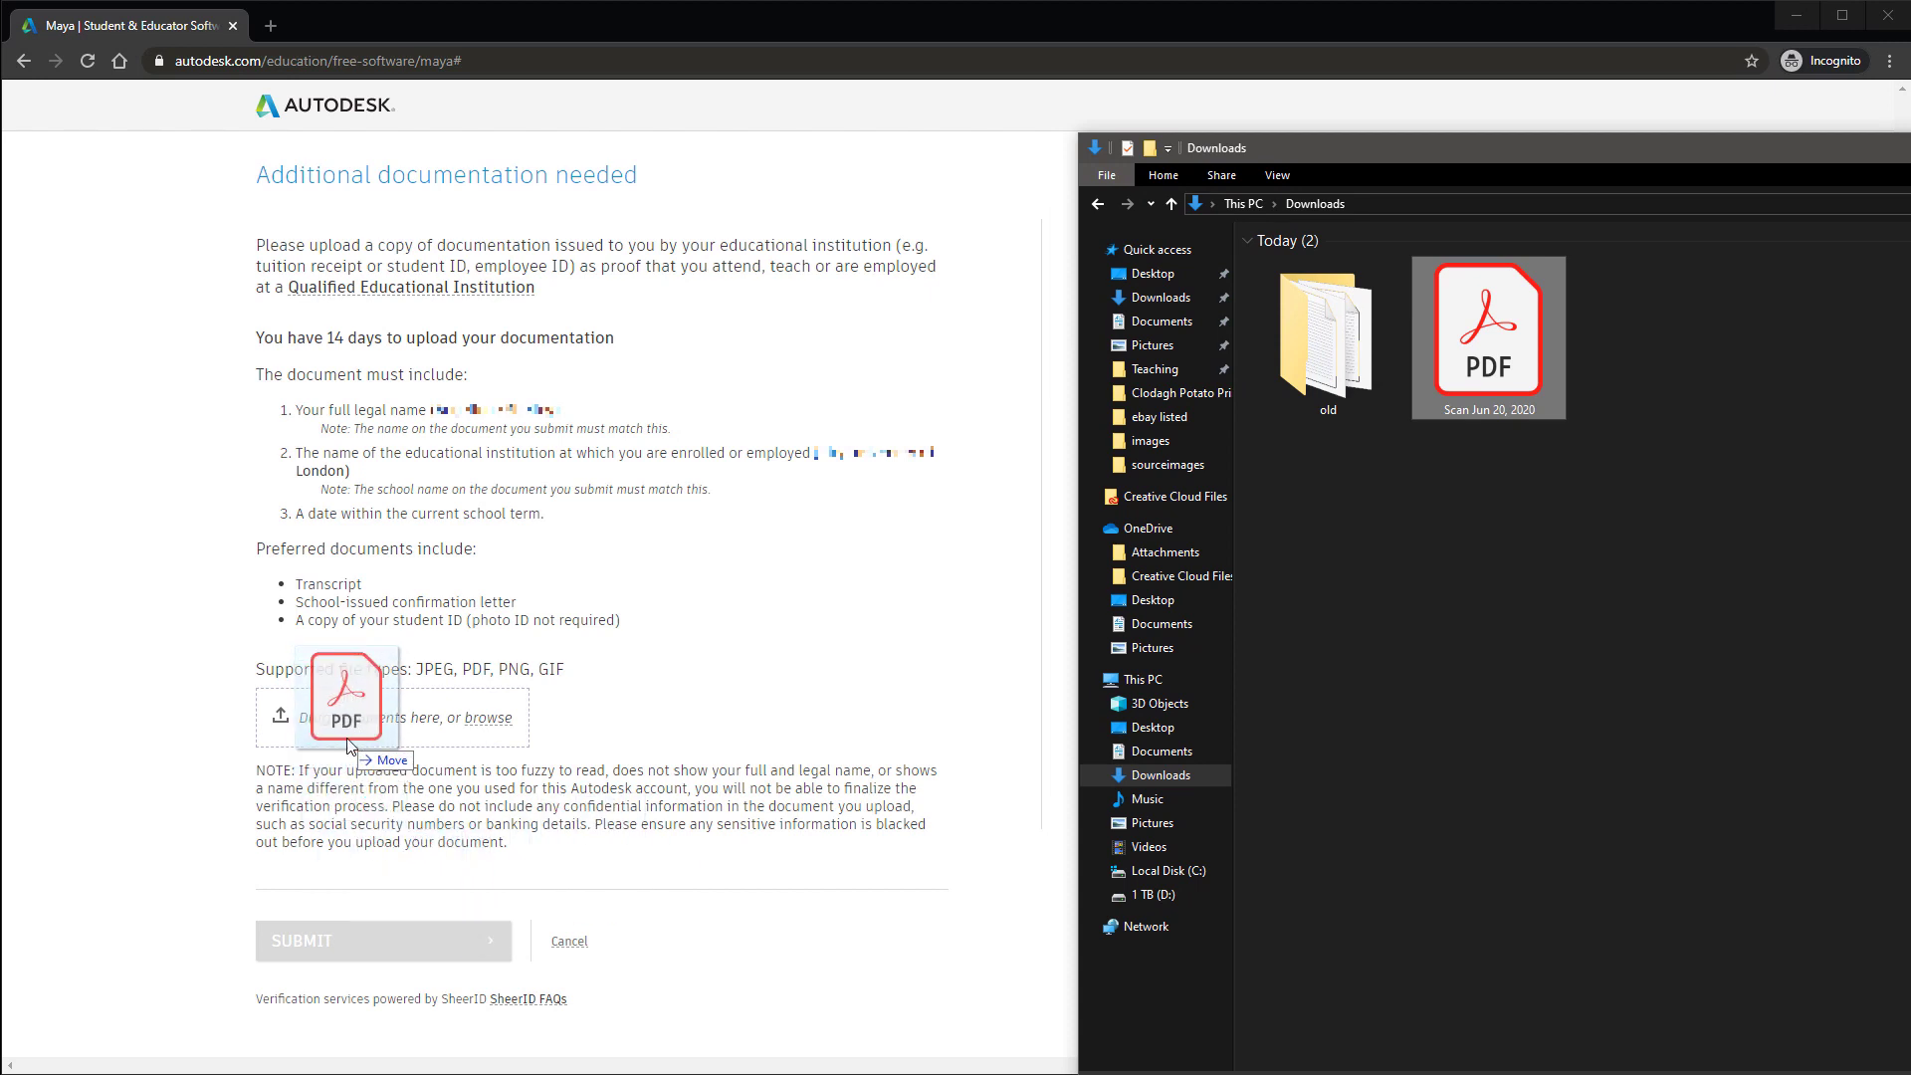
drag(1487, 336, 365, 677)
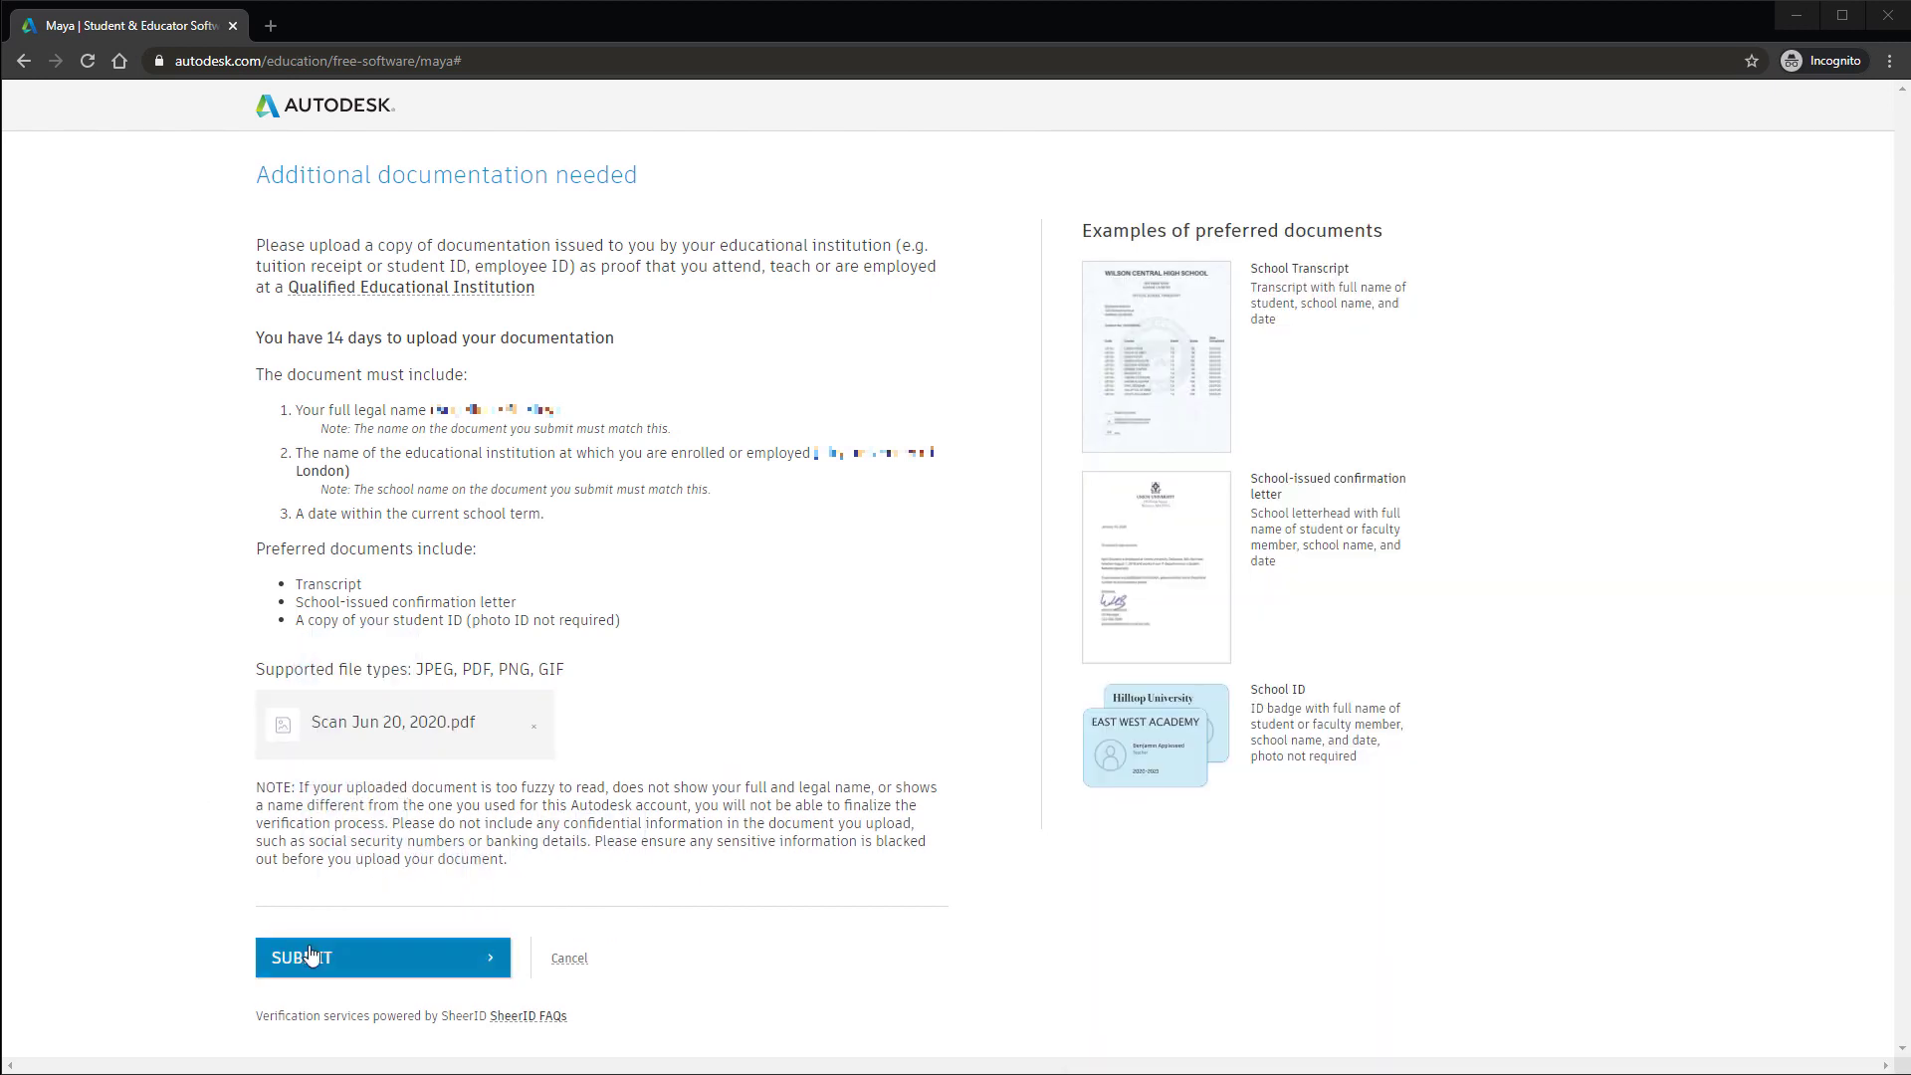
click(312, 957)
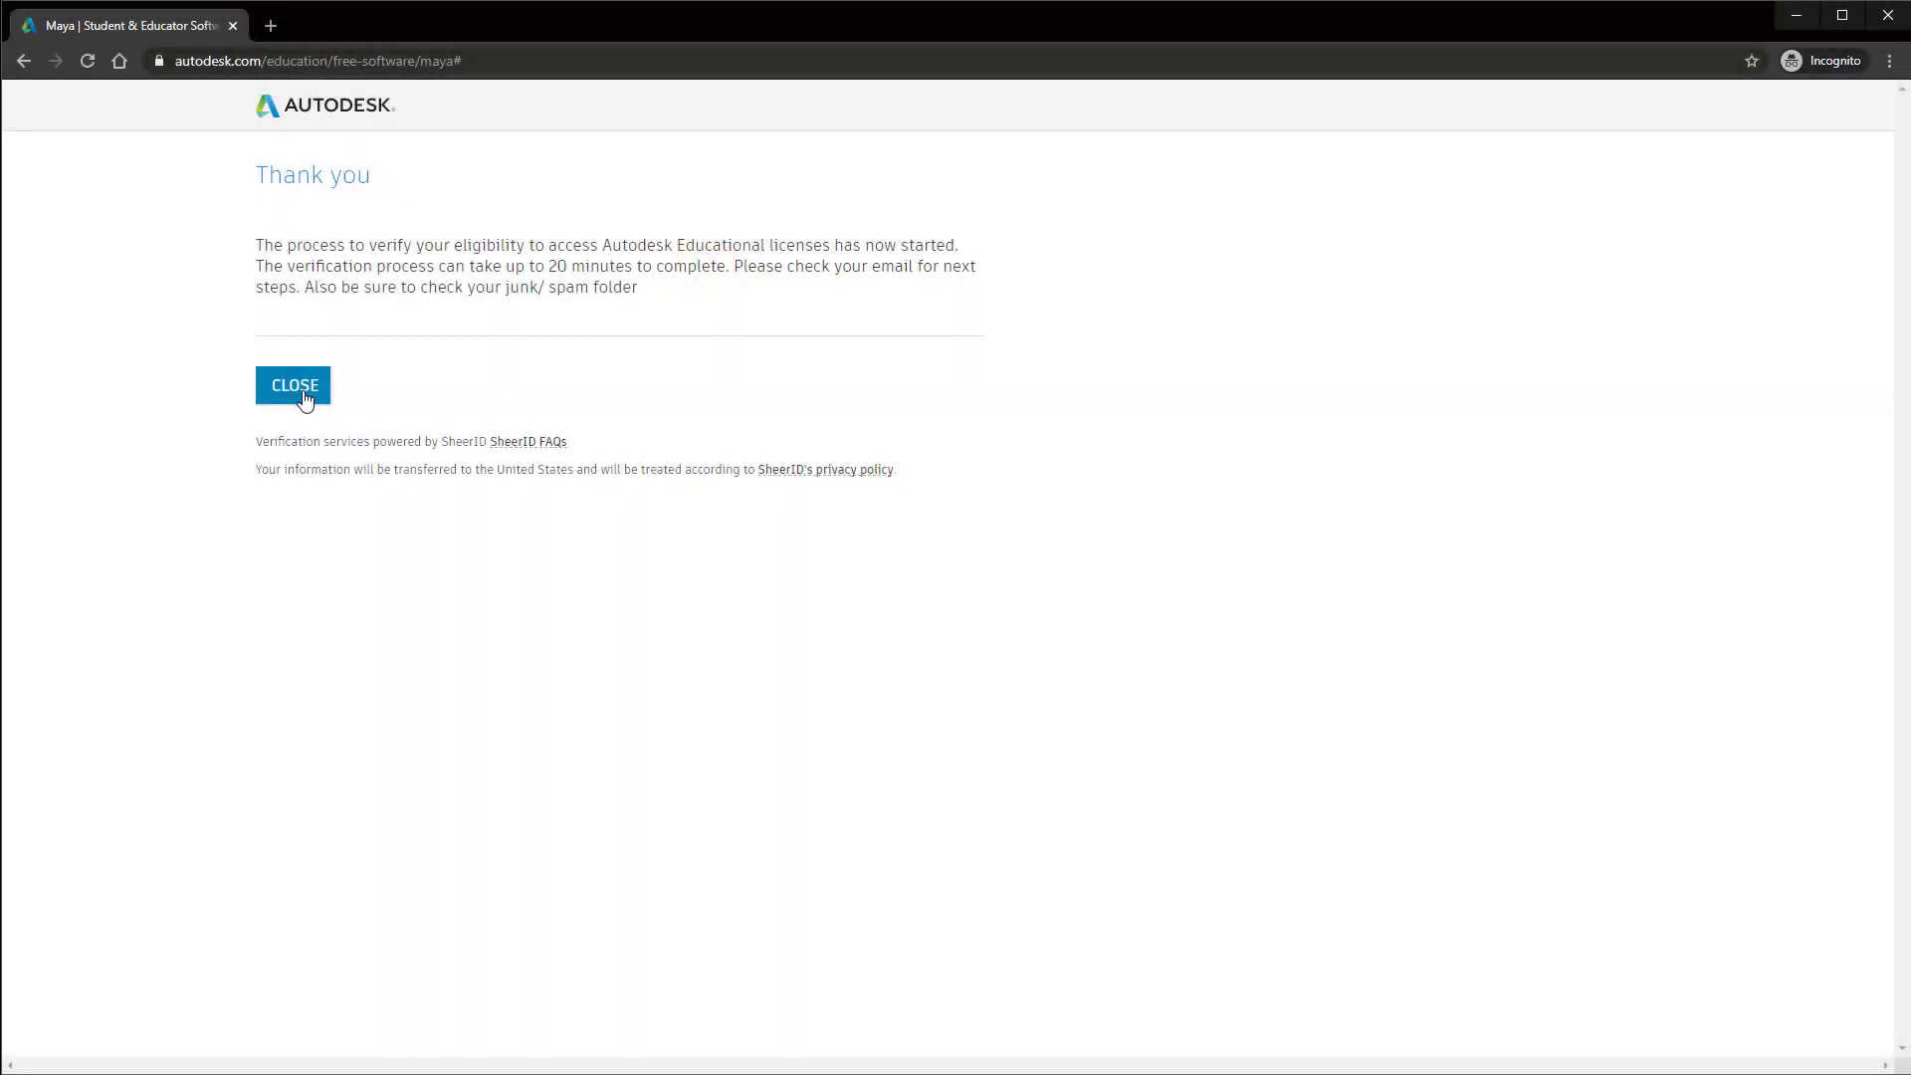
click(294, 386)
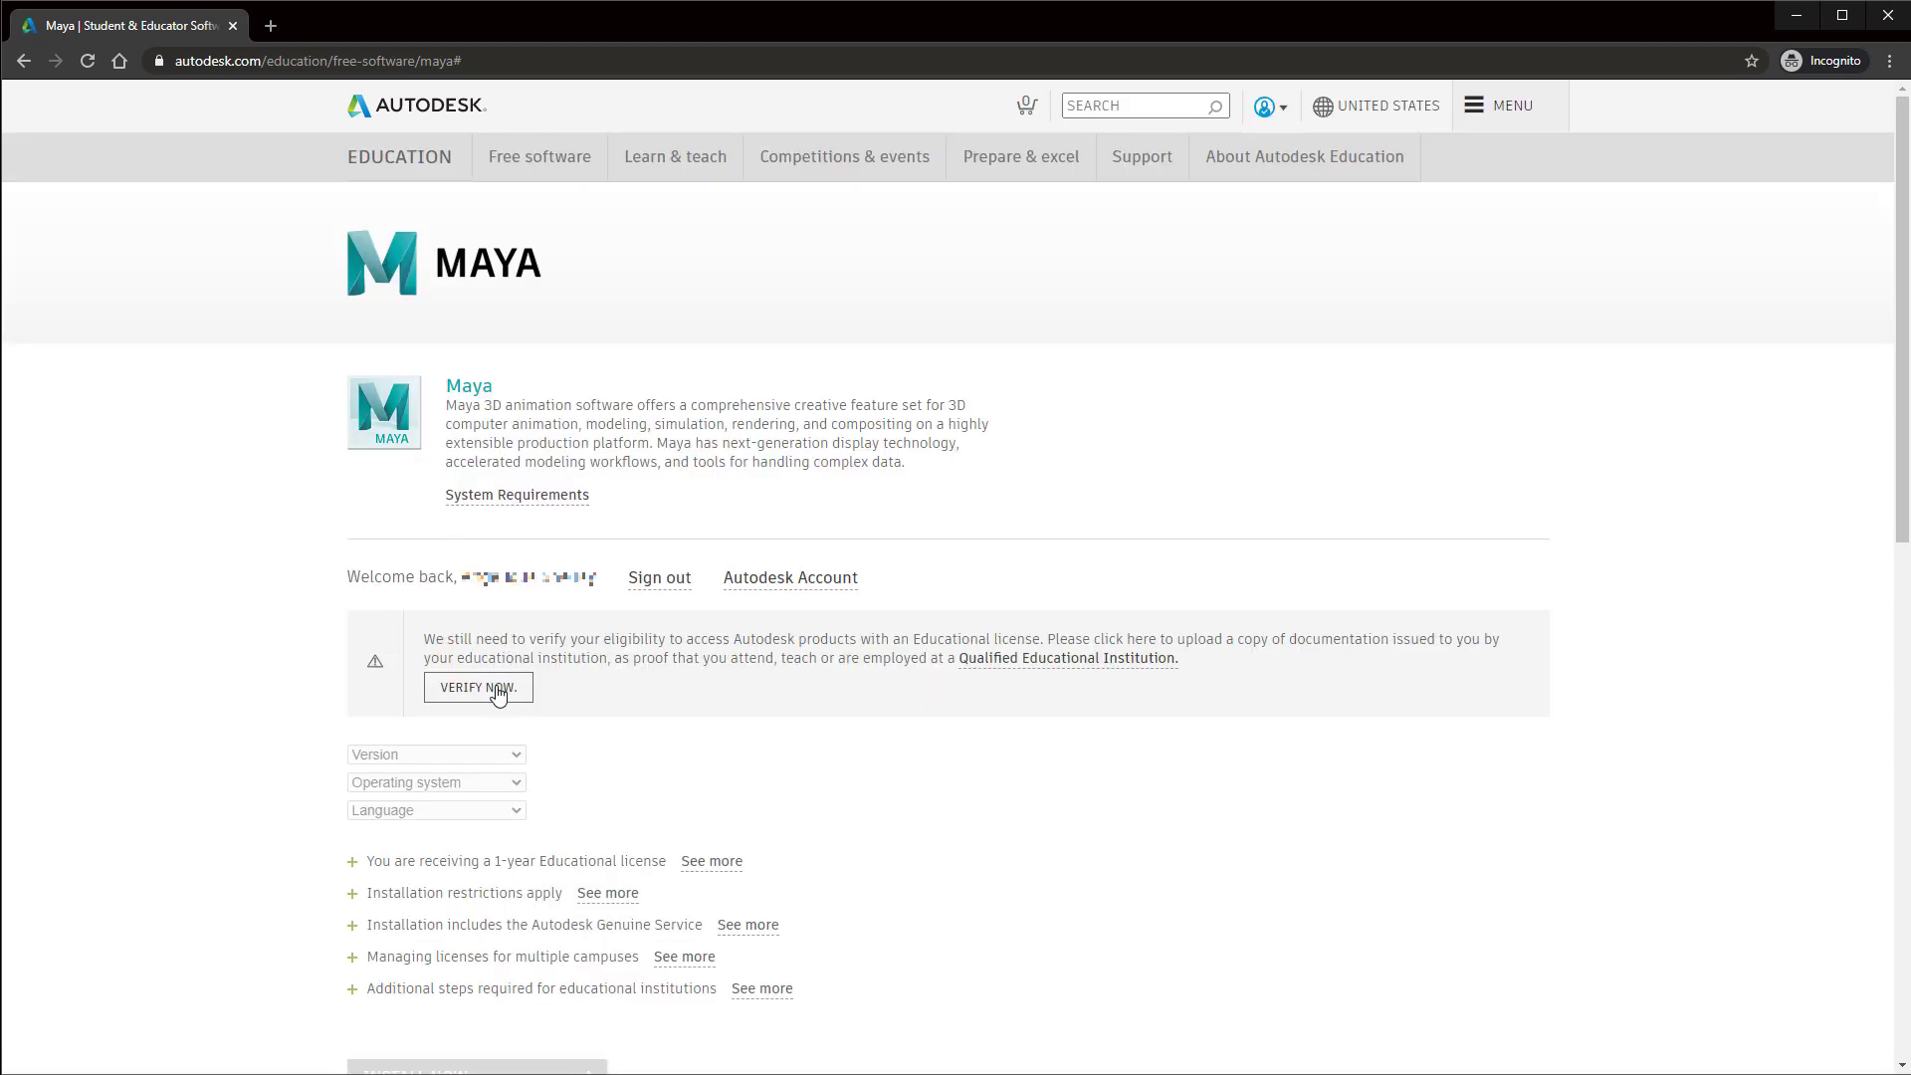
click(659, 578)
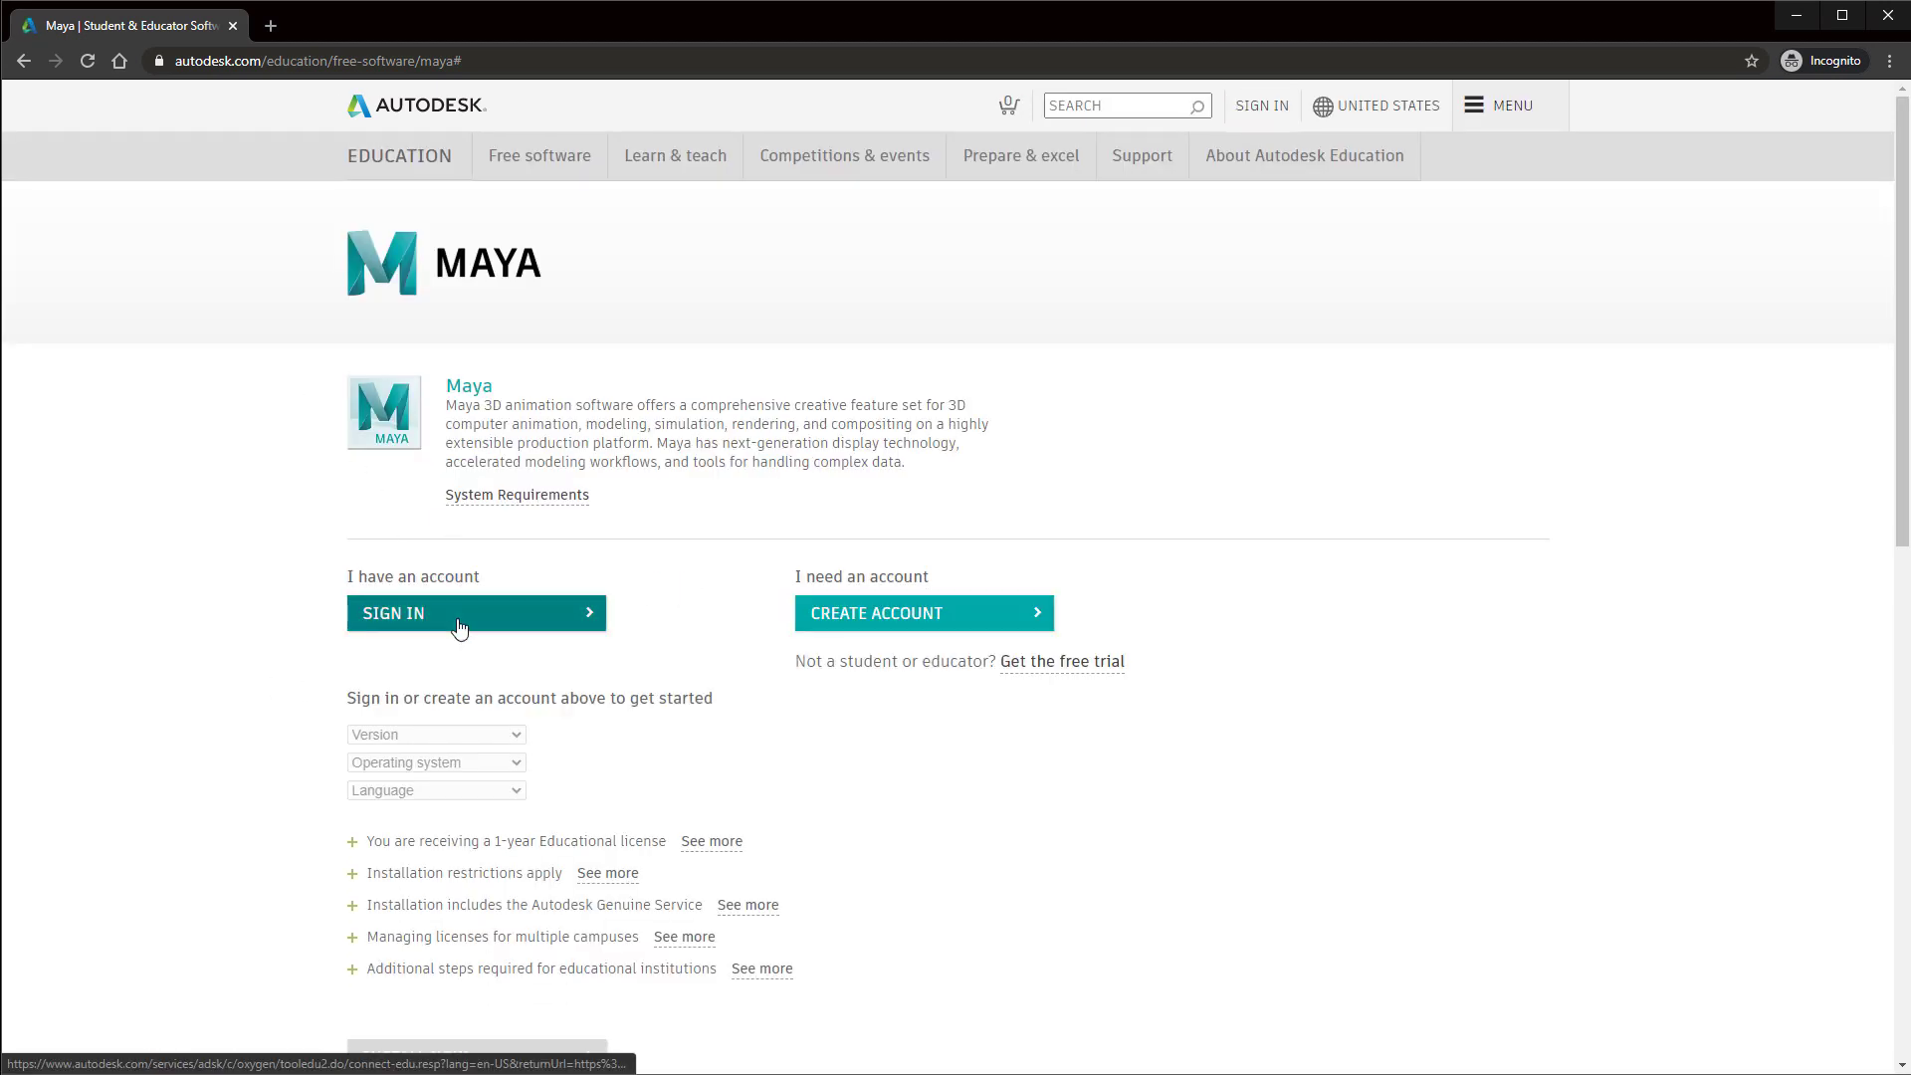
- Enter the account password and sign back in
click(455, 613)
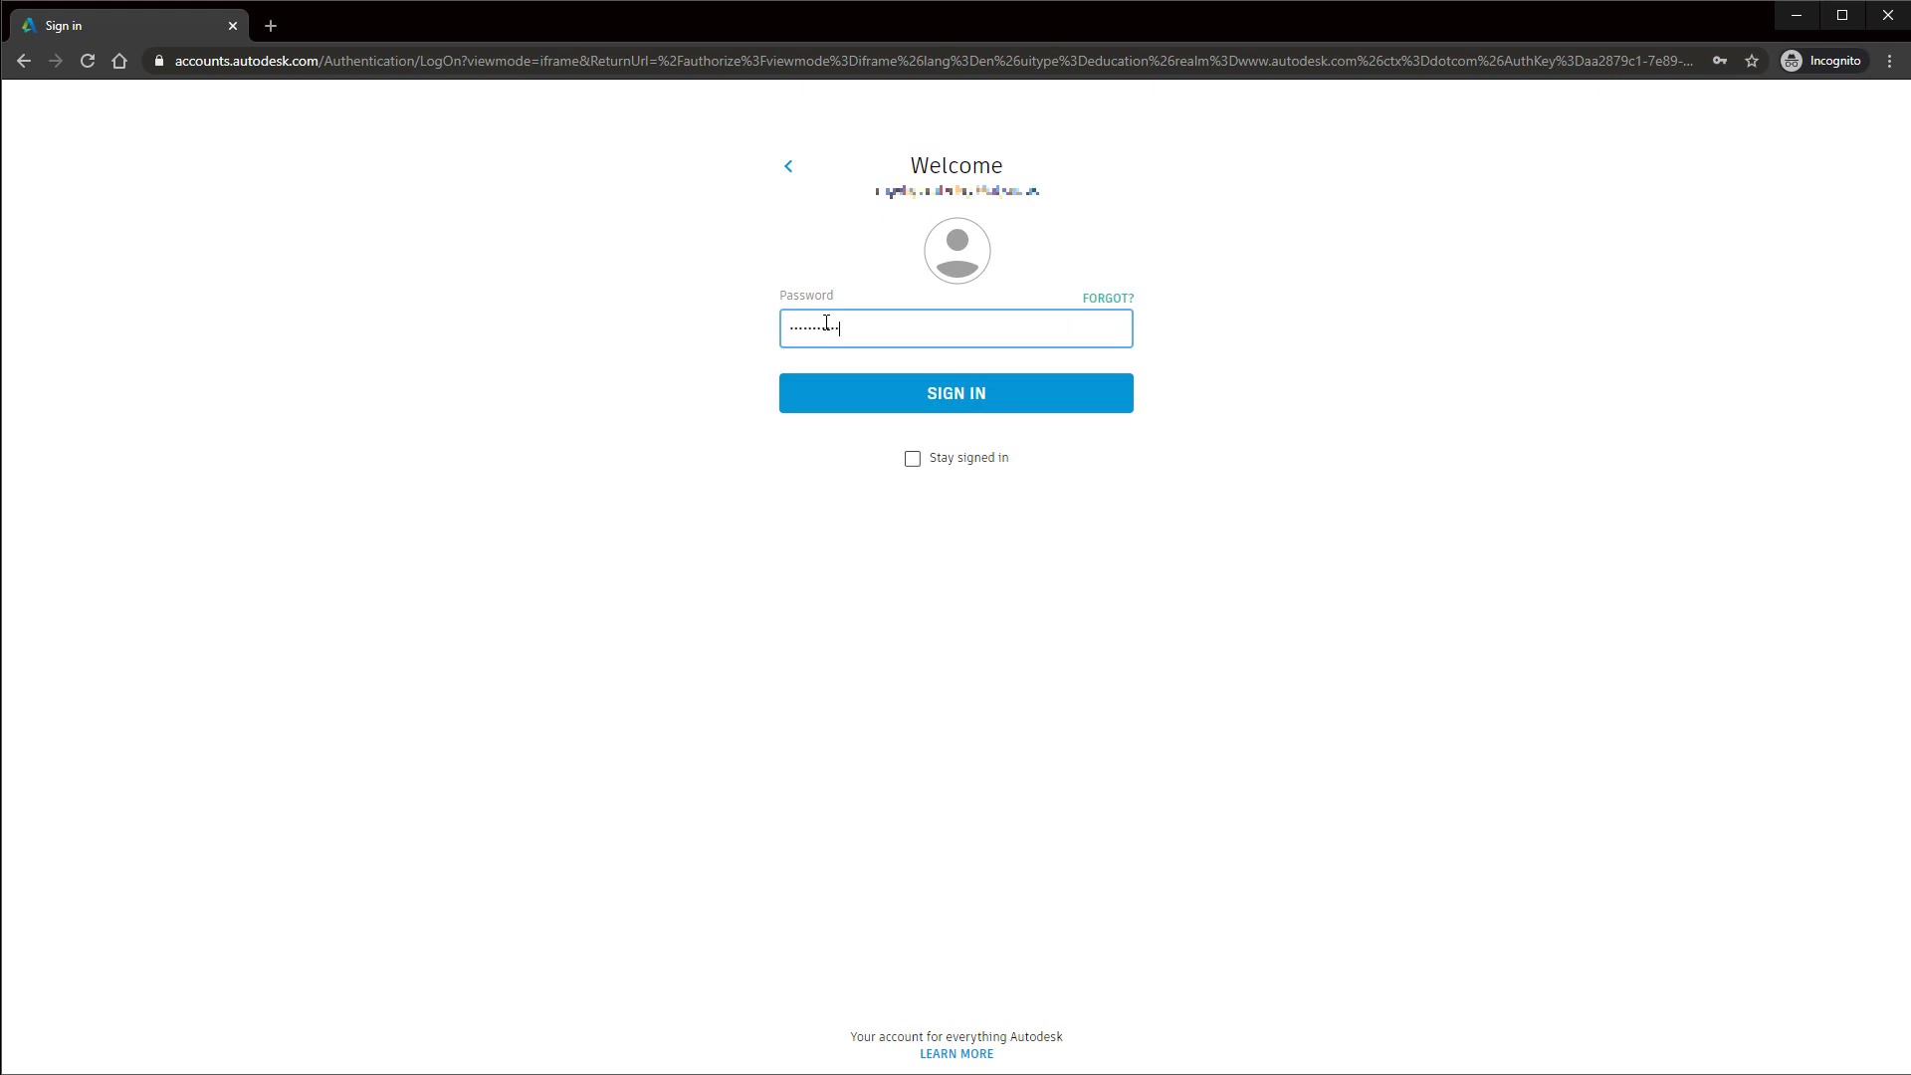
click(955, 393)
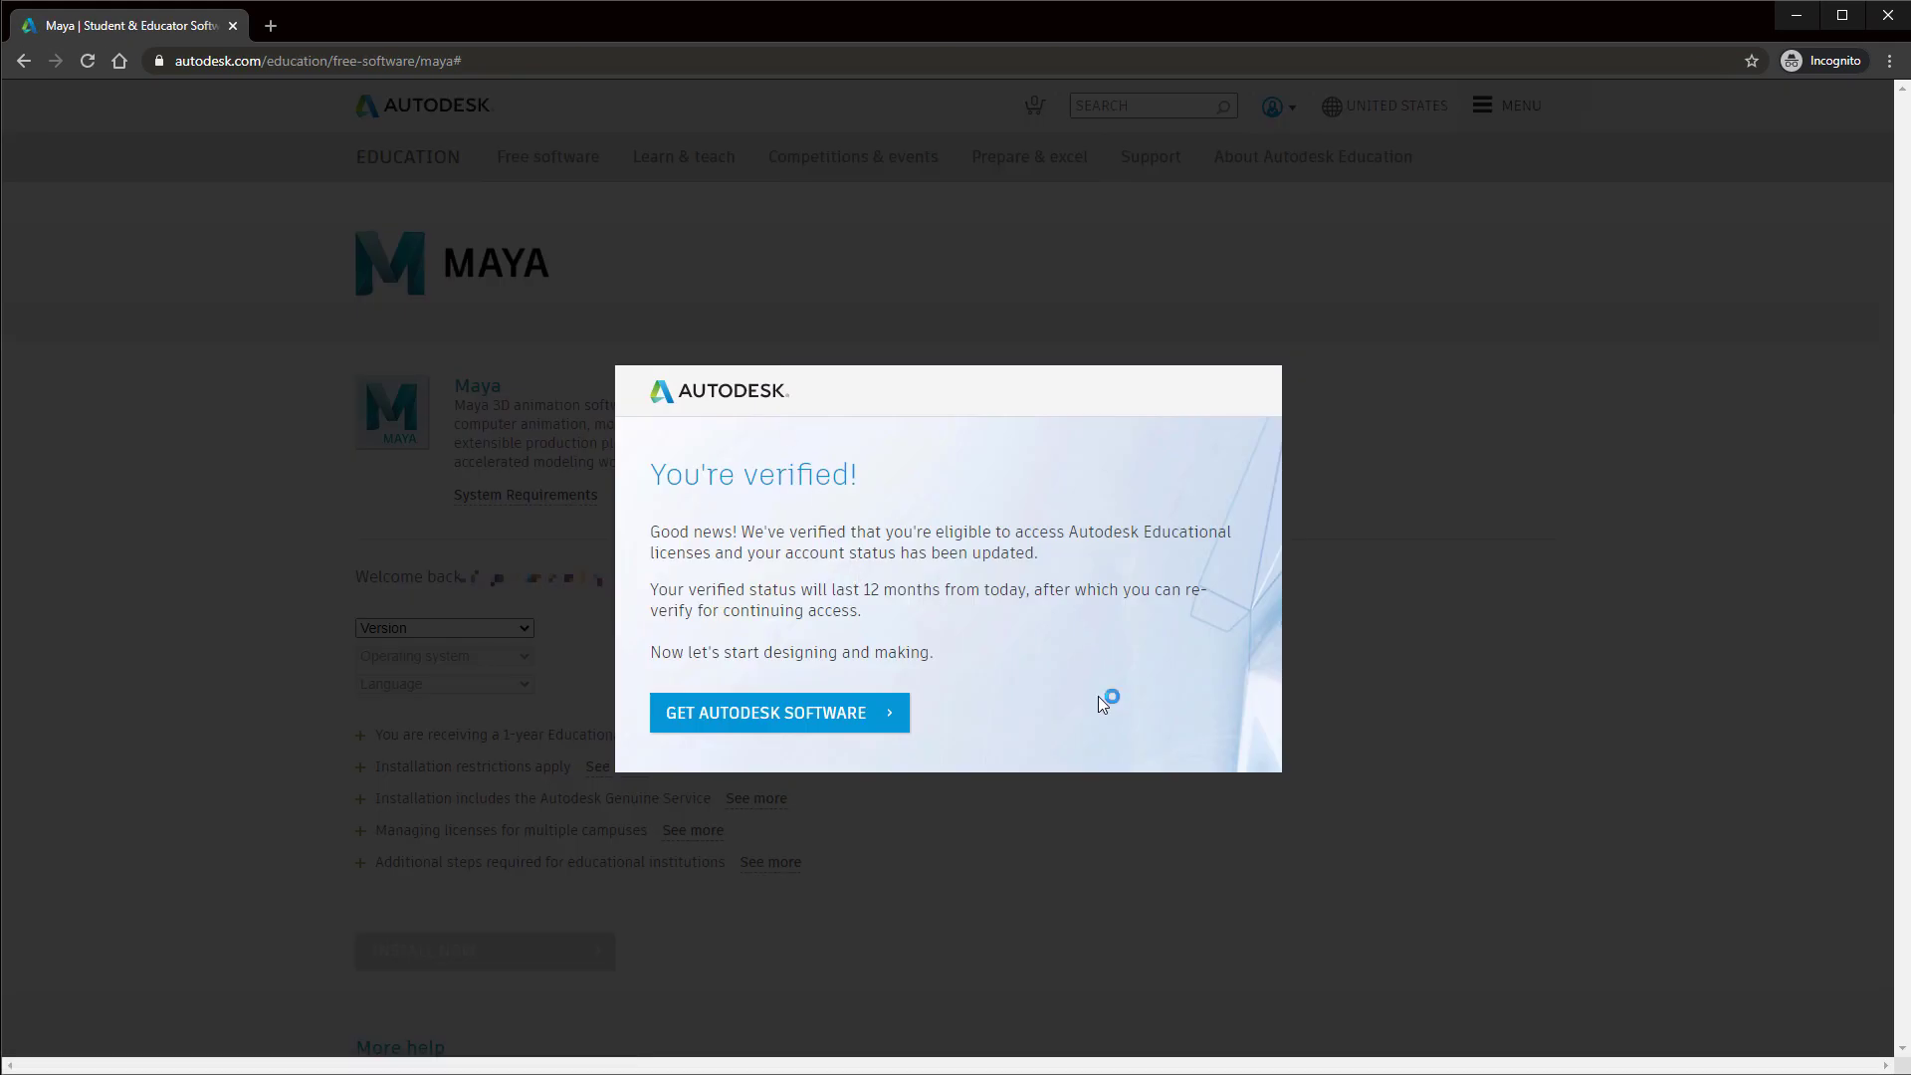
mouse_move(848, 736)
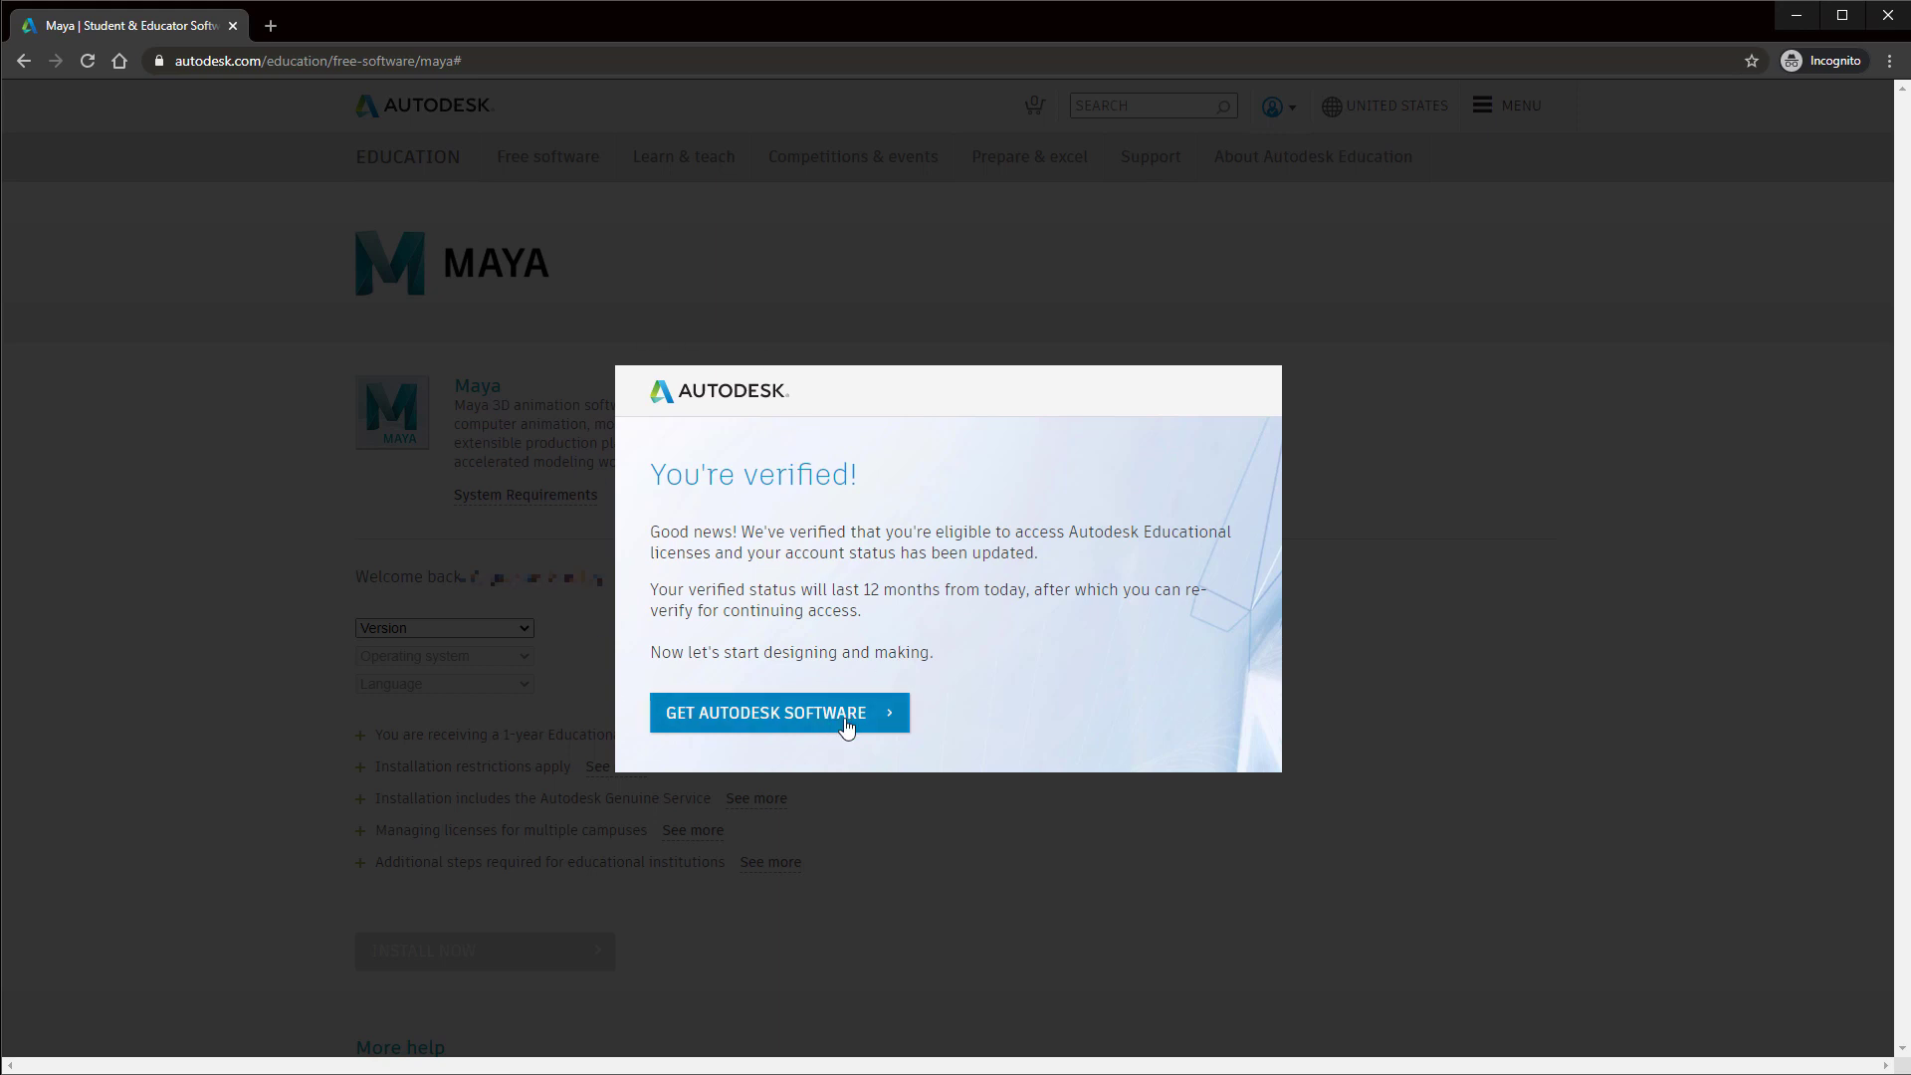
mouse_move(856, 734)
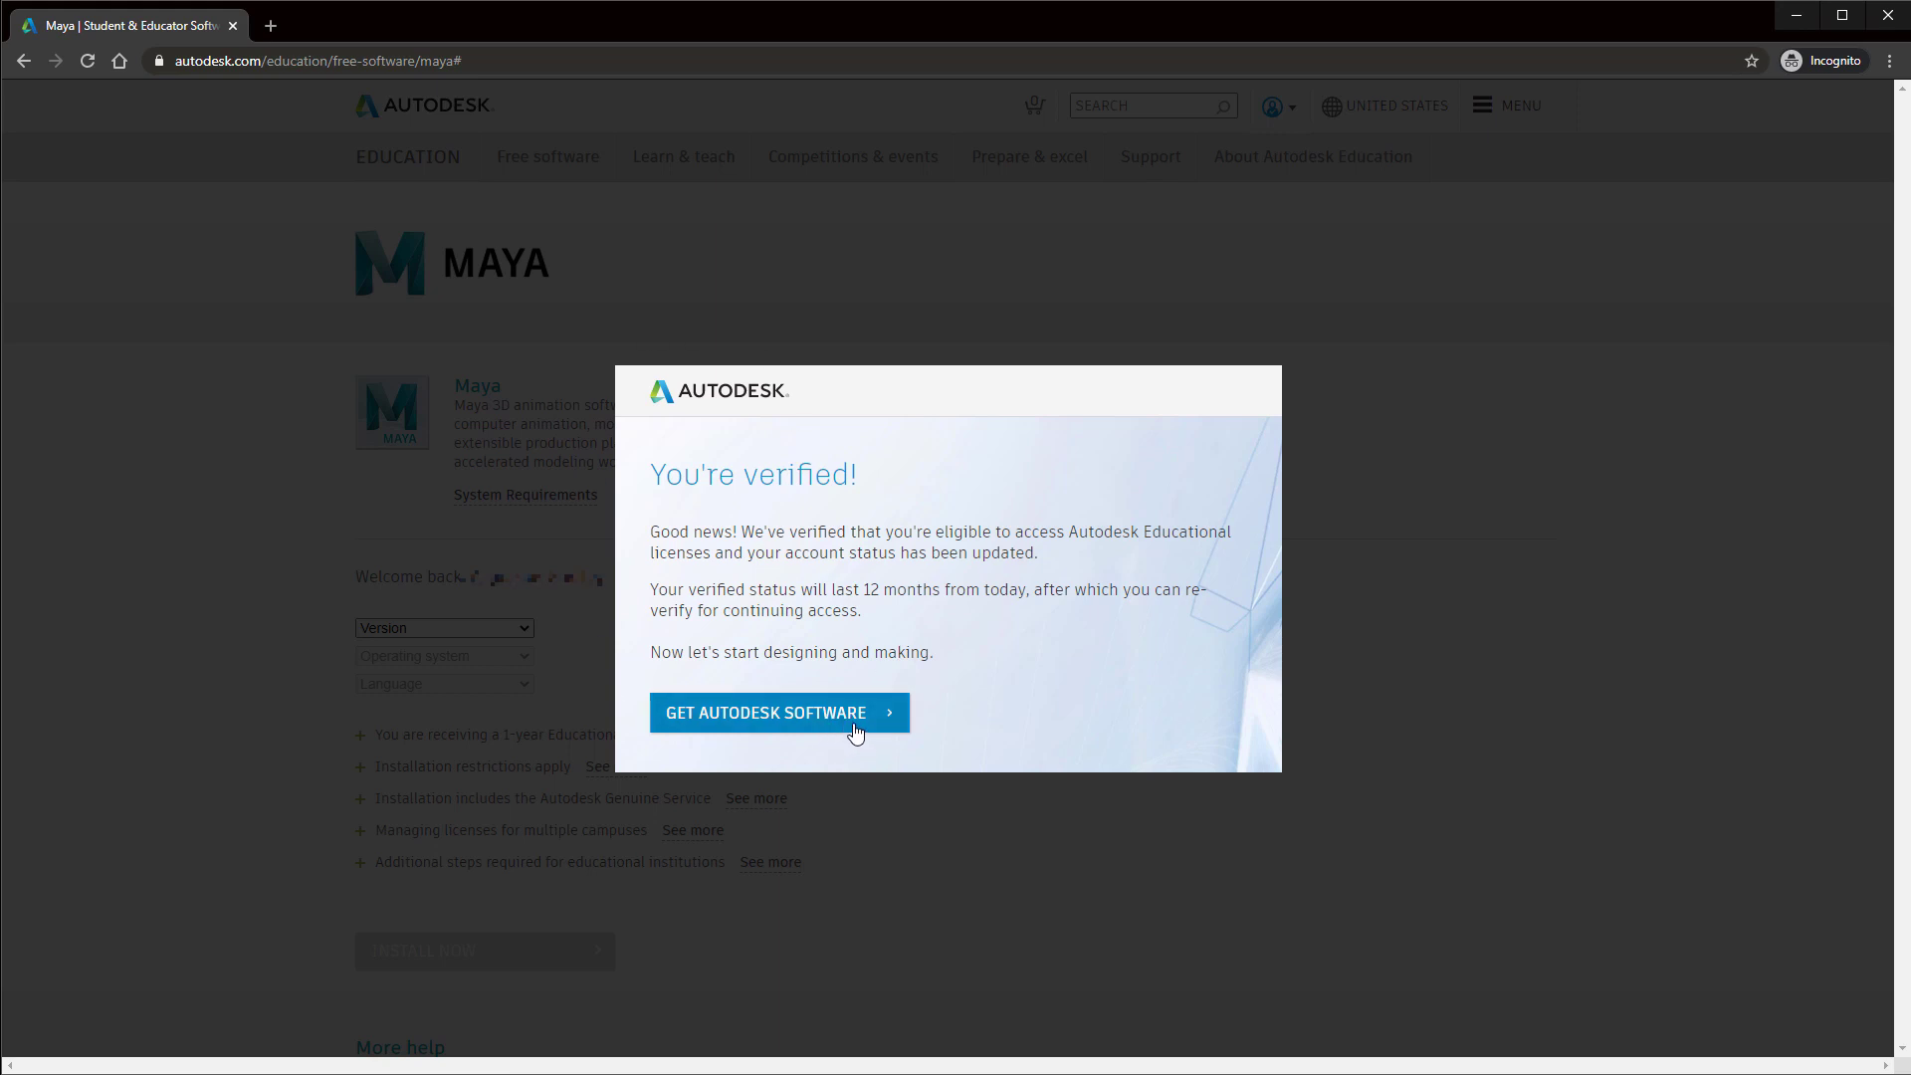
mouse_move(856, 732)
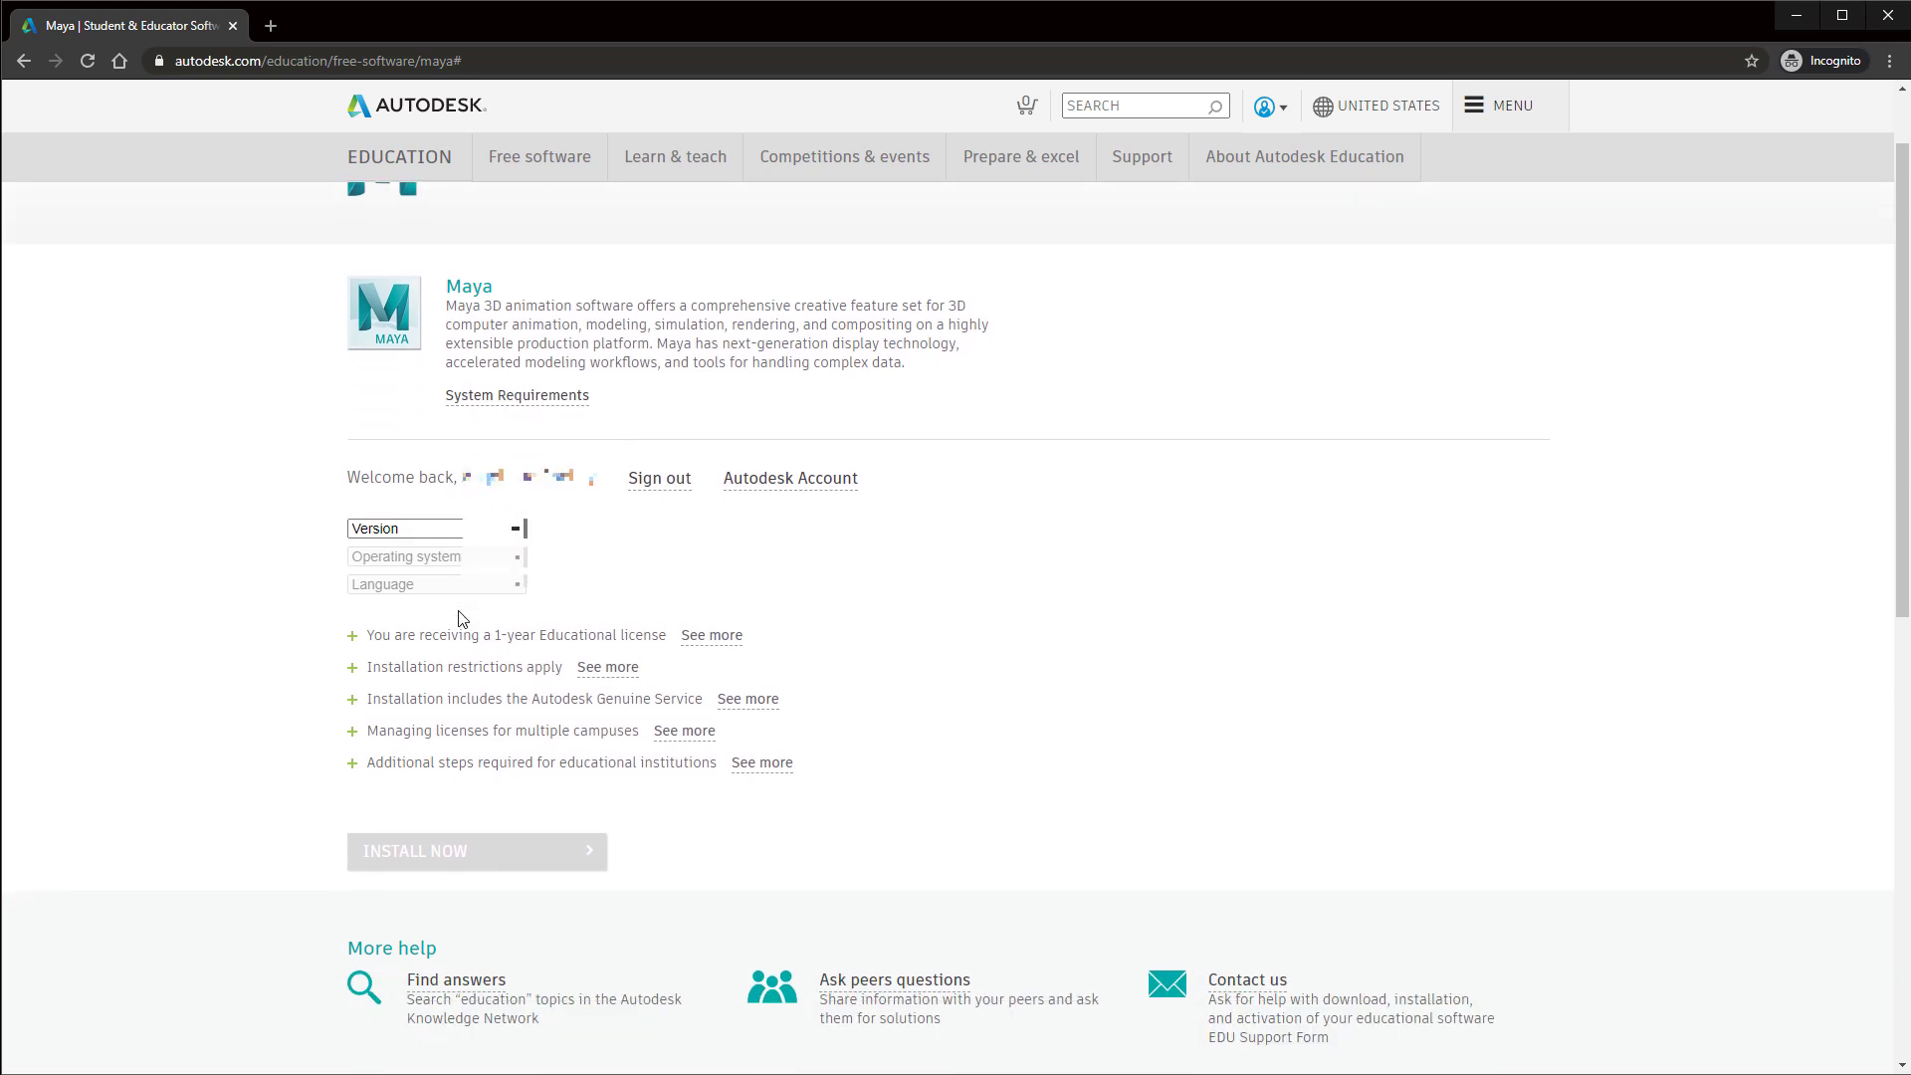
- Select Maya 2020 for Windows 64-bit in English
click(435, 528)
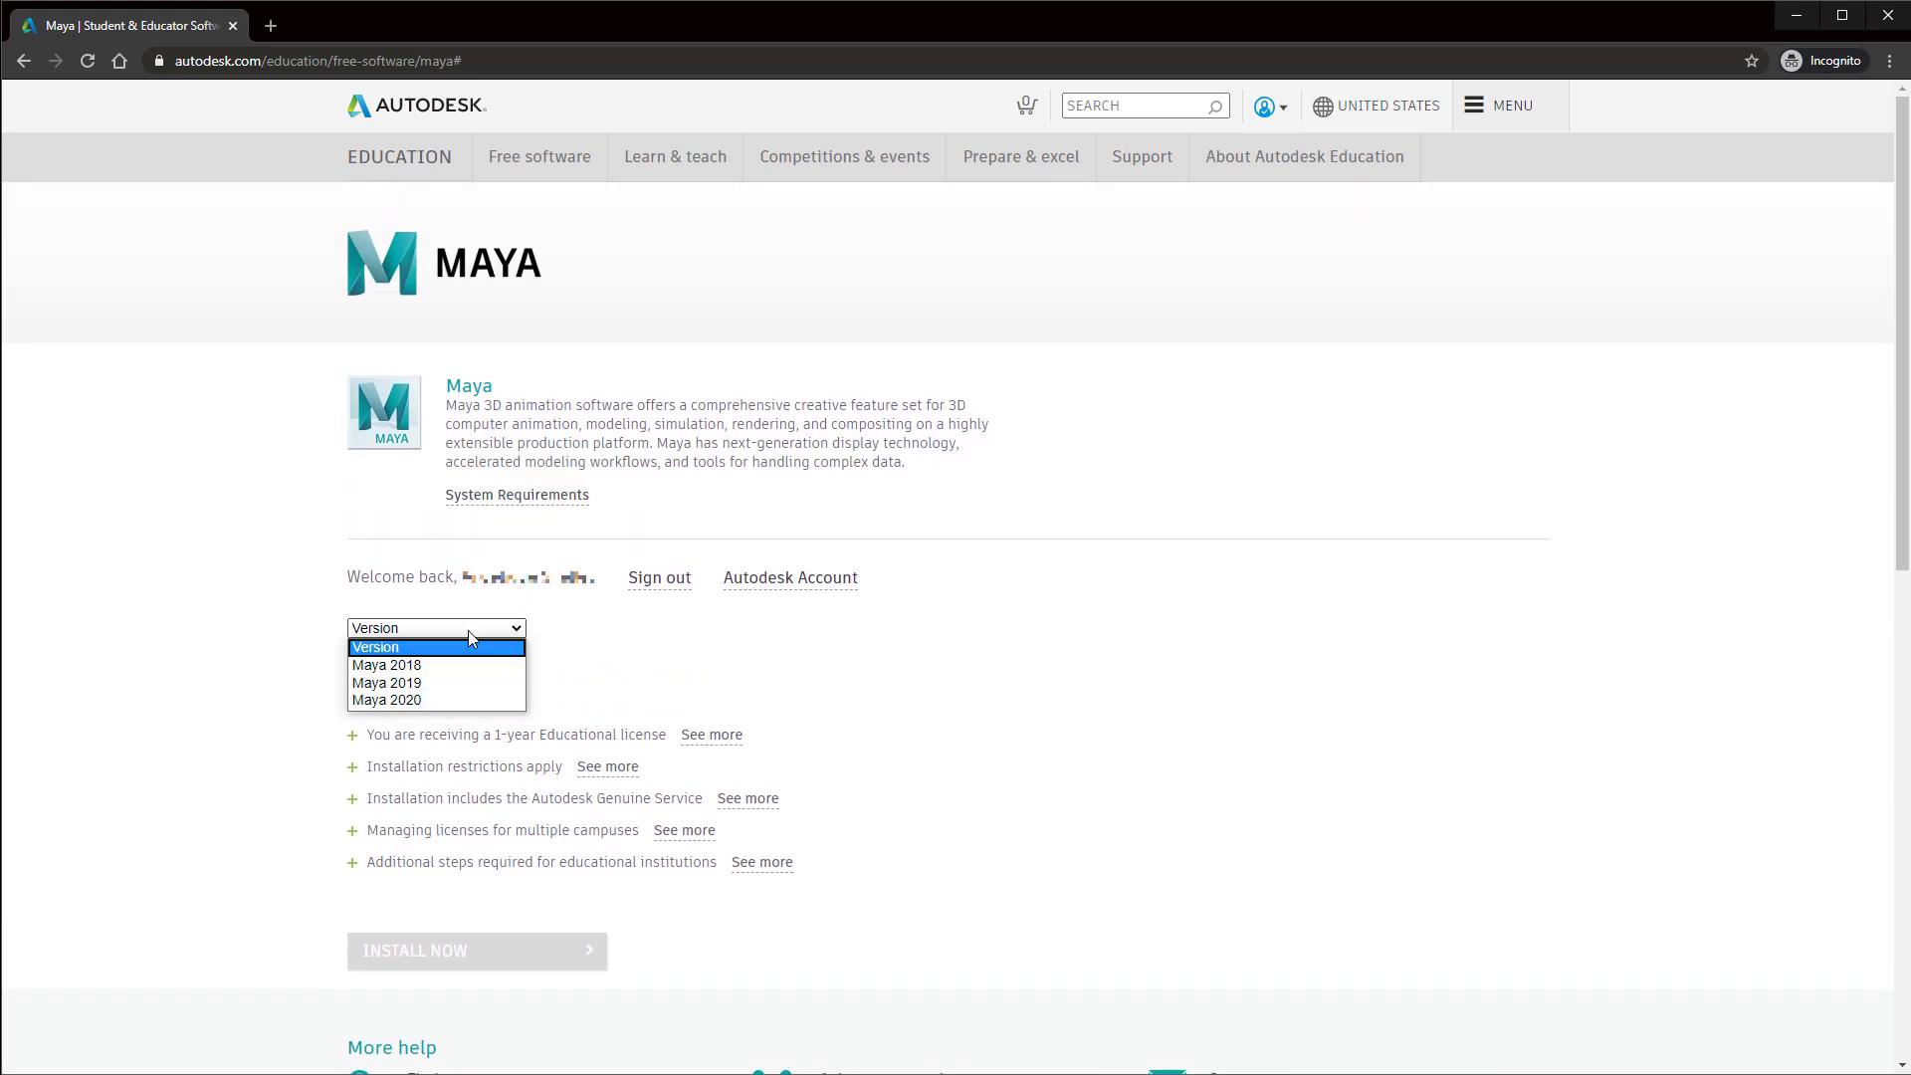
click(386, 700)
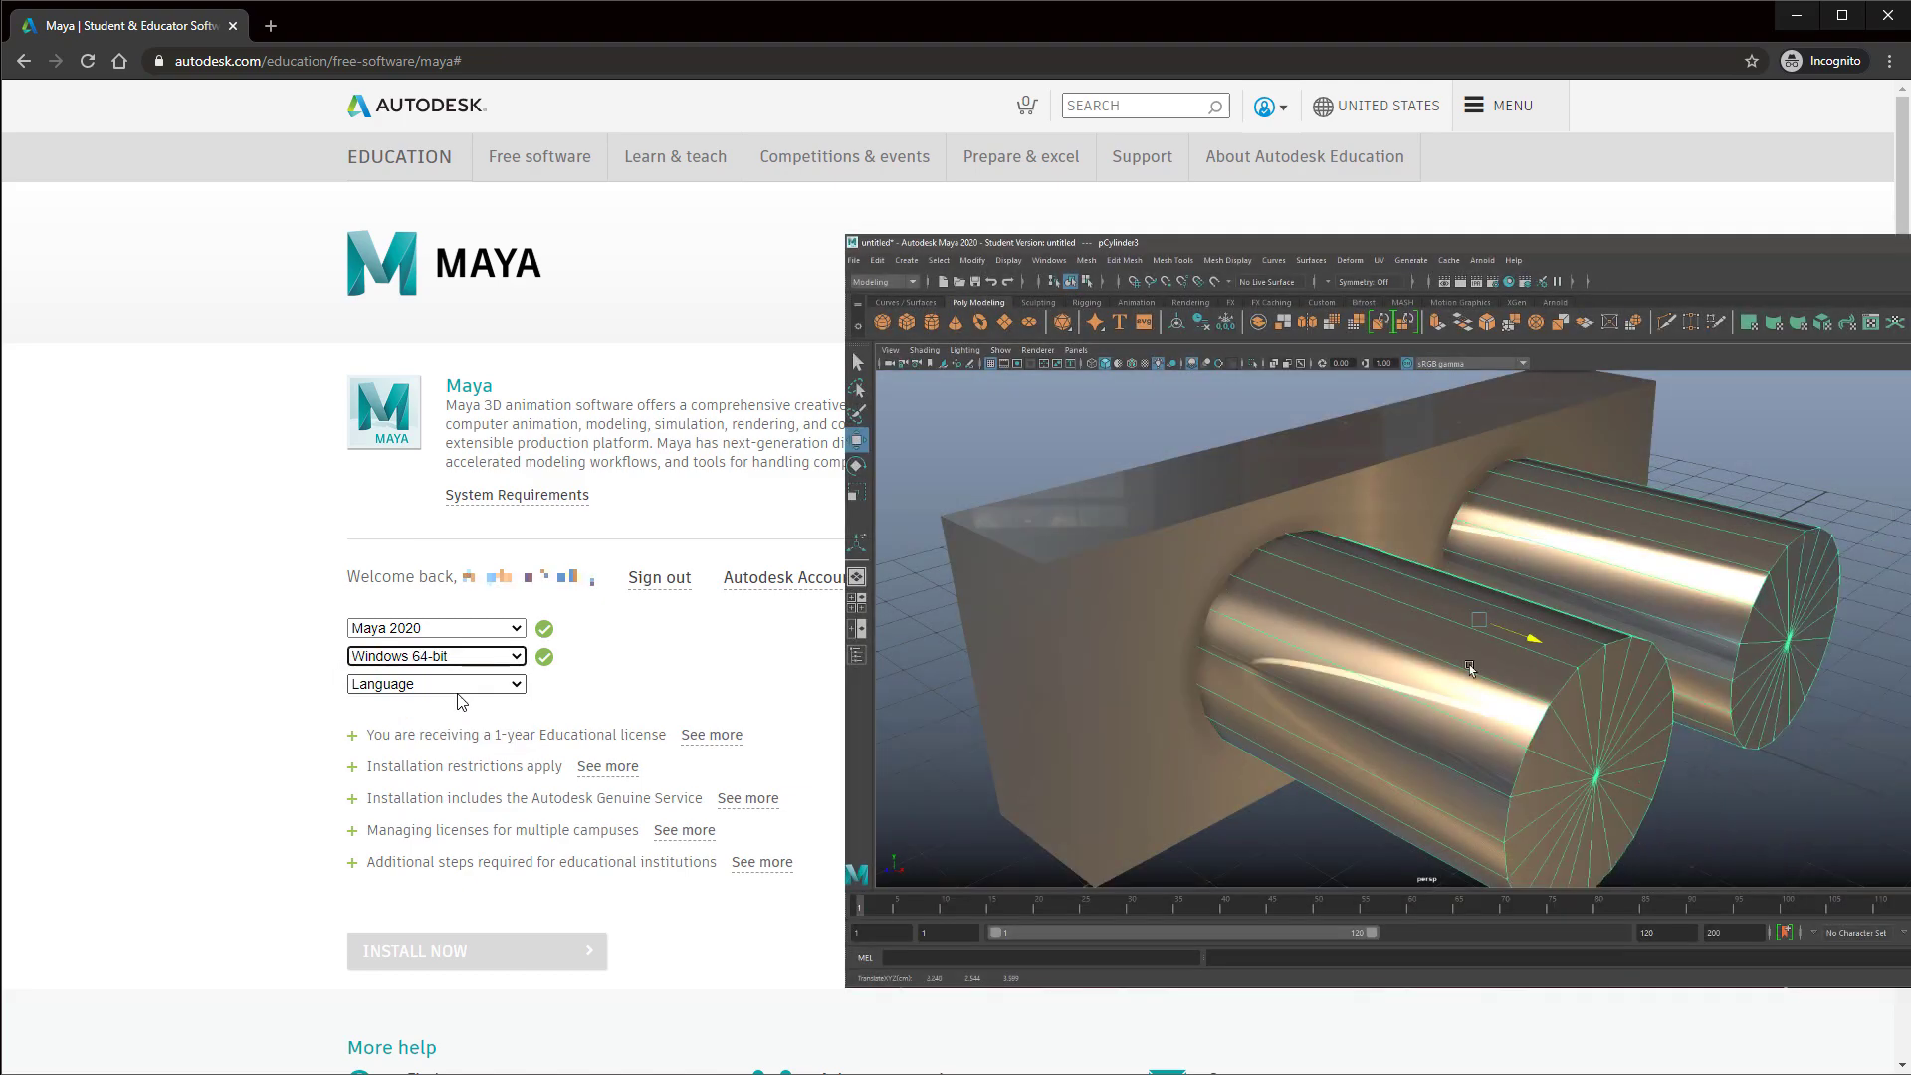
click(435, 683)
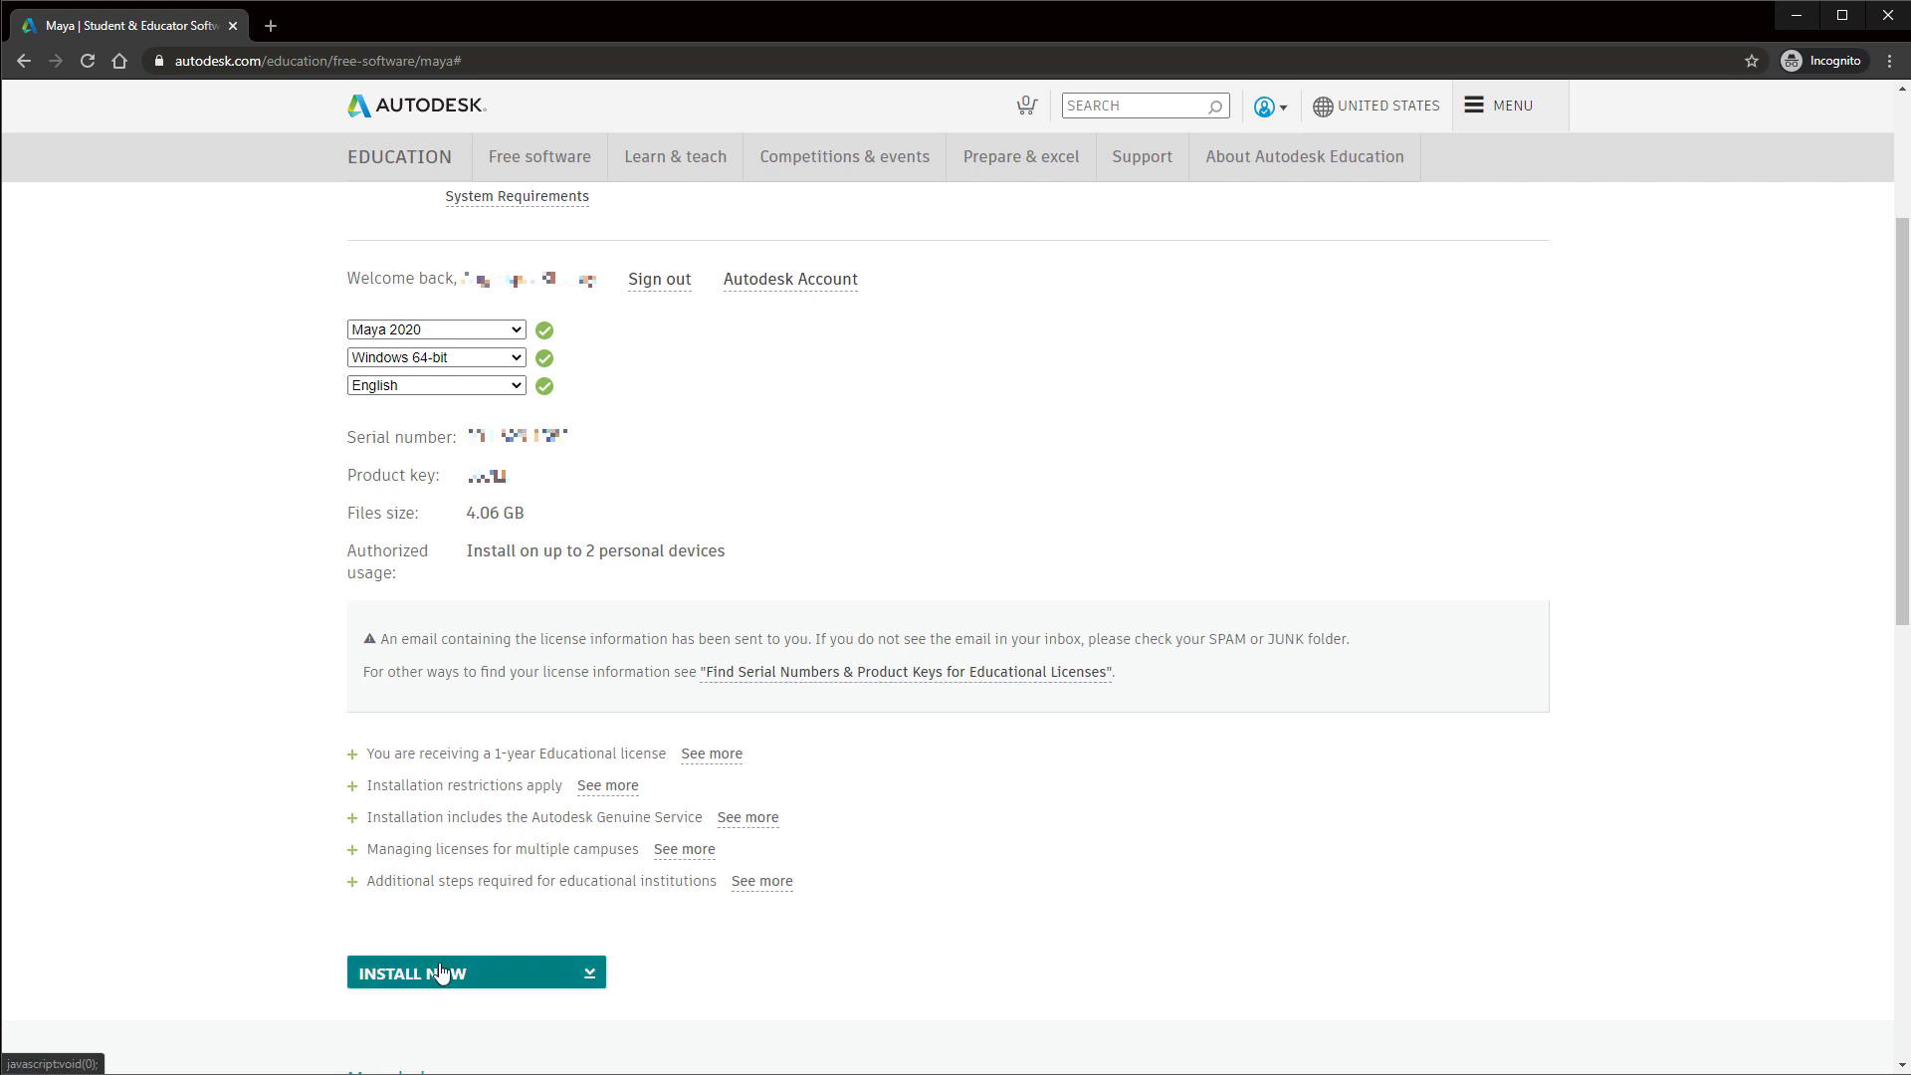
- Accept the licence, download the Autodesk_Maya 2020 installer, and run the downloaded exe
click(440, 973)
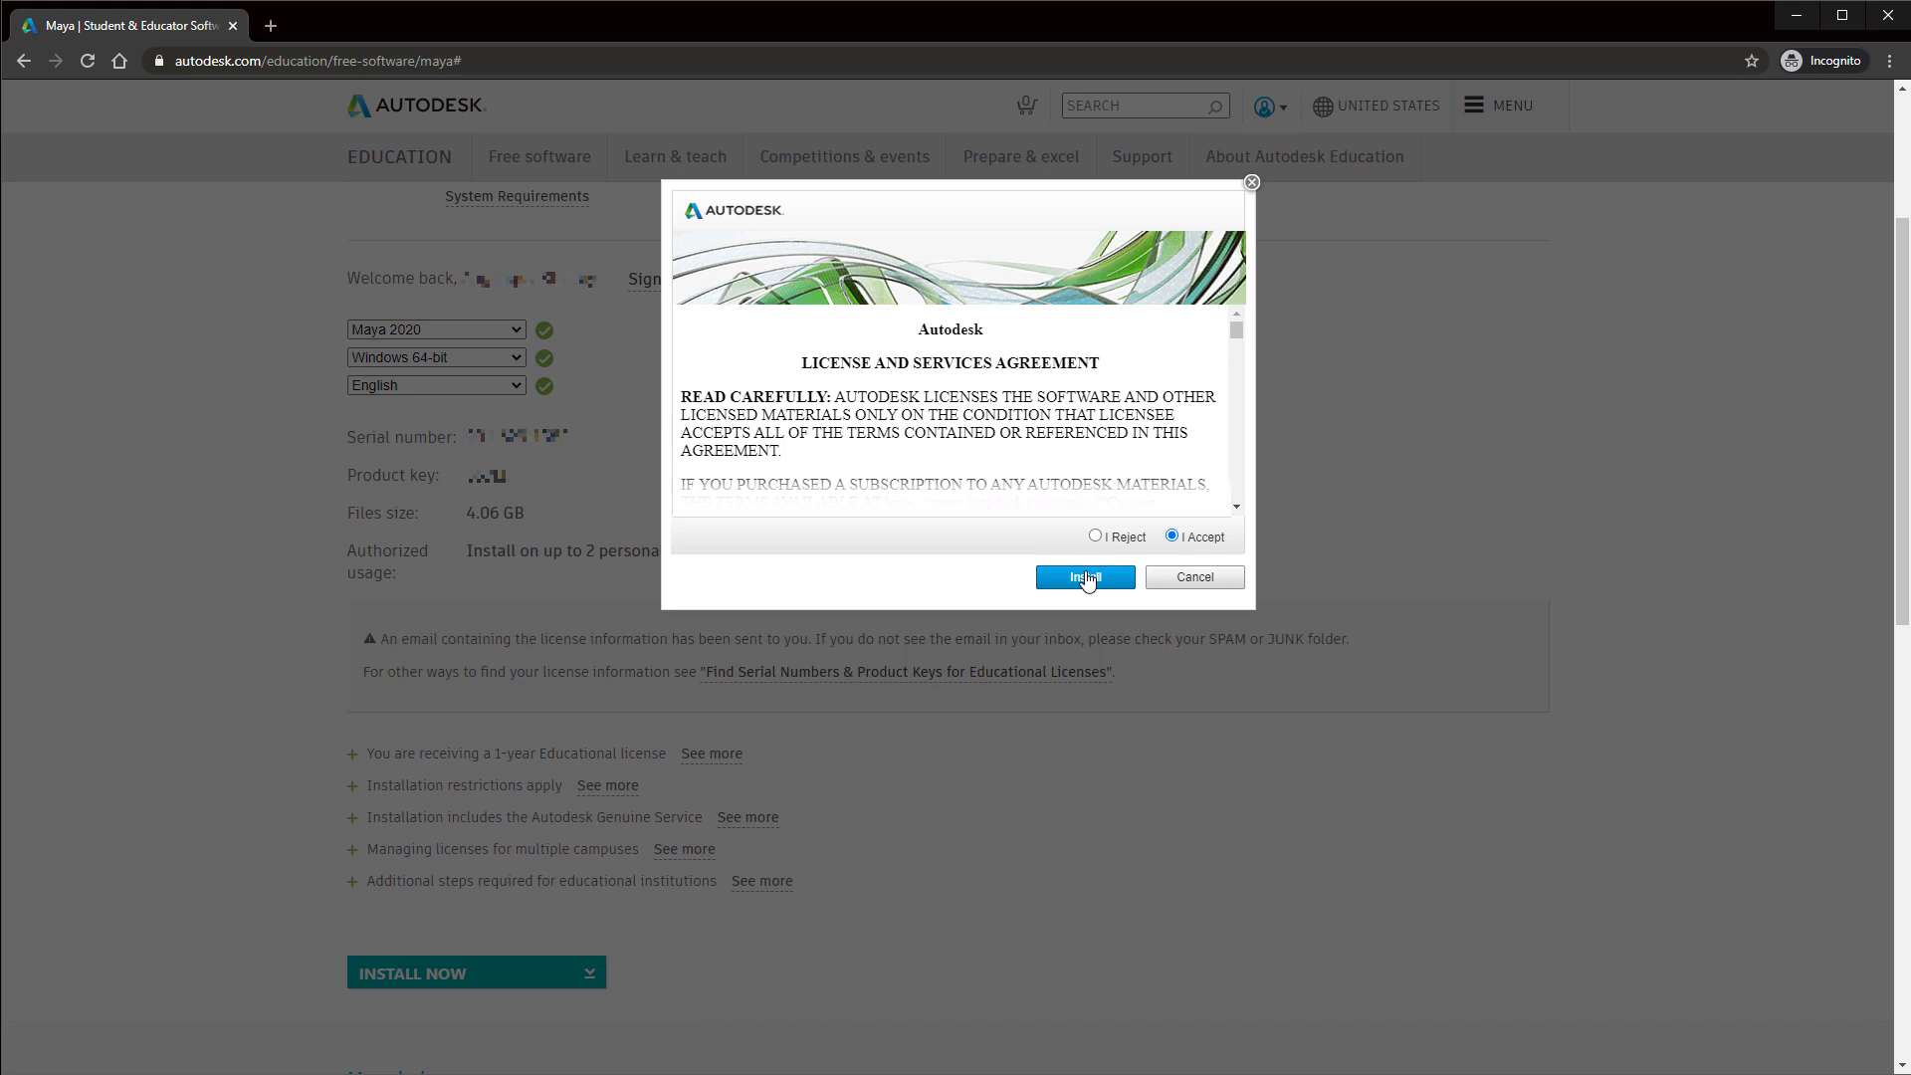
click(1085, 577)
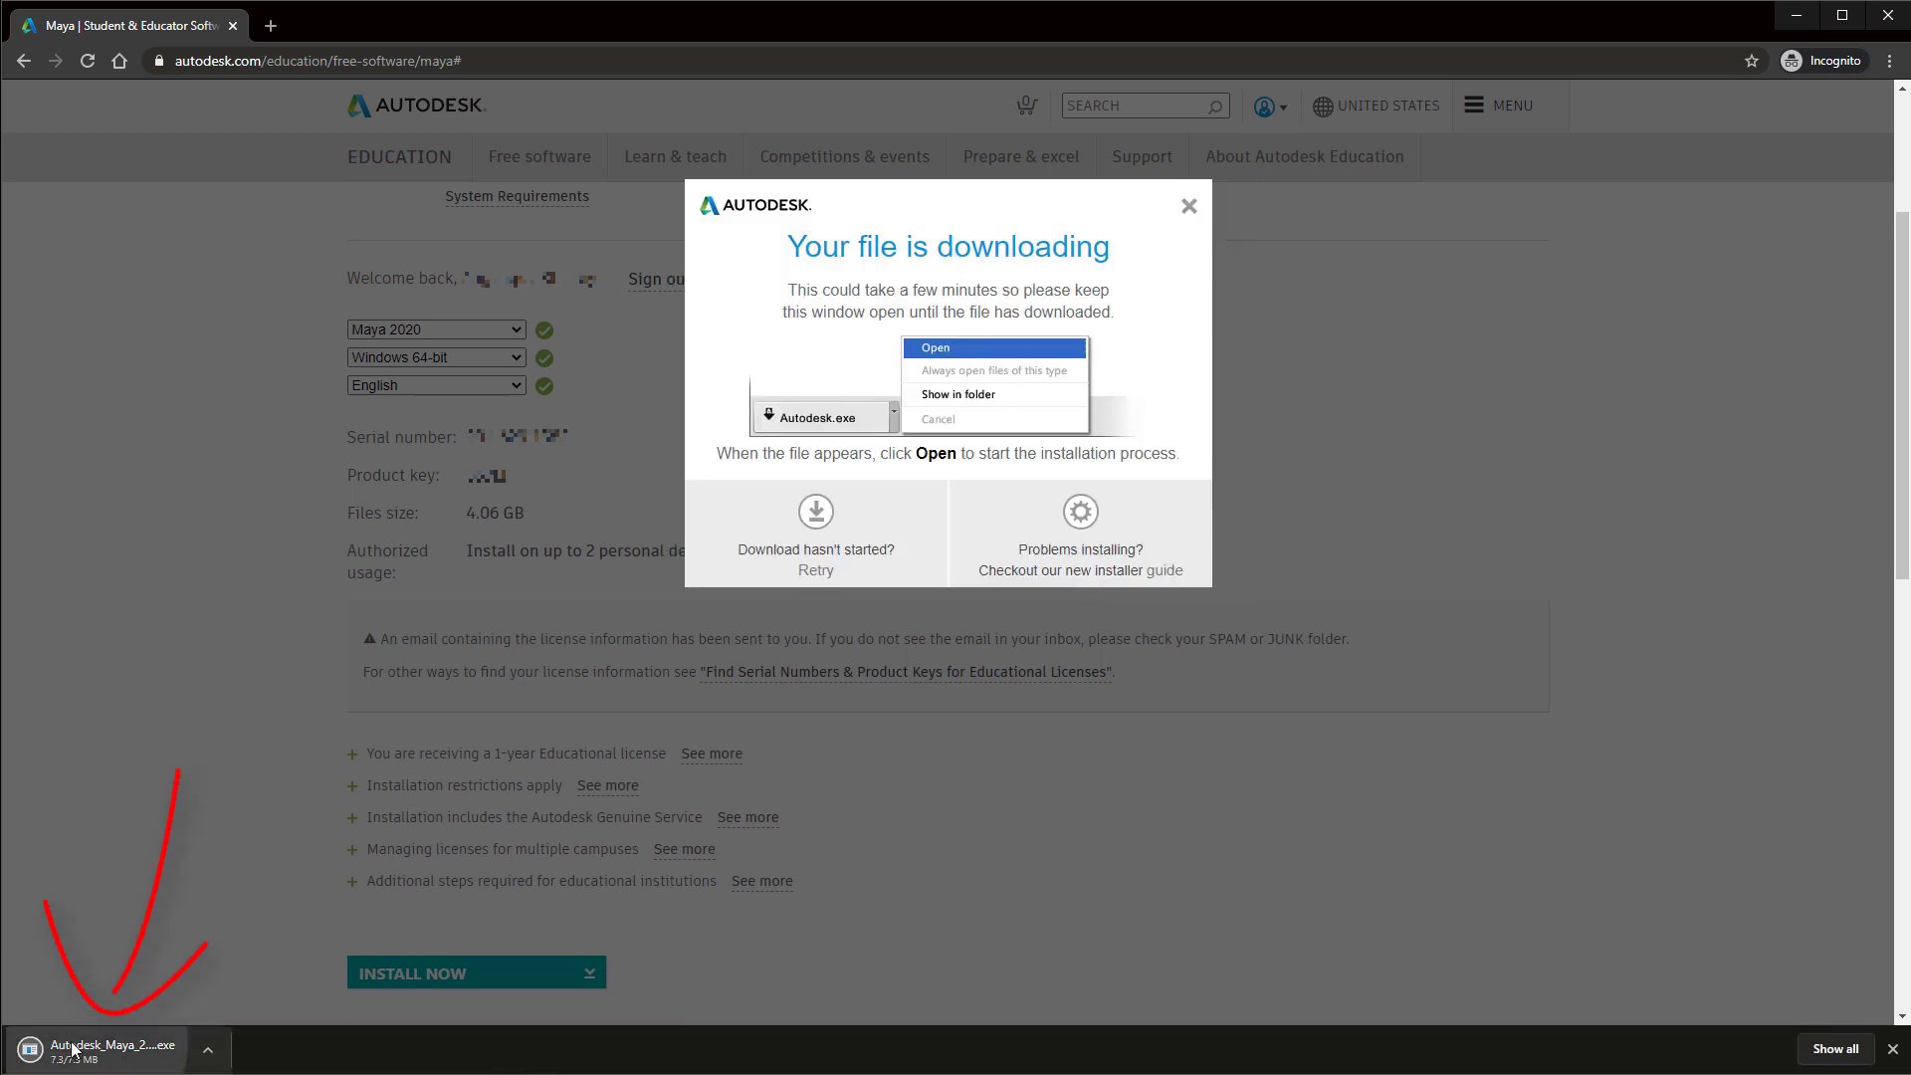
click(934, 347)
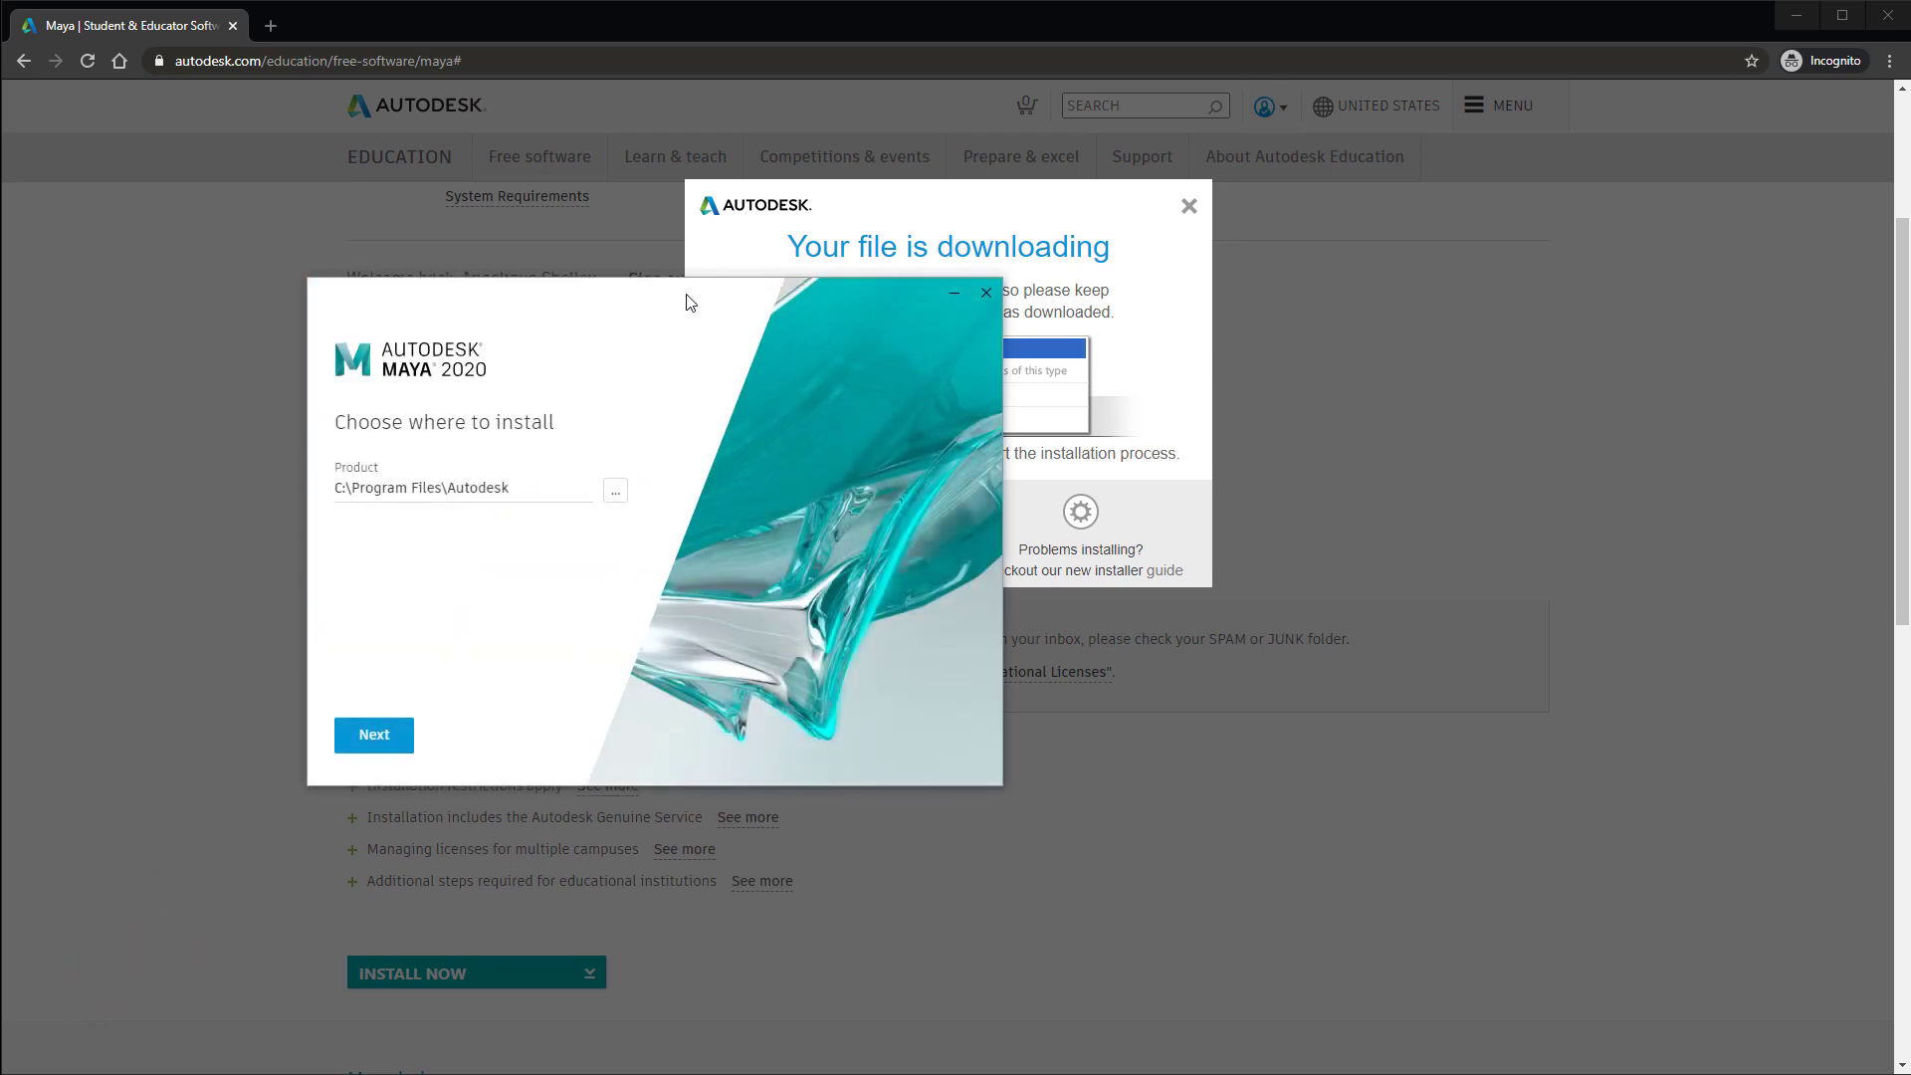
mouse_move(529, 490)
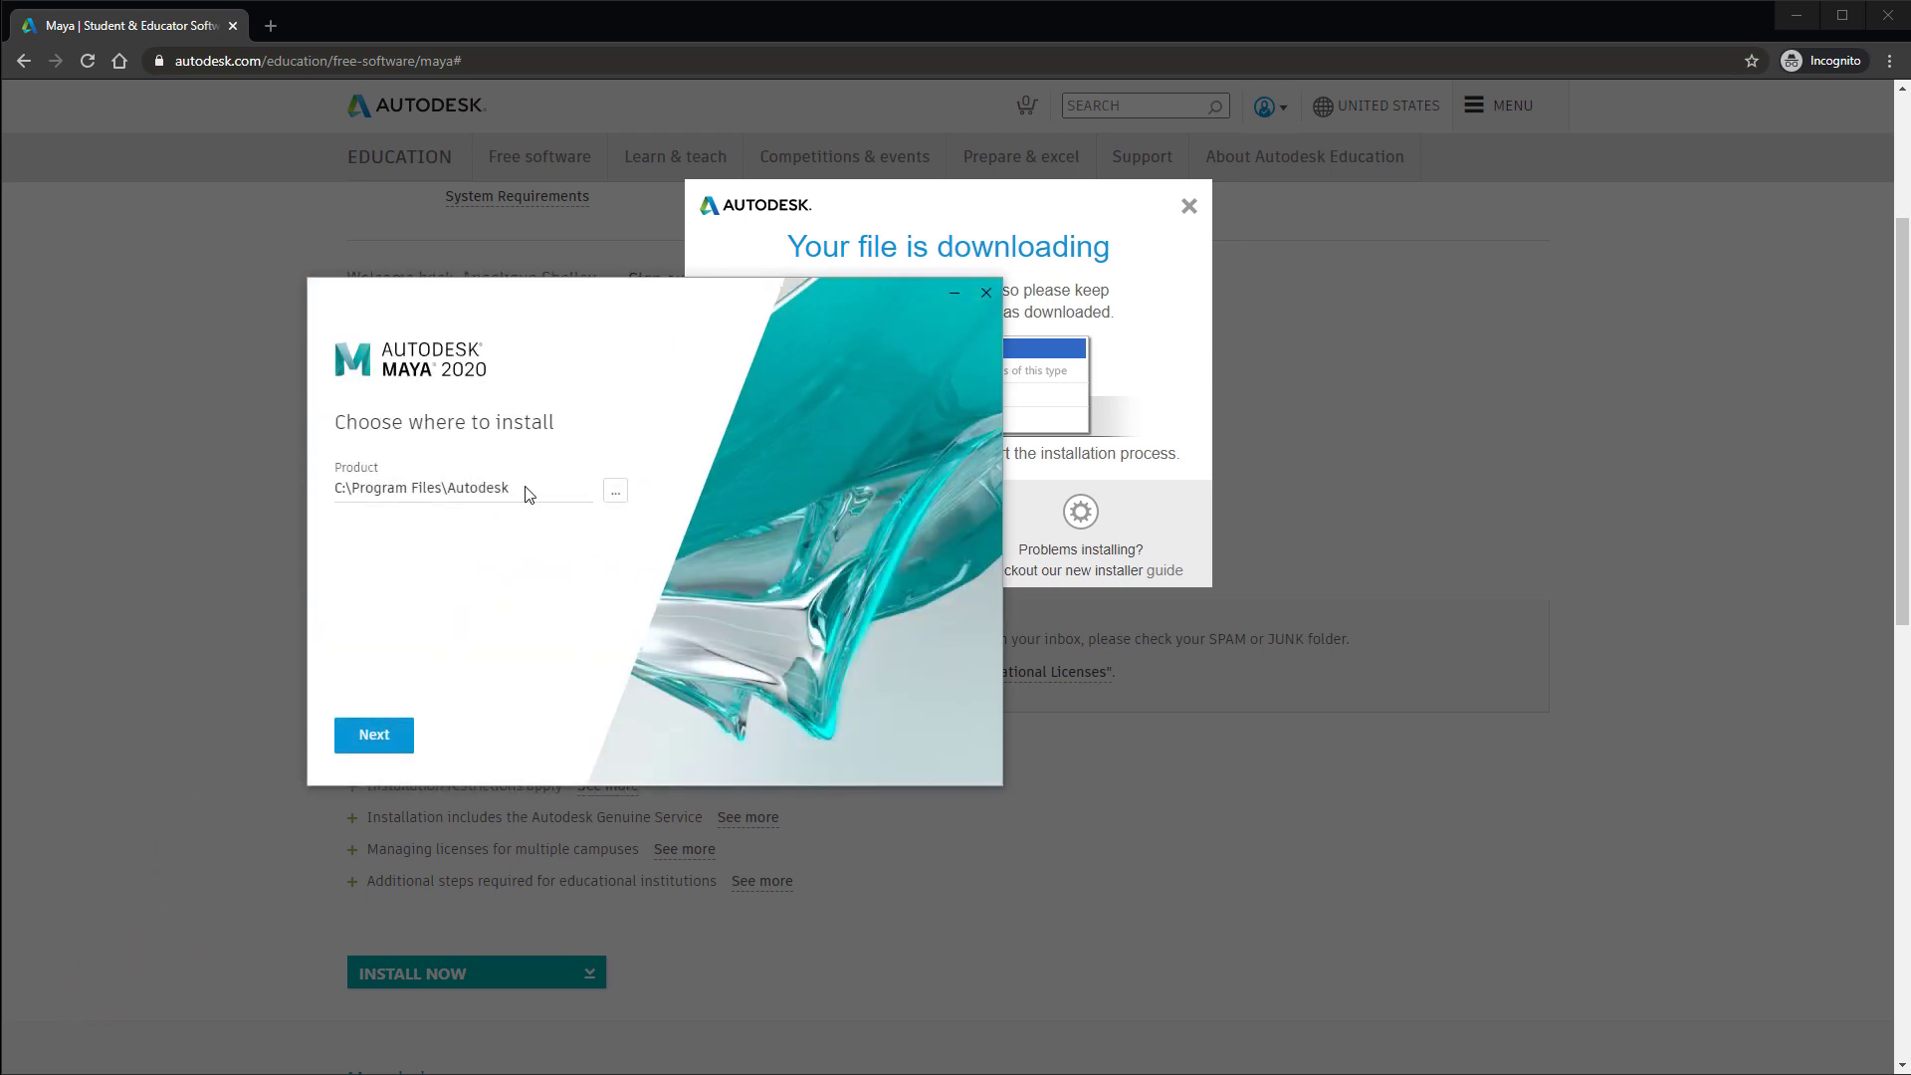
mouse_move(526, 496)
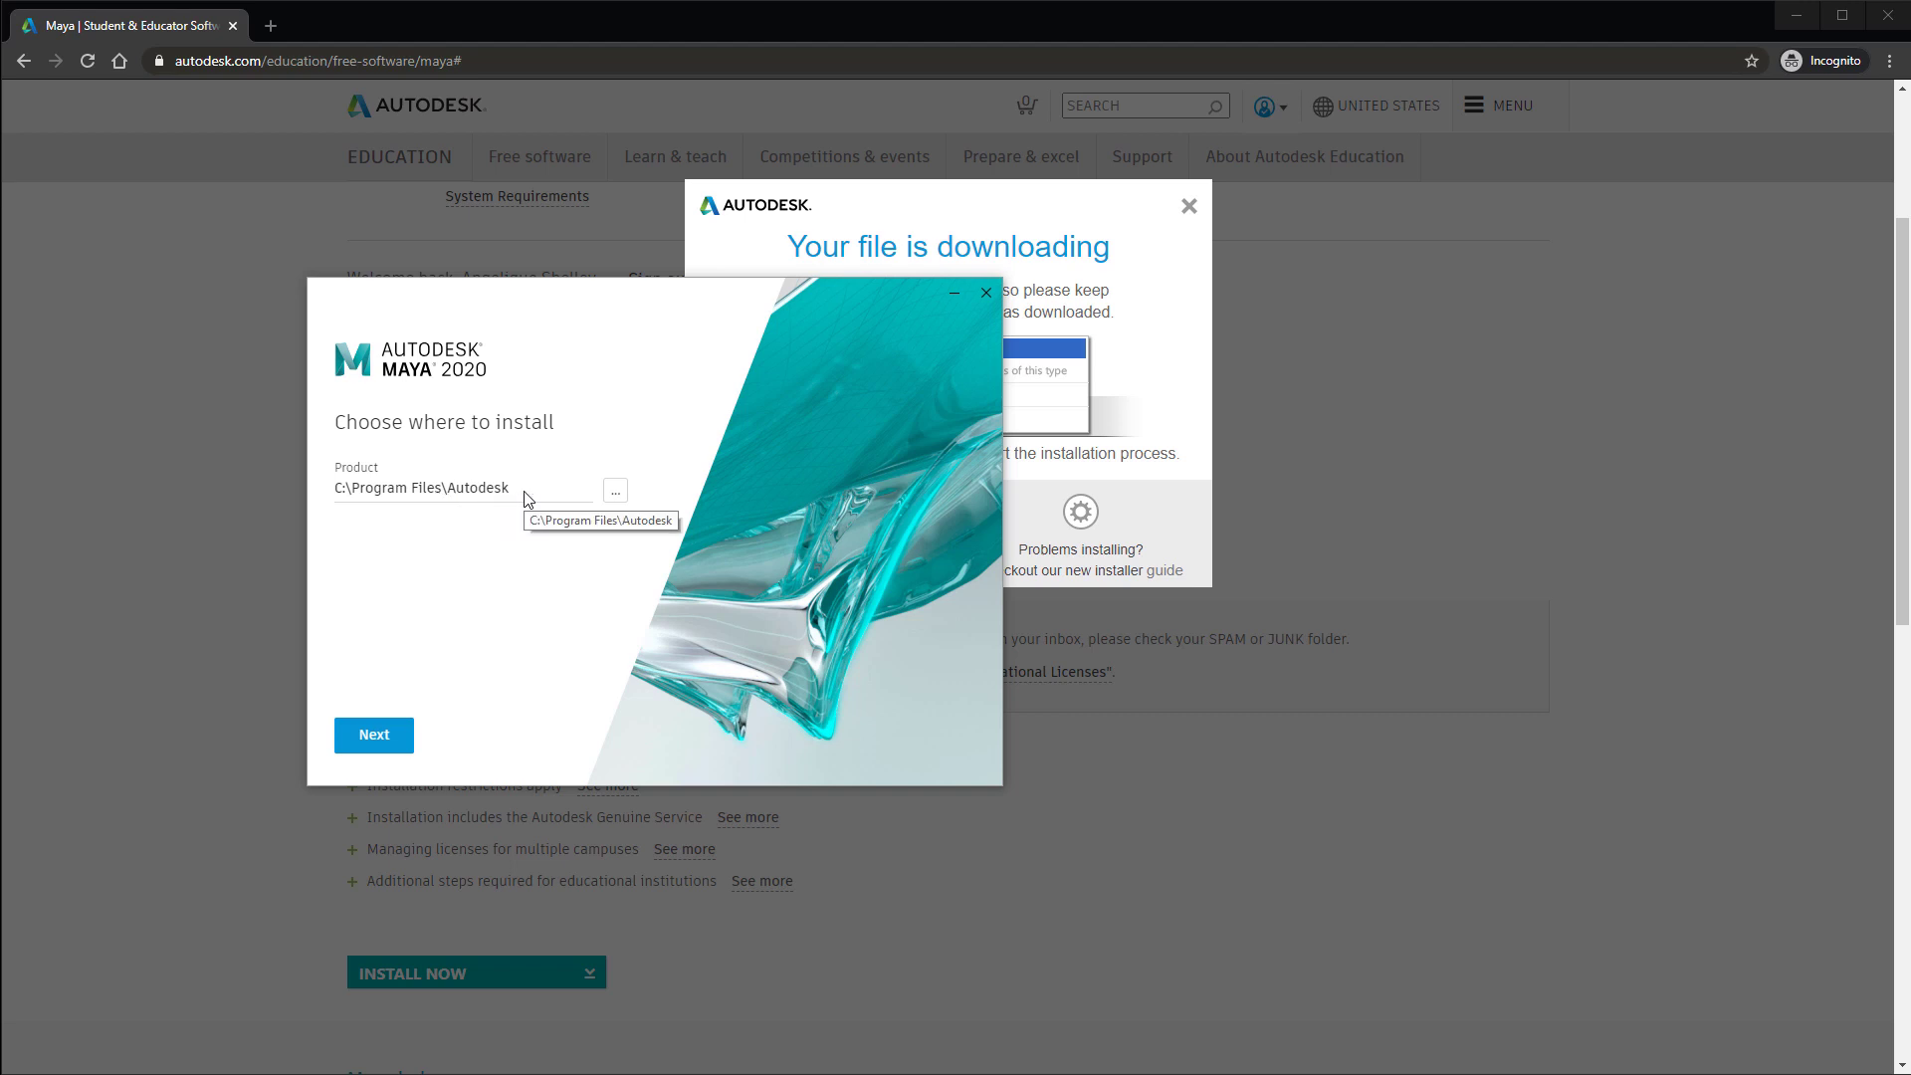
- Install Maya 2020 to C:\Program Files\Autodesk with Arnold and Bifrost Extension included
click(373, 735)
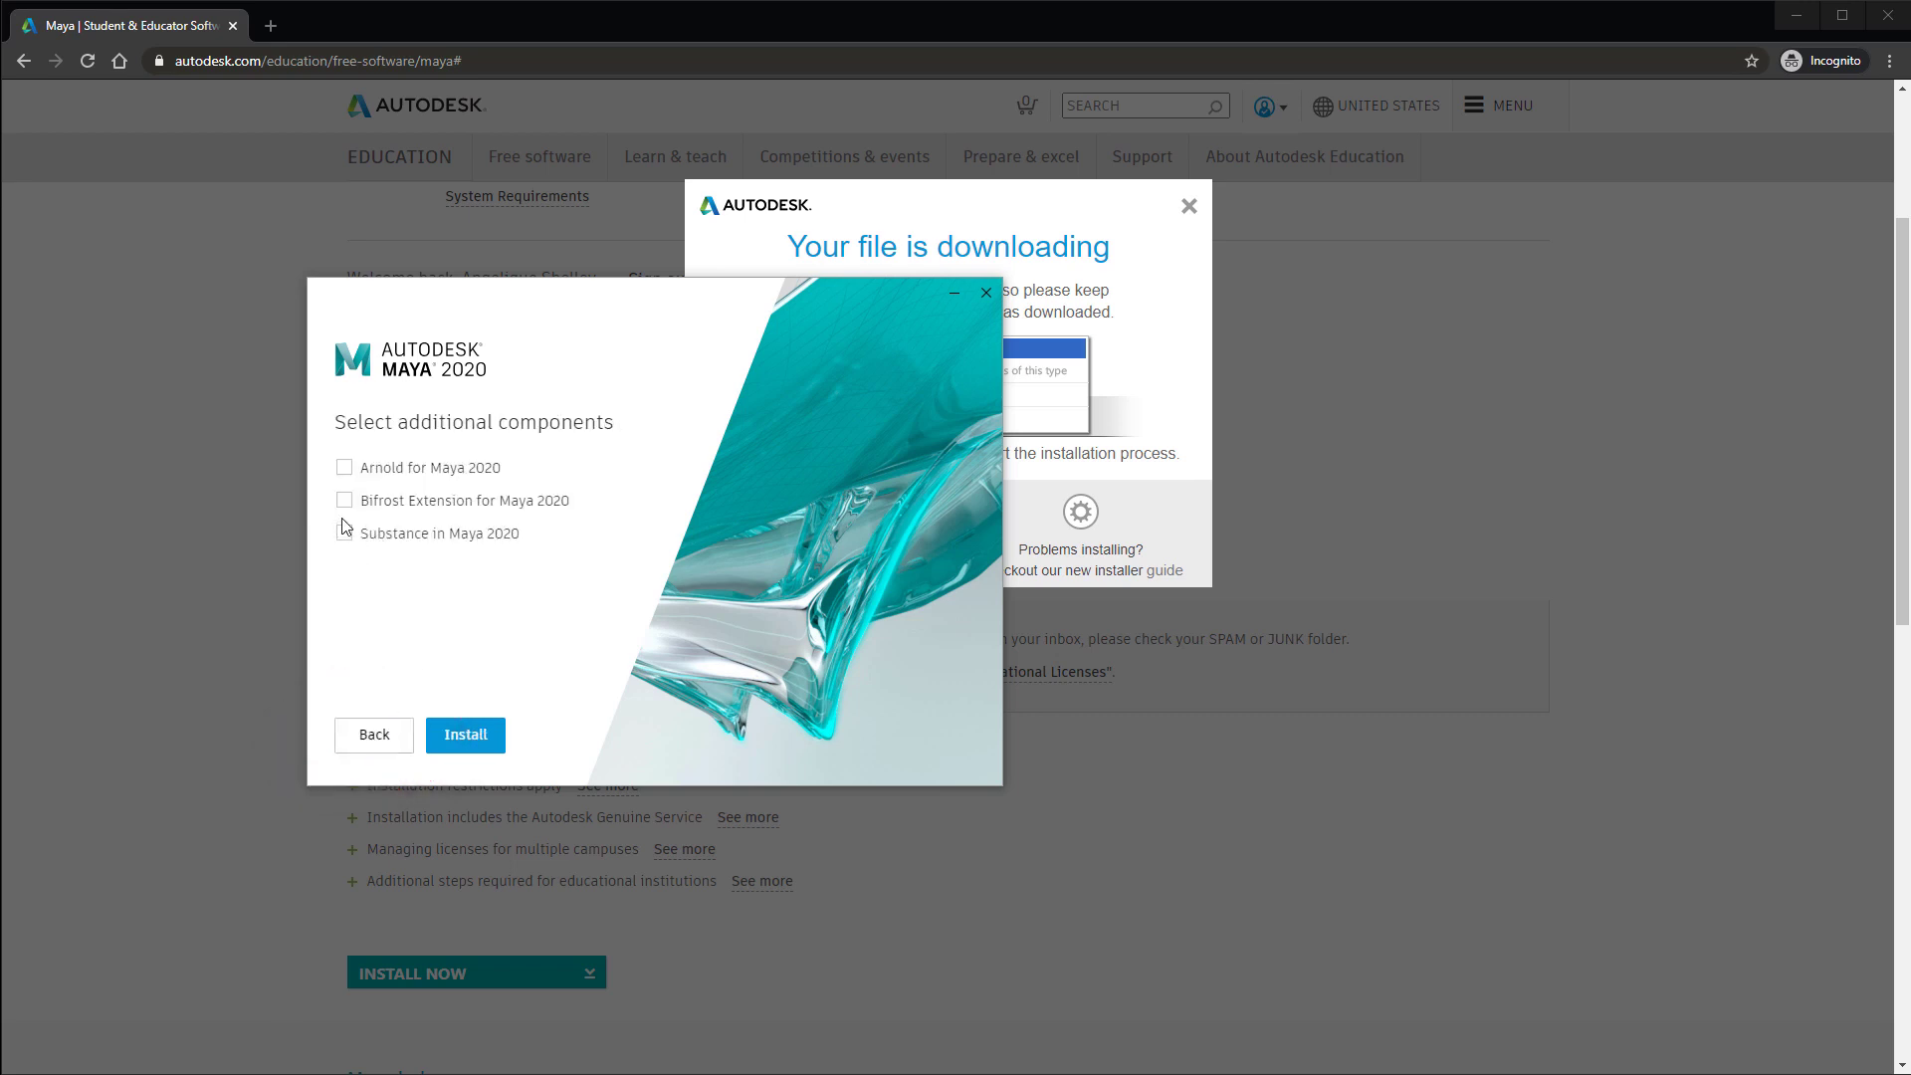
click(345, 467)
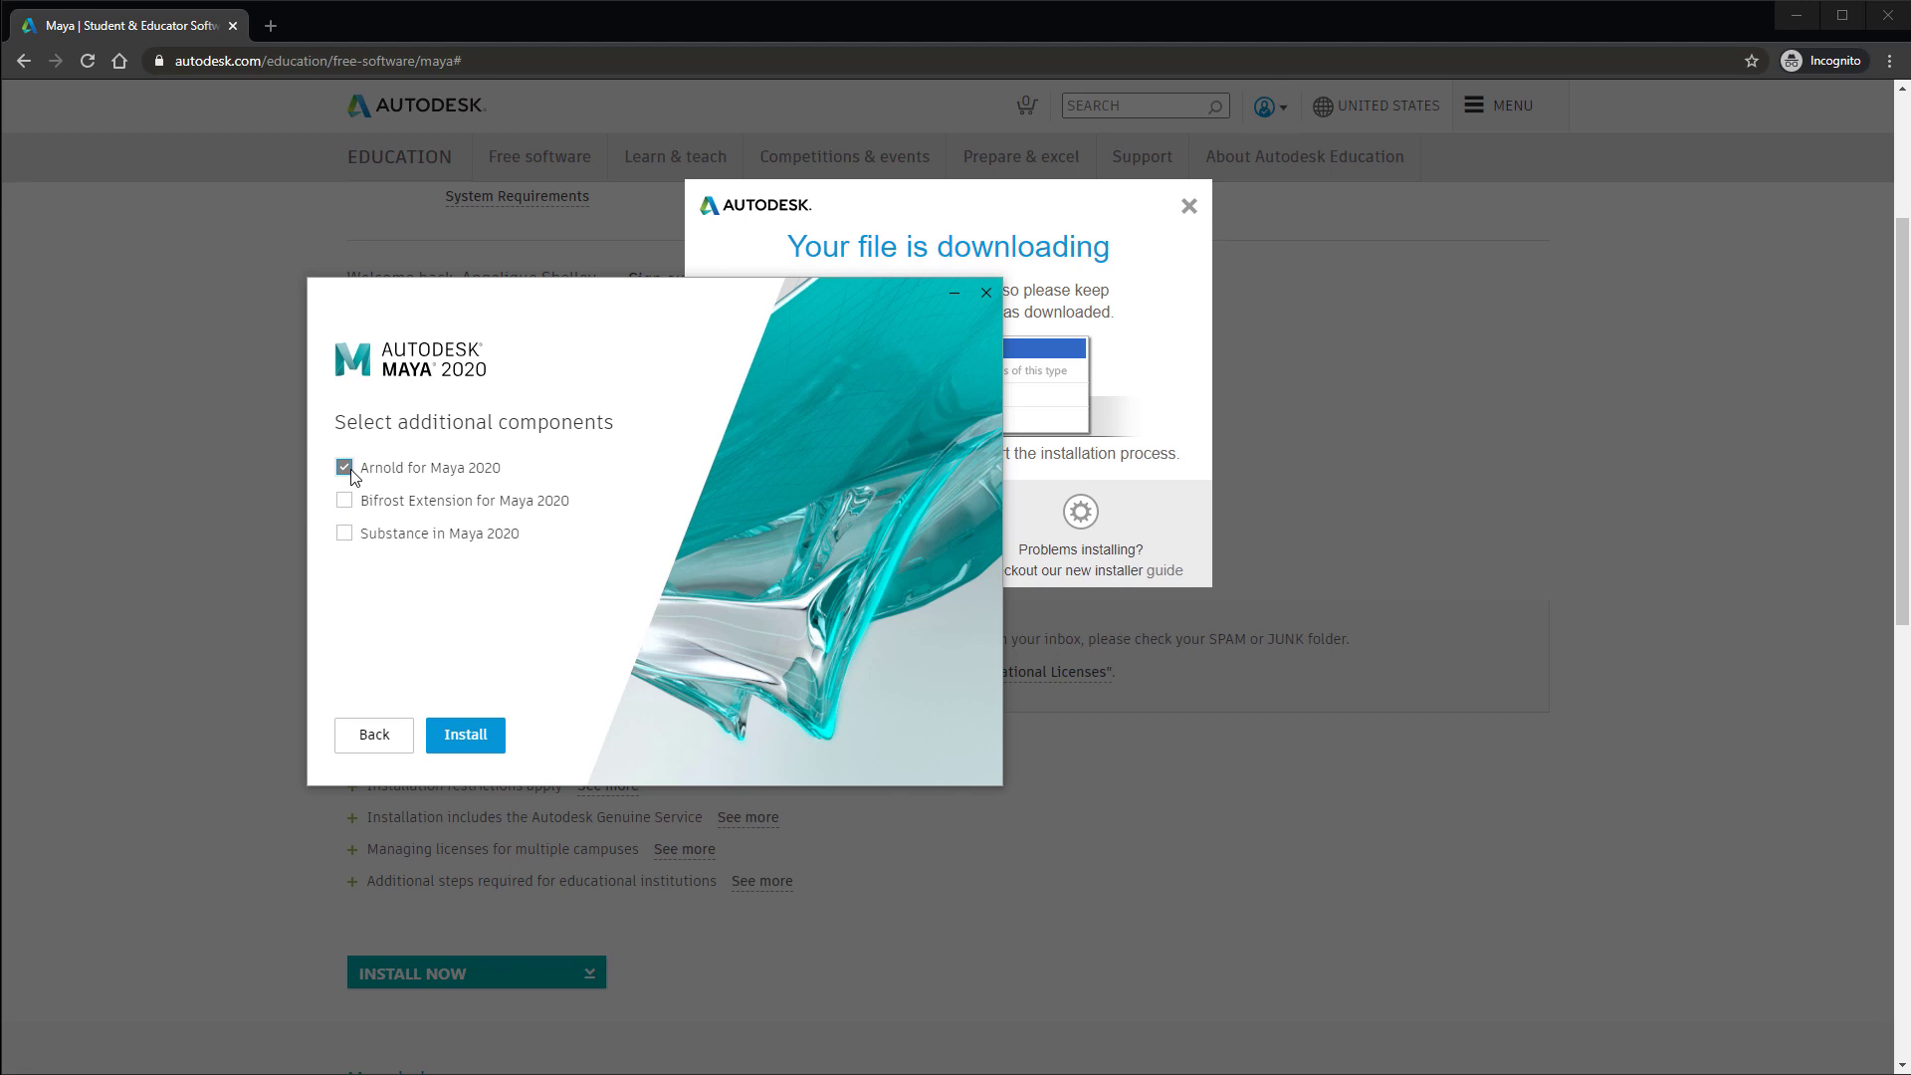
mouse_move(343, 555)
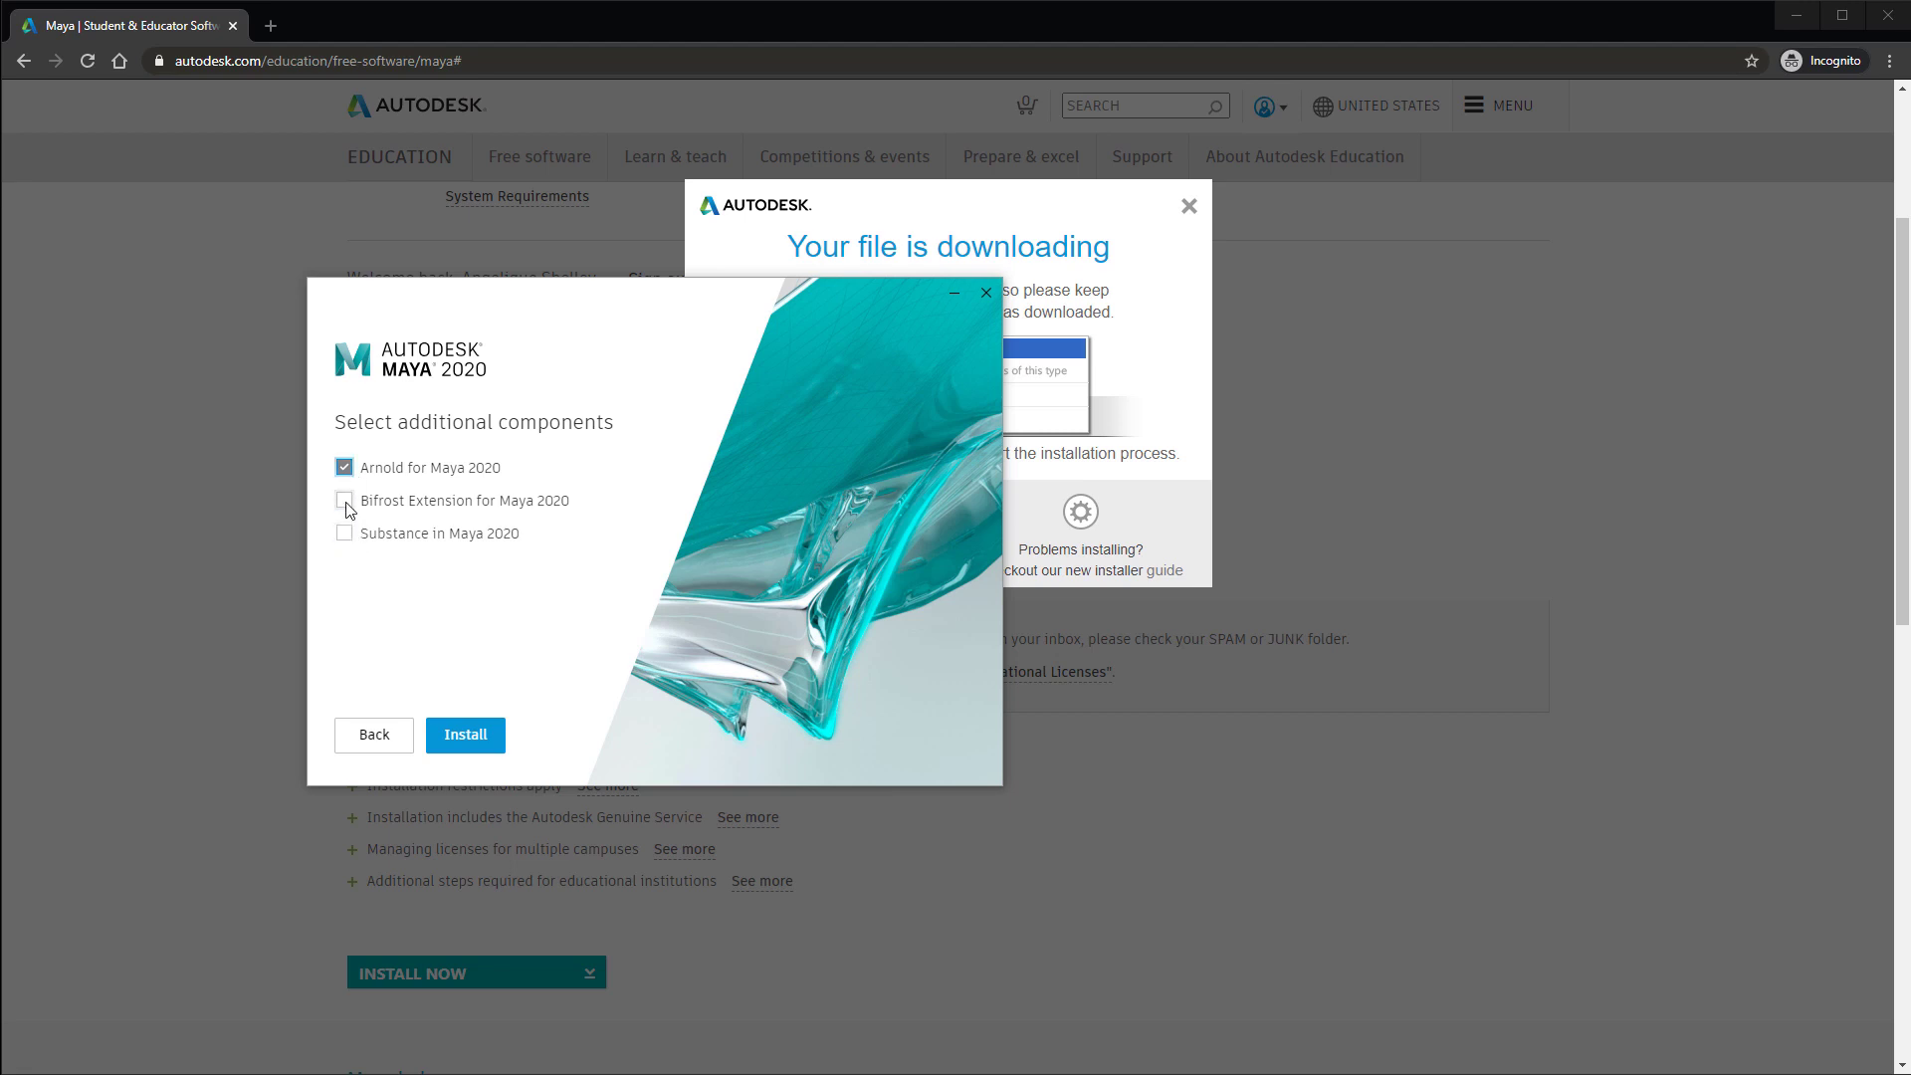
click(465, 734)
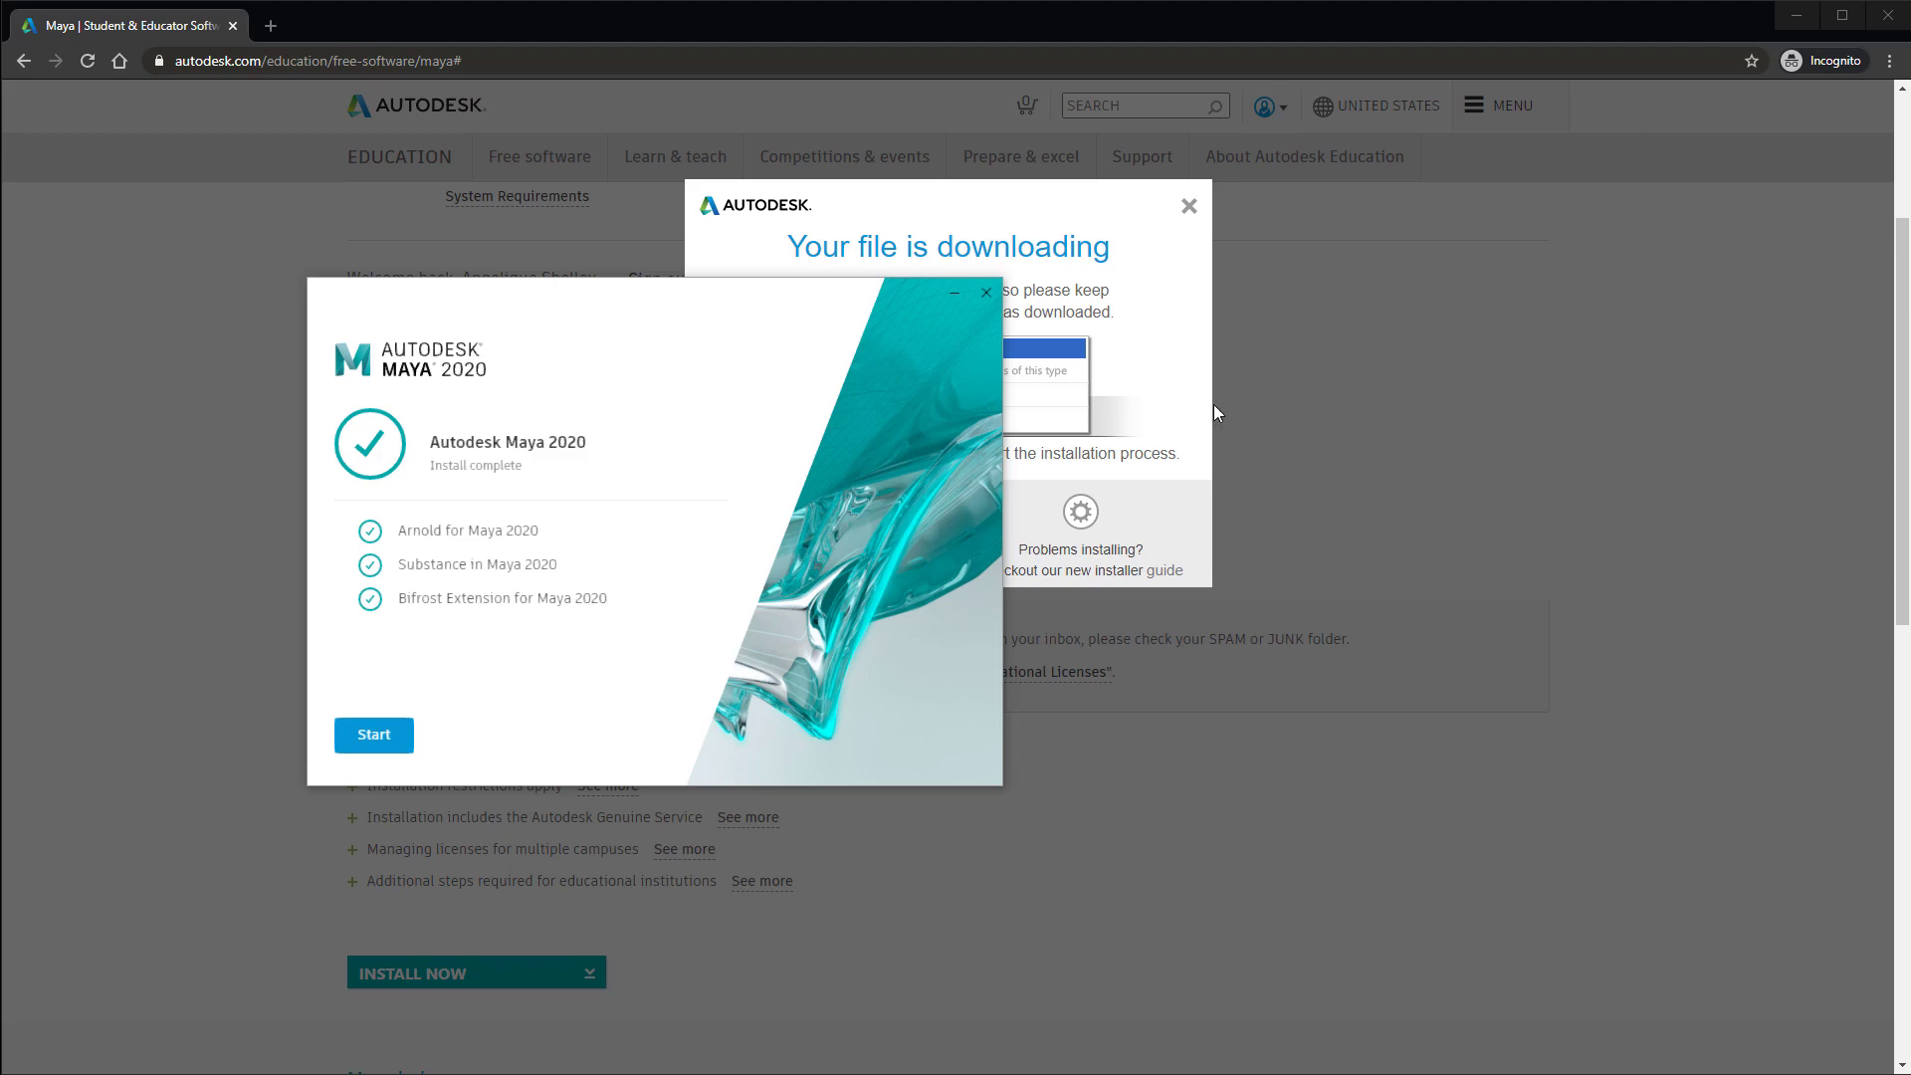
- Launch Maya, choose serial-number licensing, accept the privacy statement, and submit serial number and product key
click(373, 735)
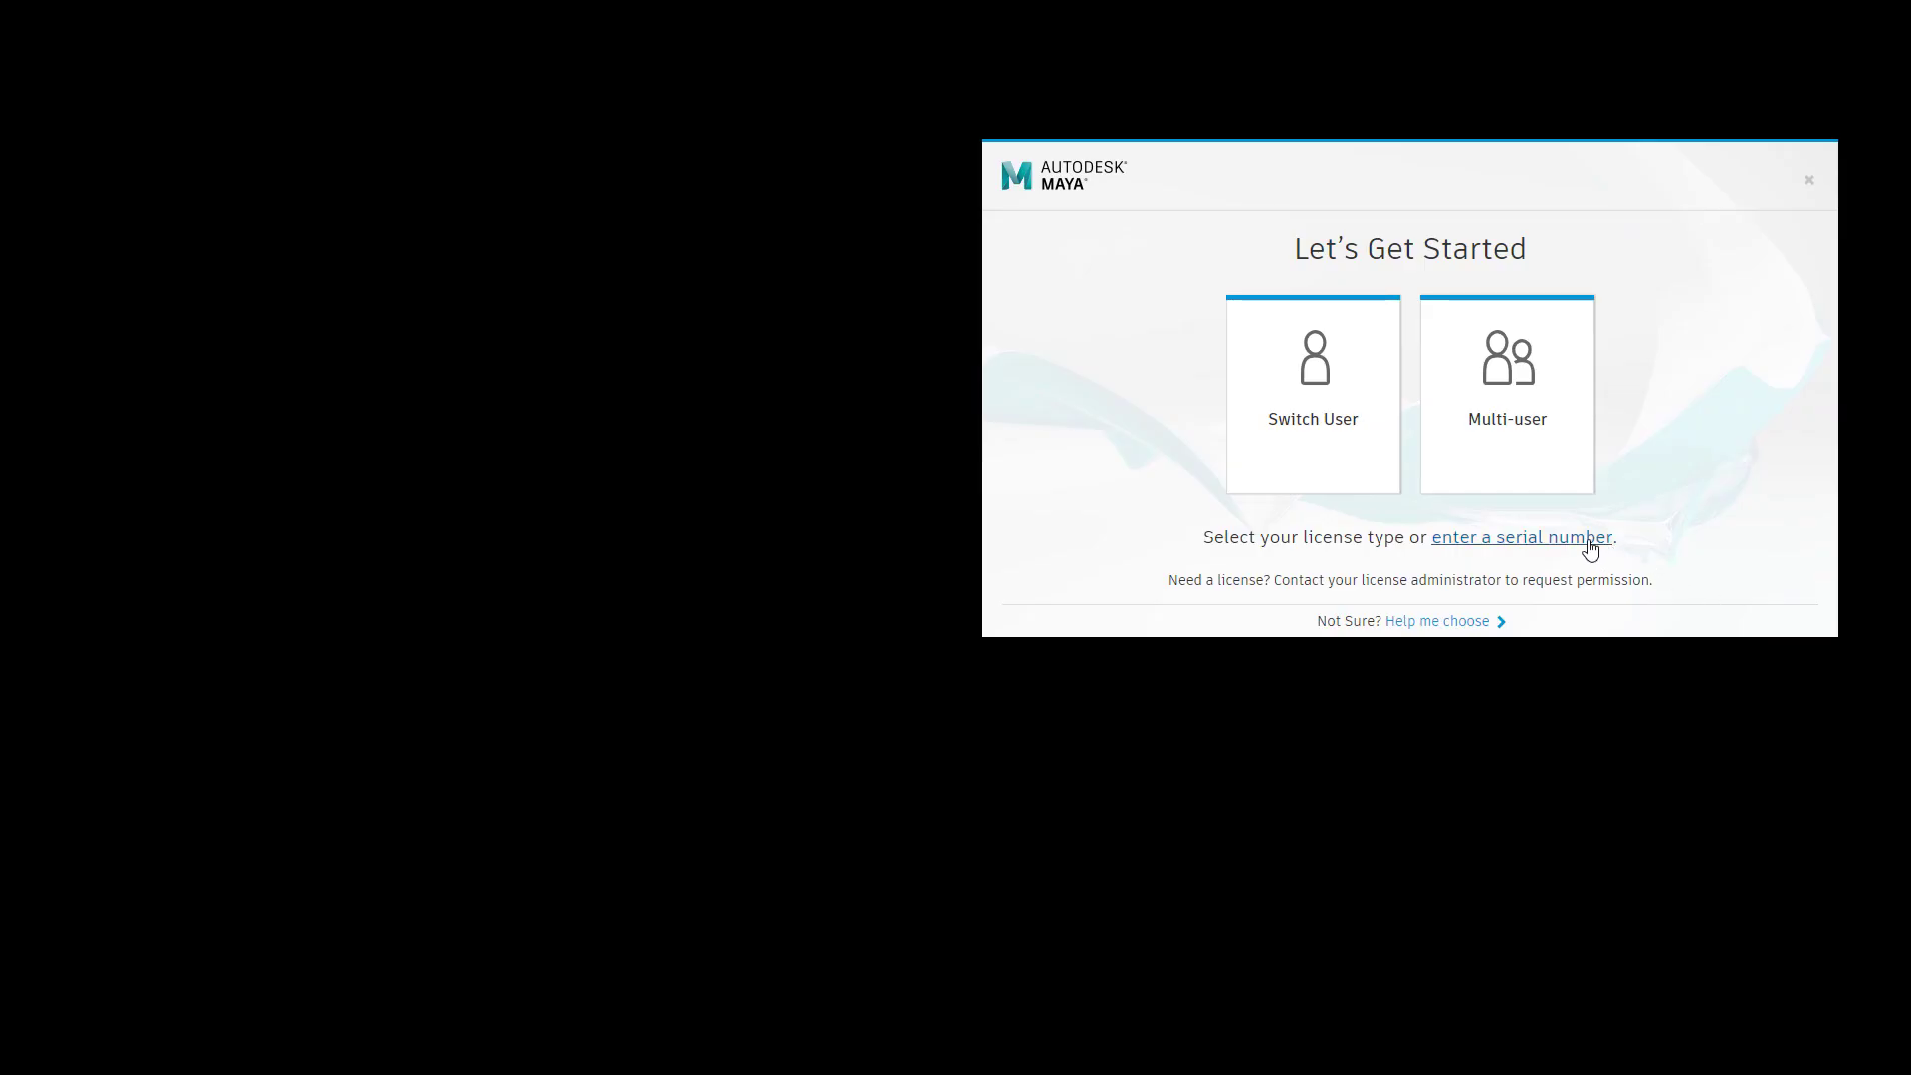
click(1522, 537)
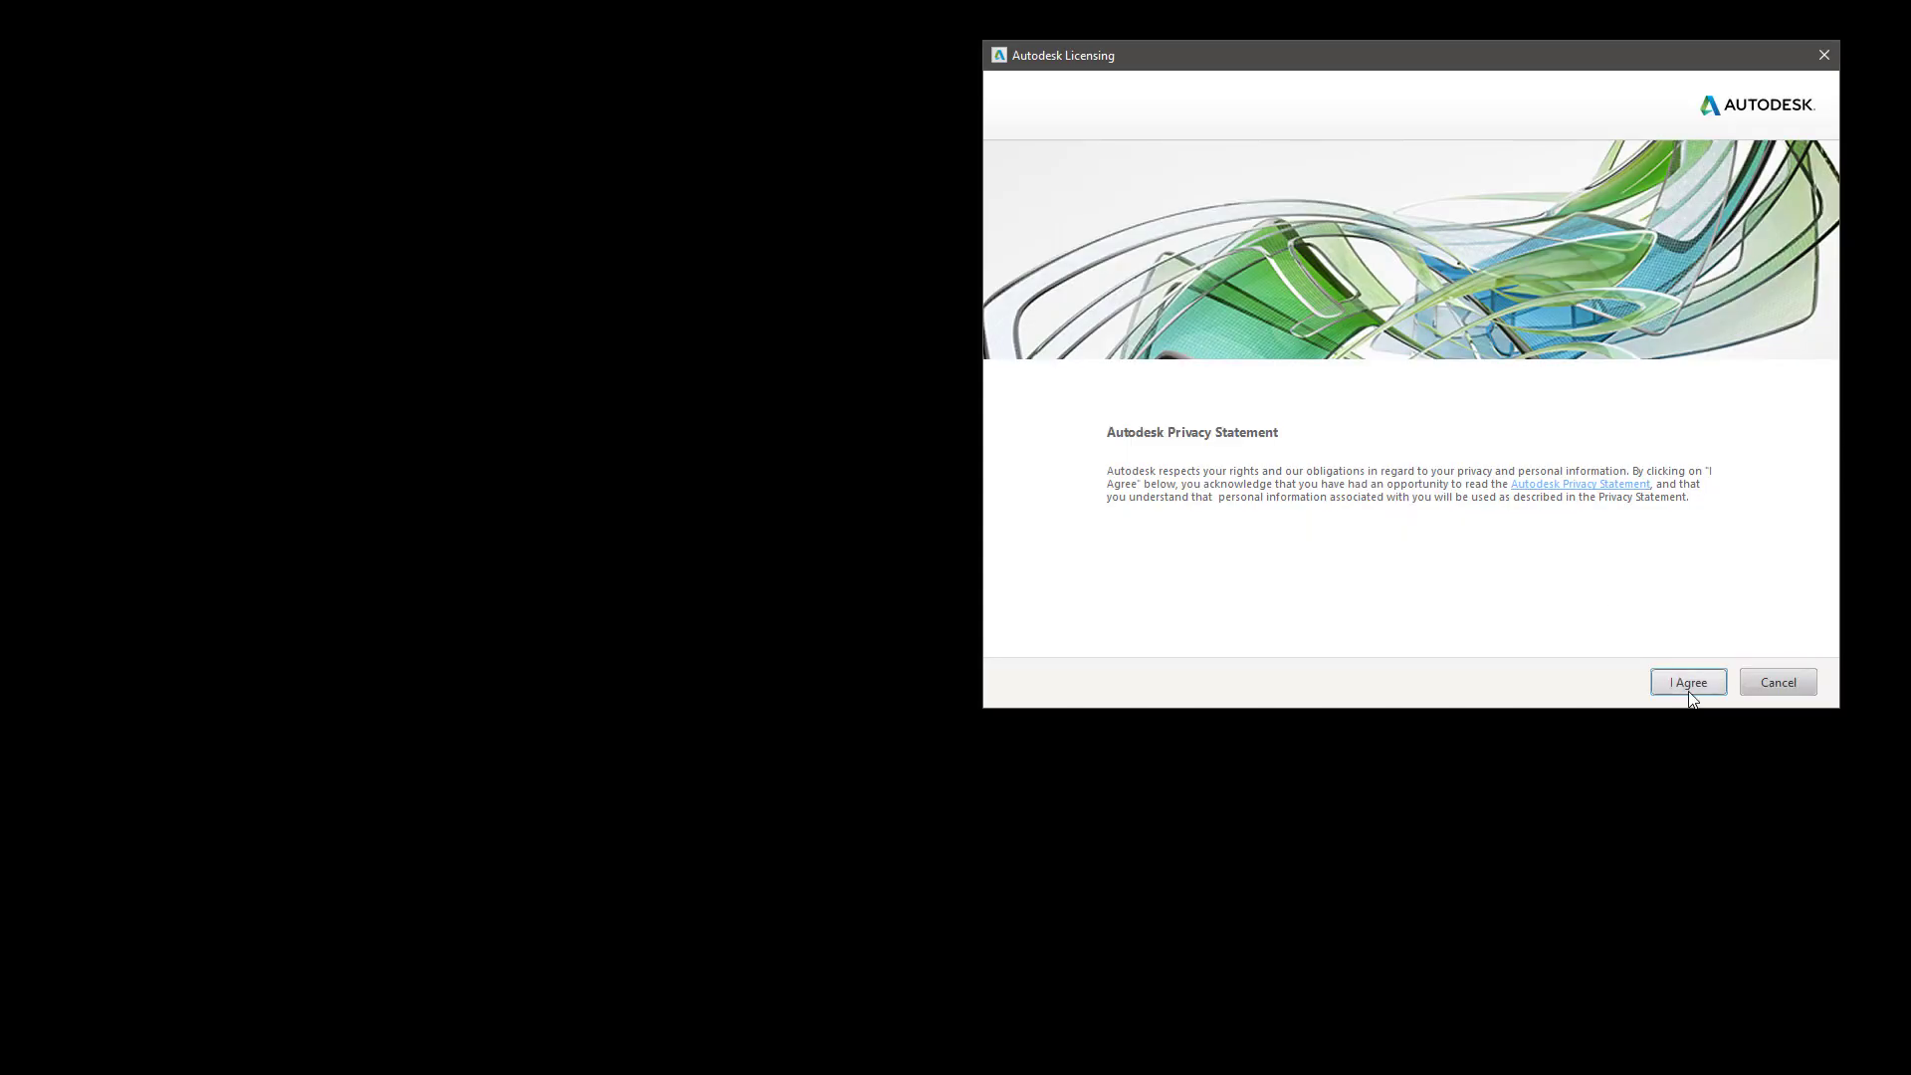
click(1688, 682)
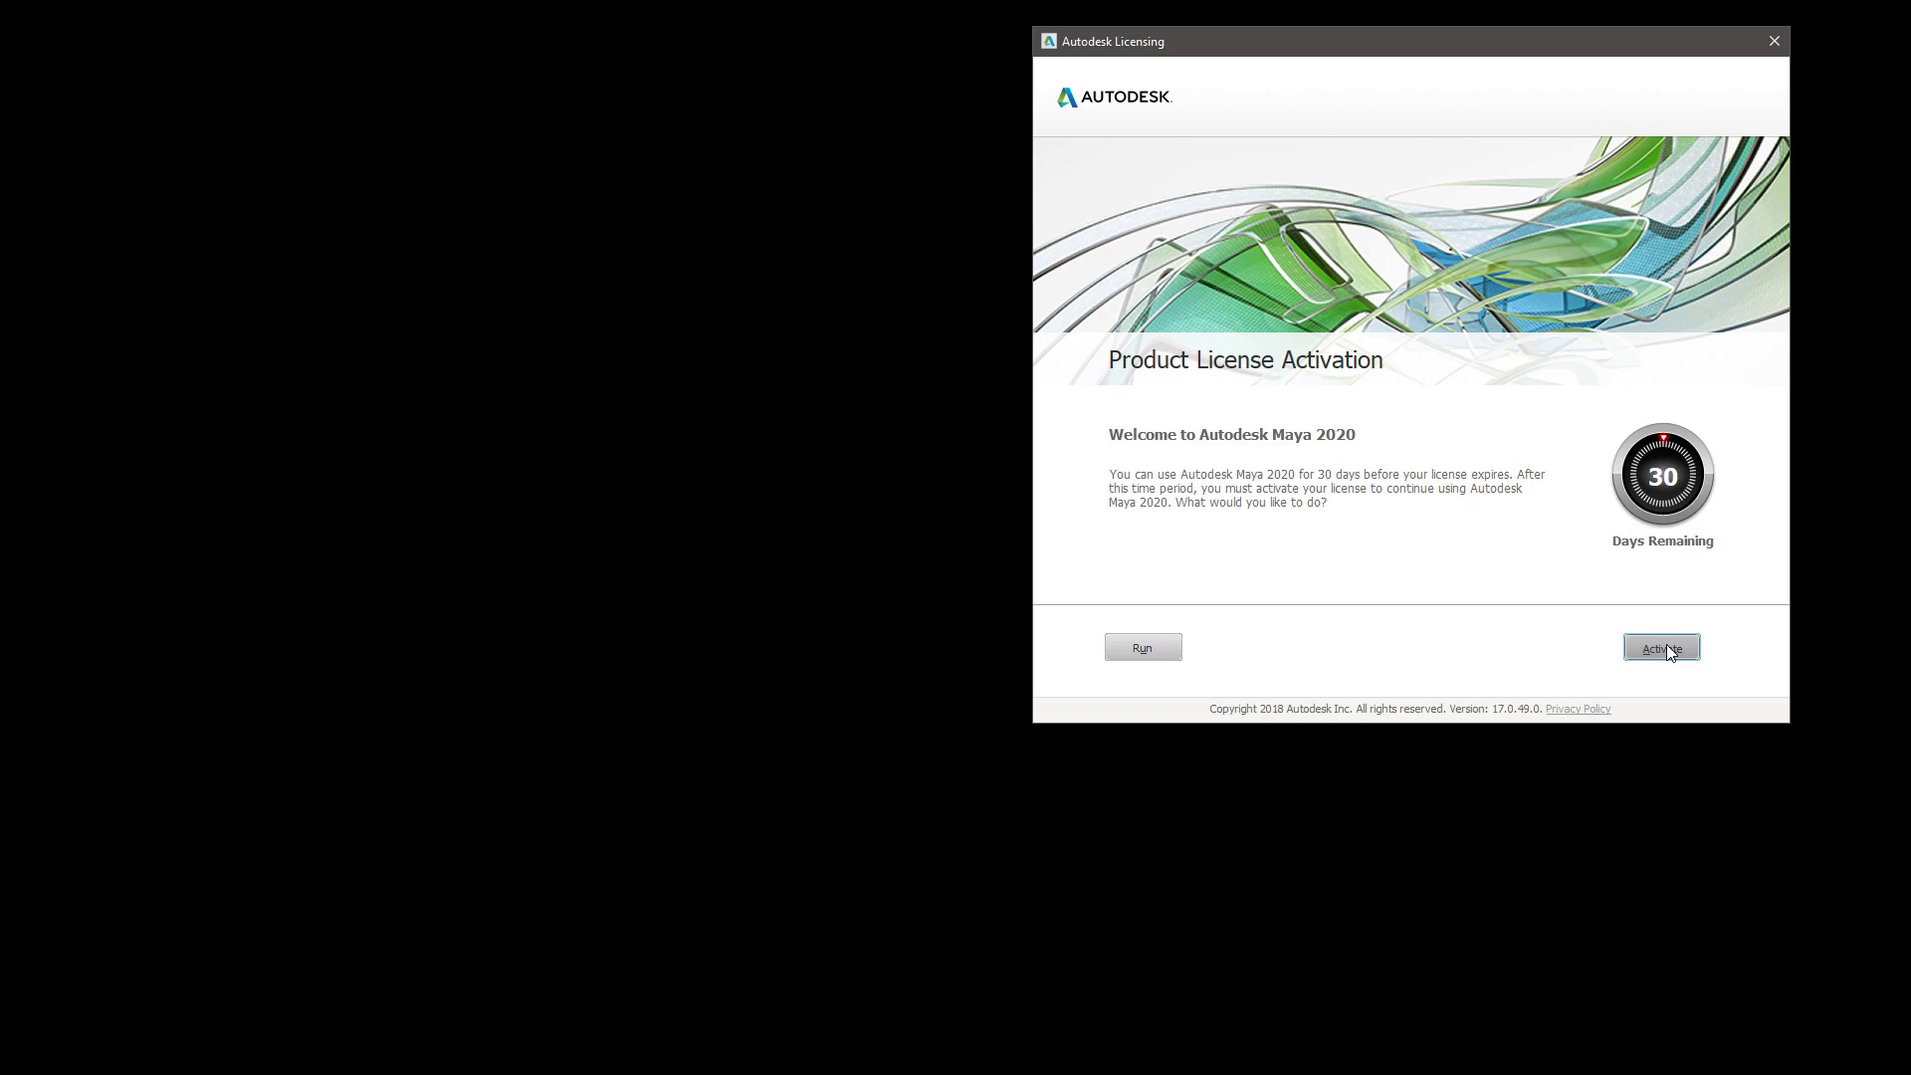
click(1662, 648)
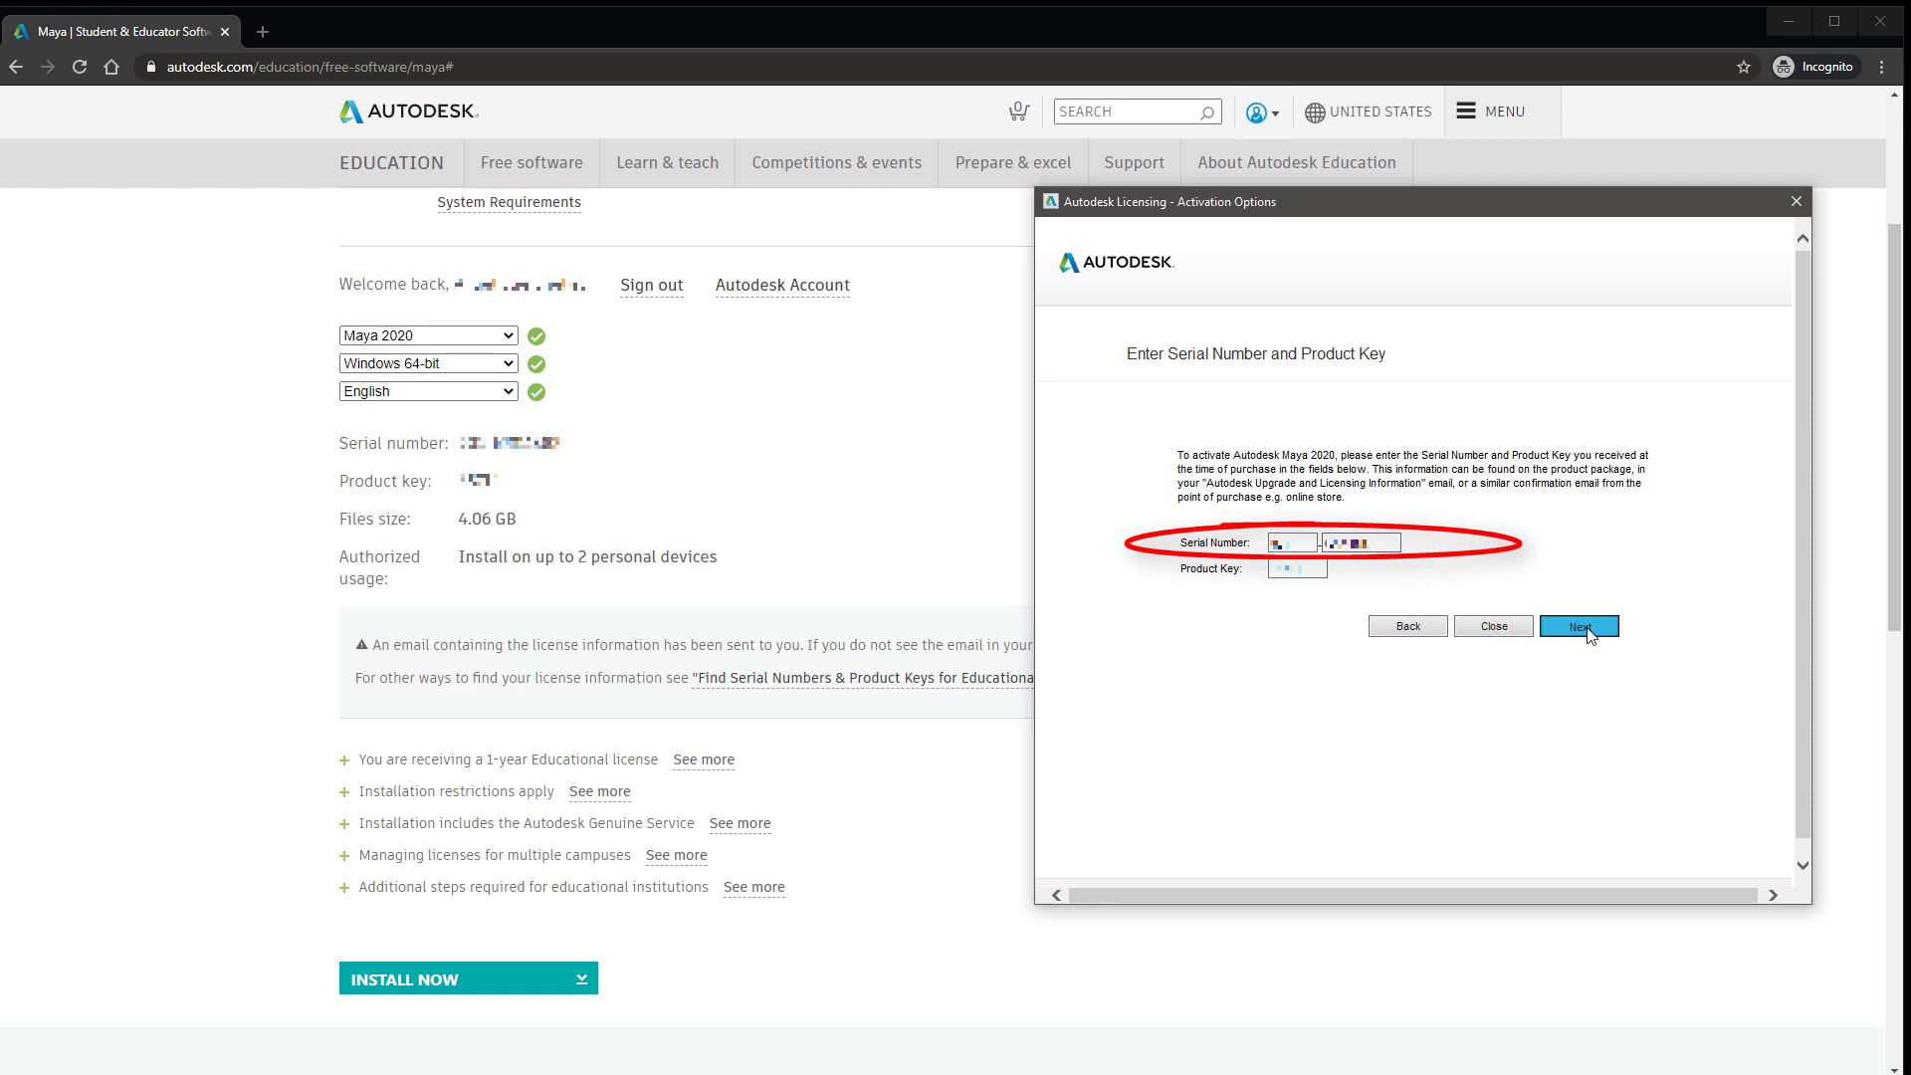
click(1579, 626)
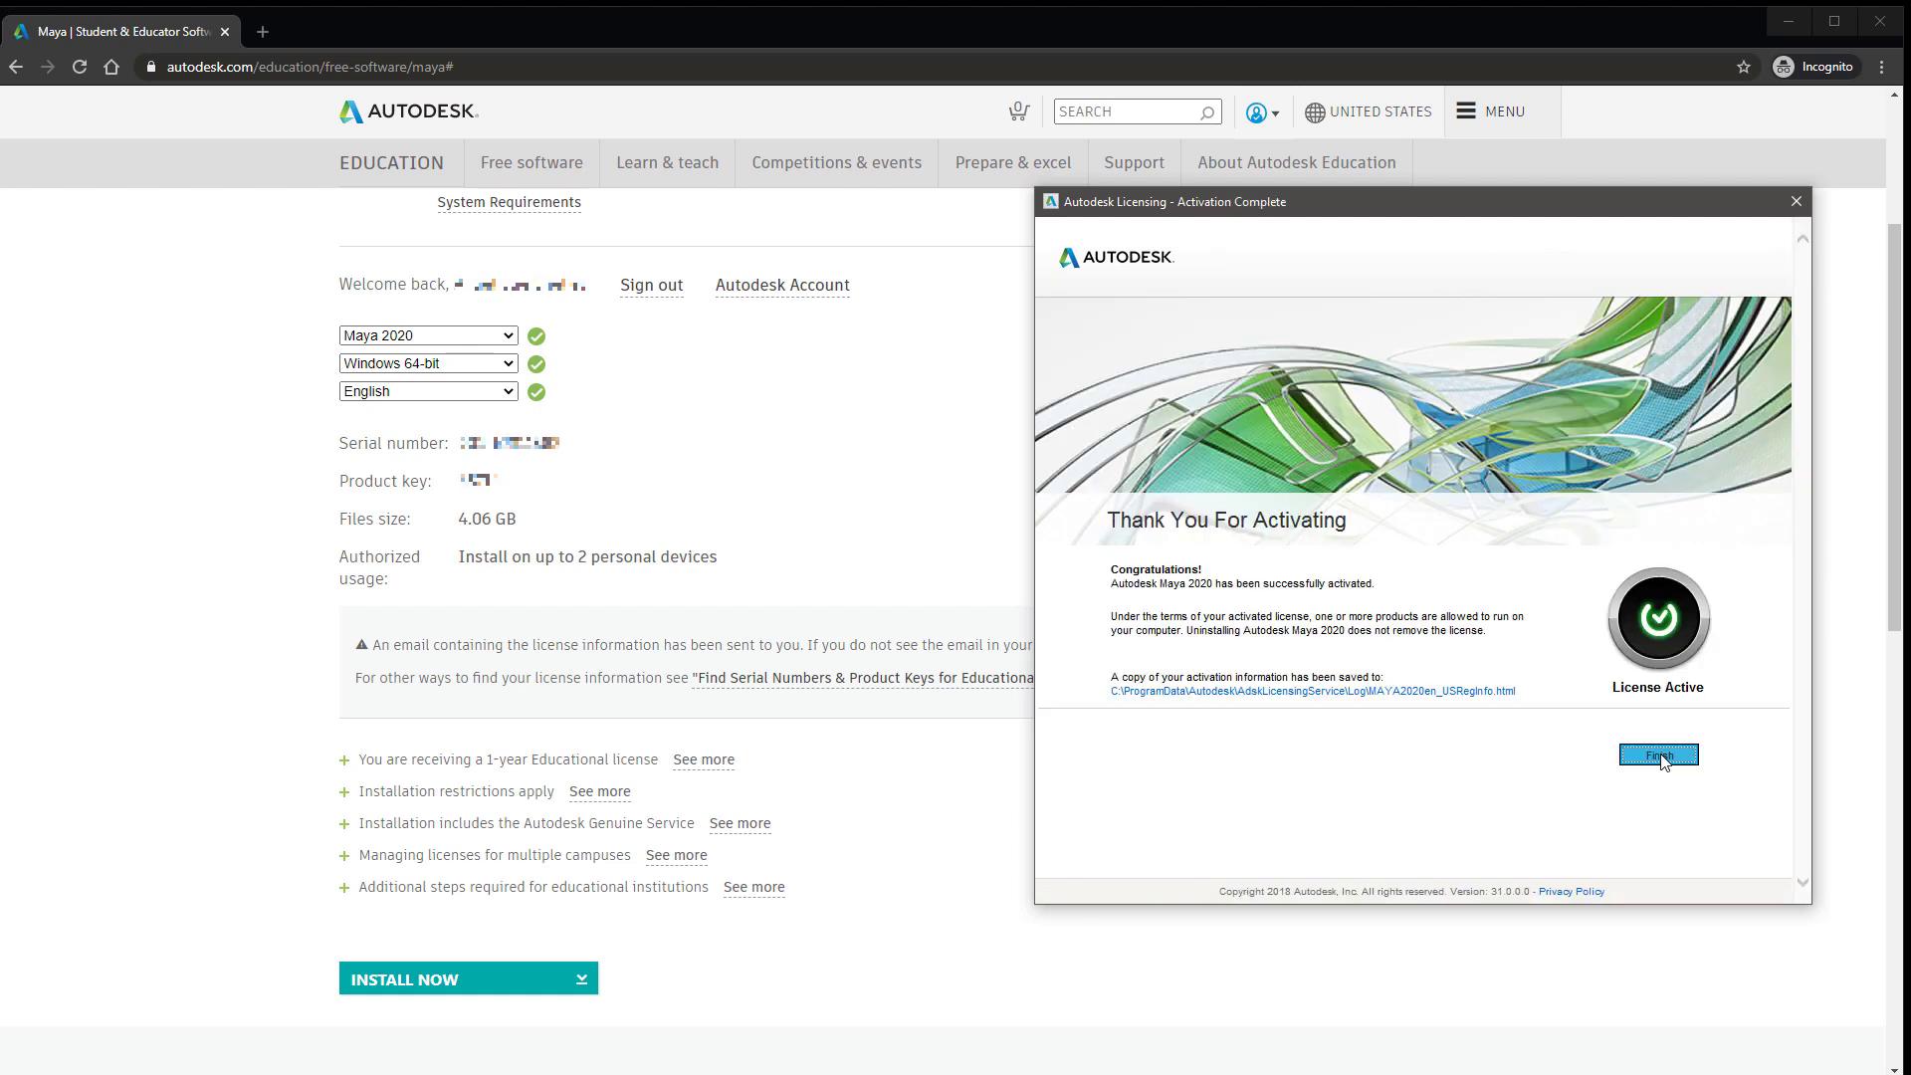
- Finish activation, start with default preferences, and turn off 'Show this at startup' for What's New highlights
click(1657, 755)
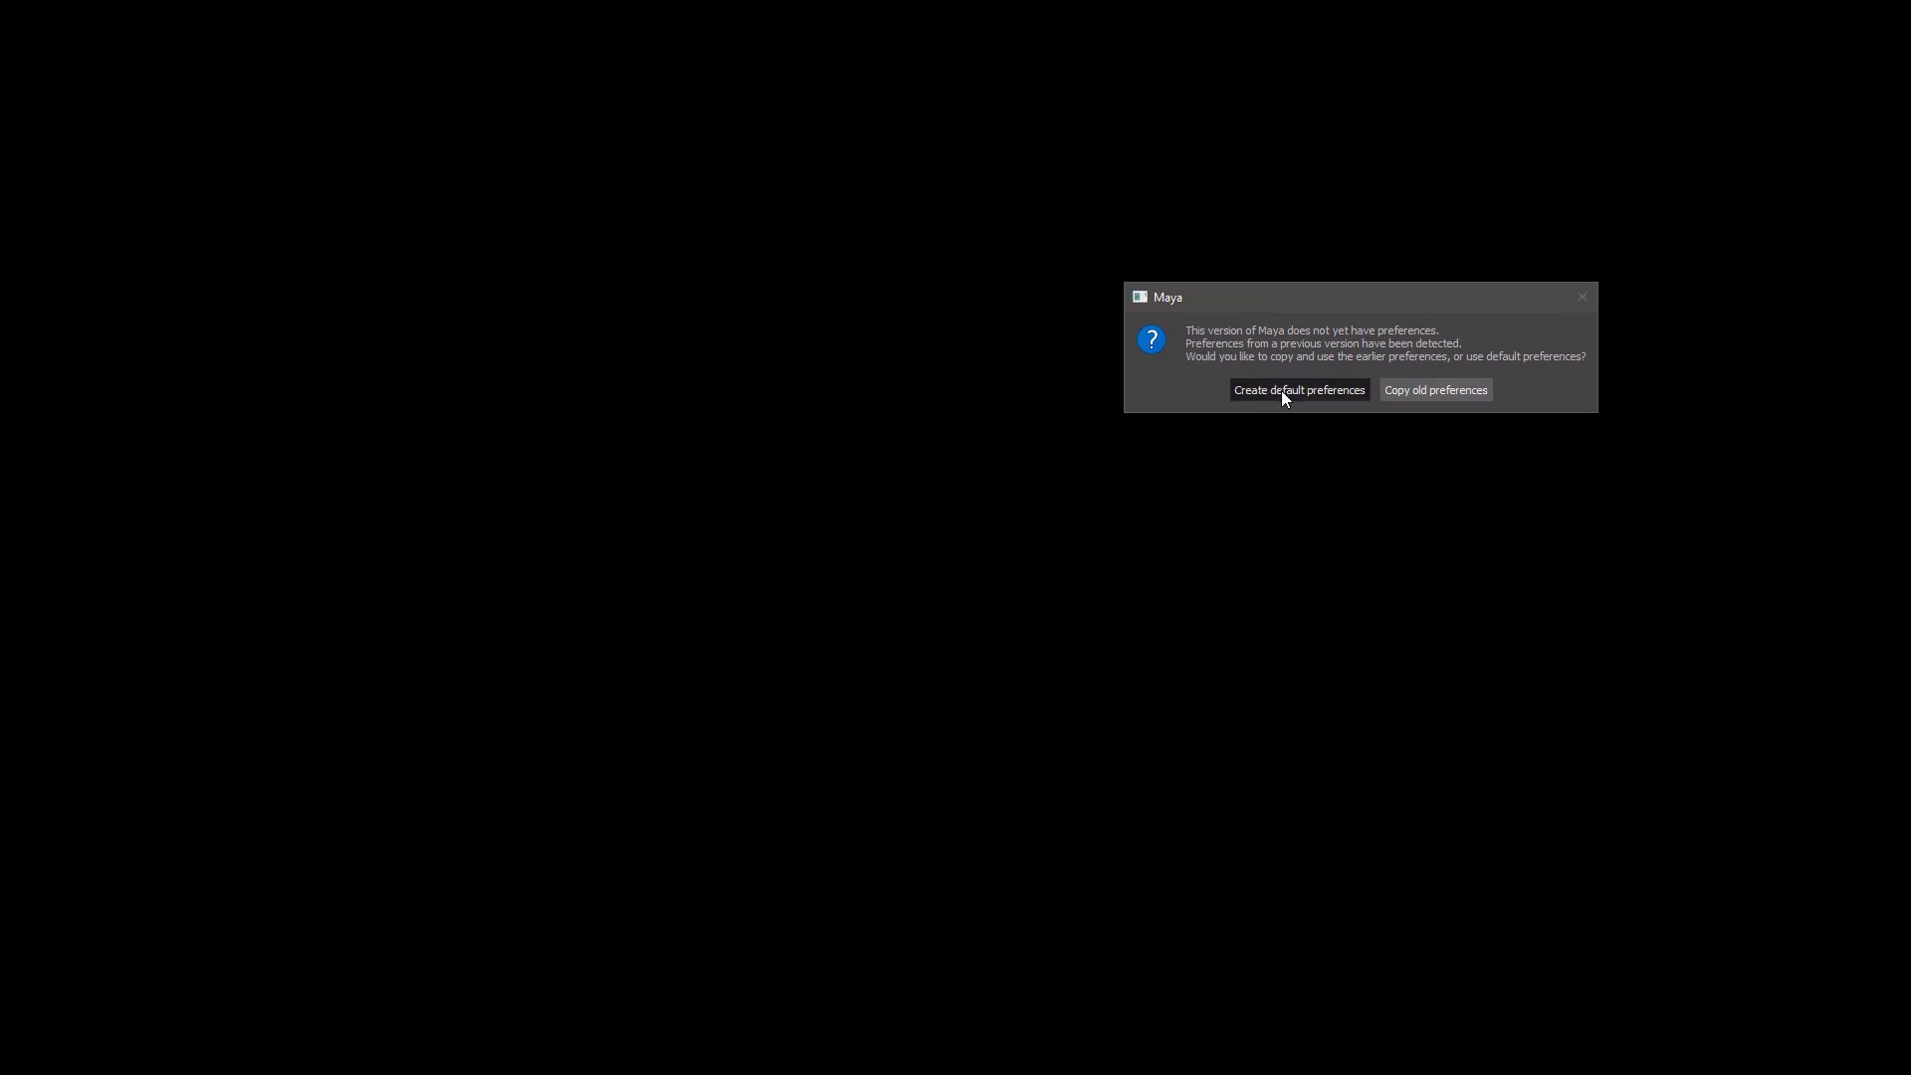
click(1299, 389)
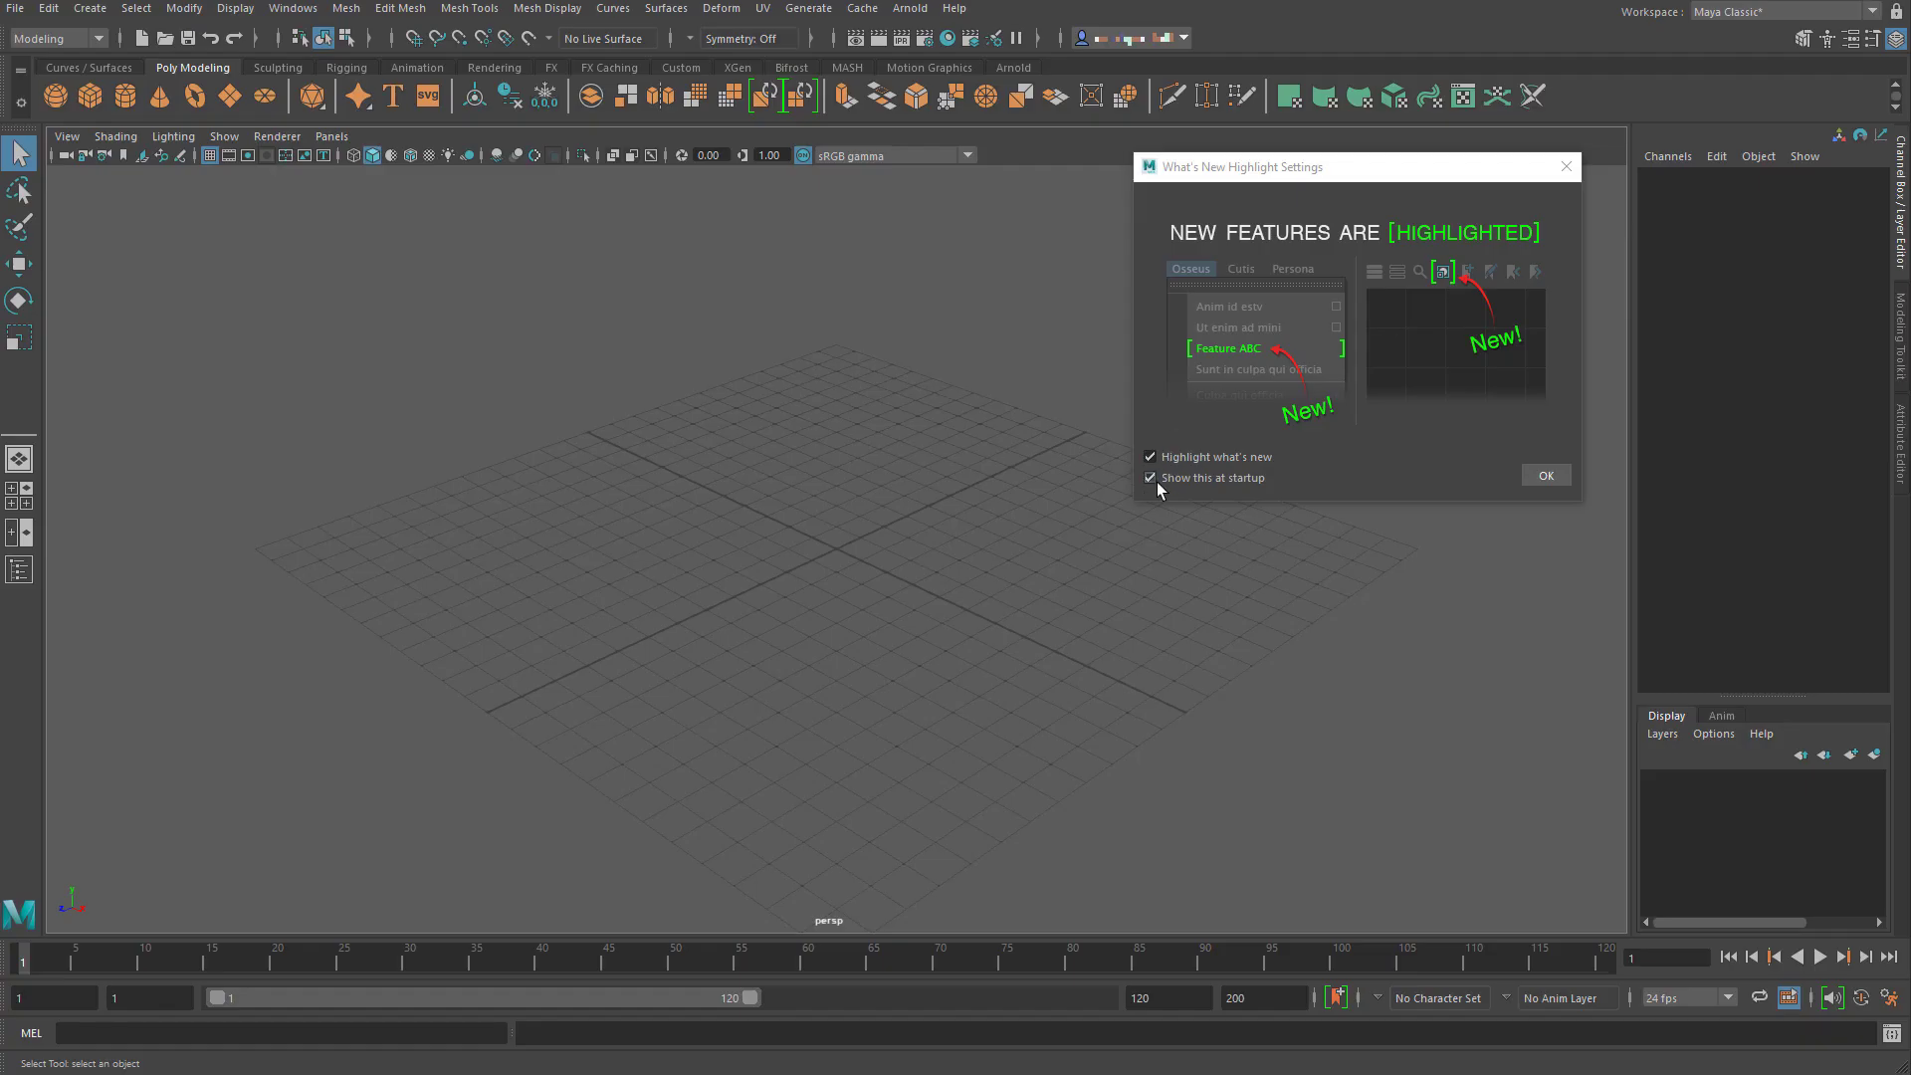
click(1150, 478)
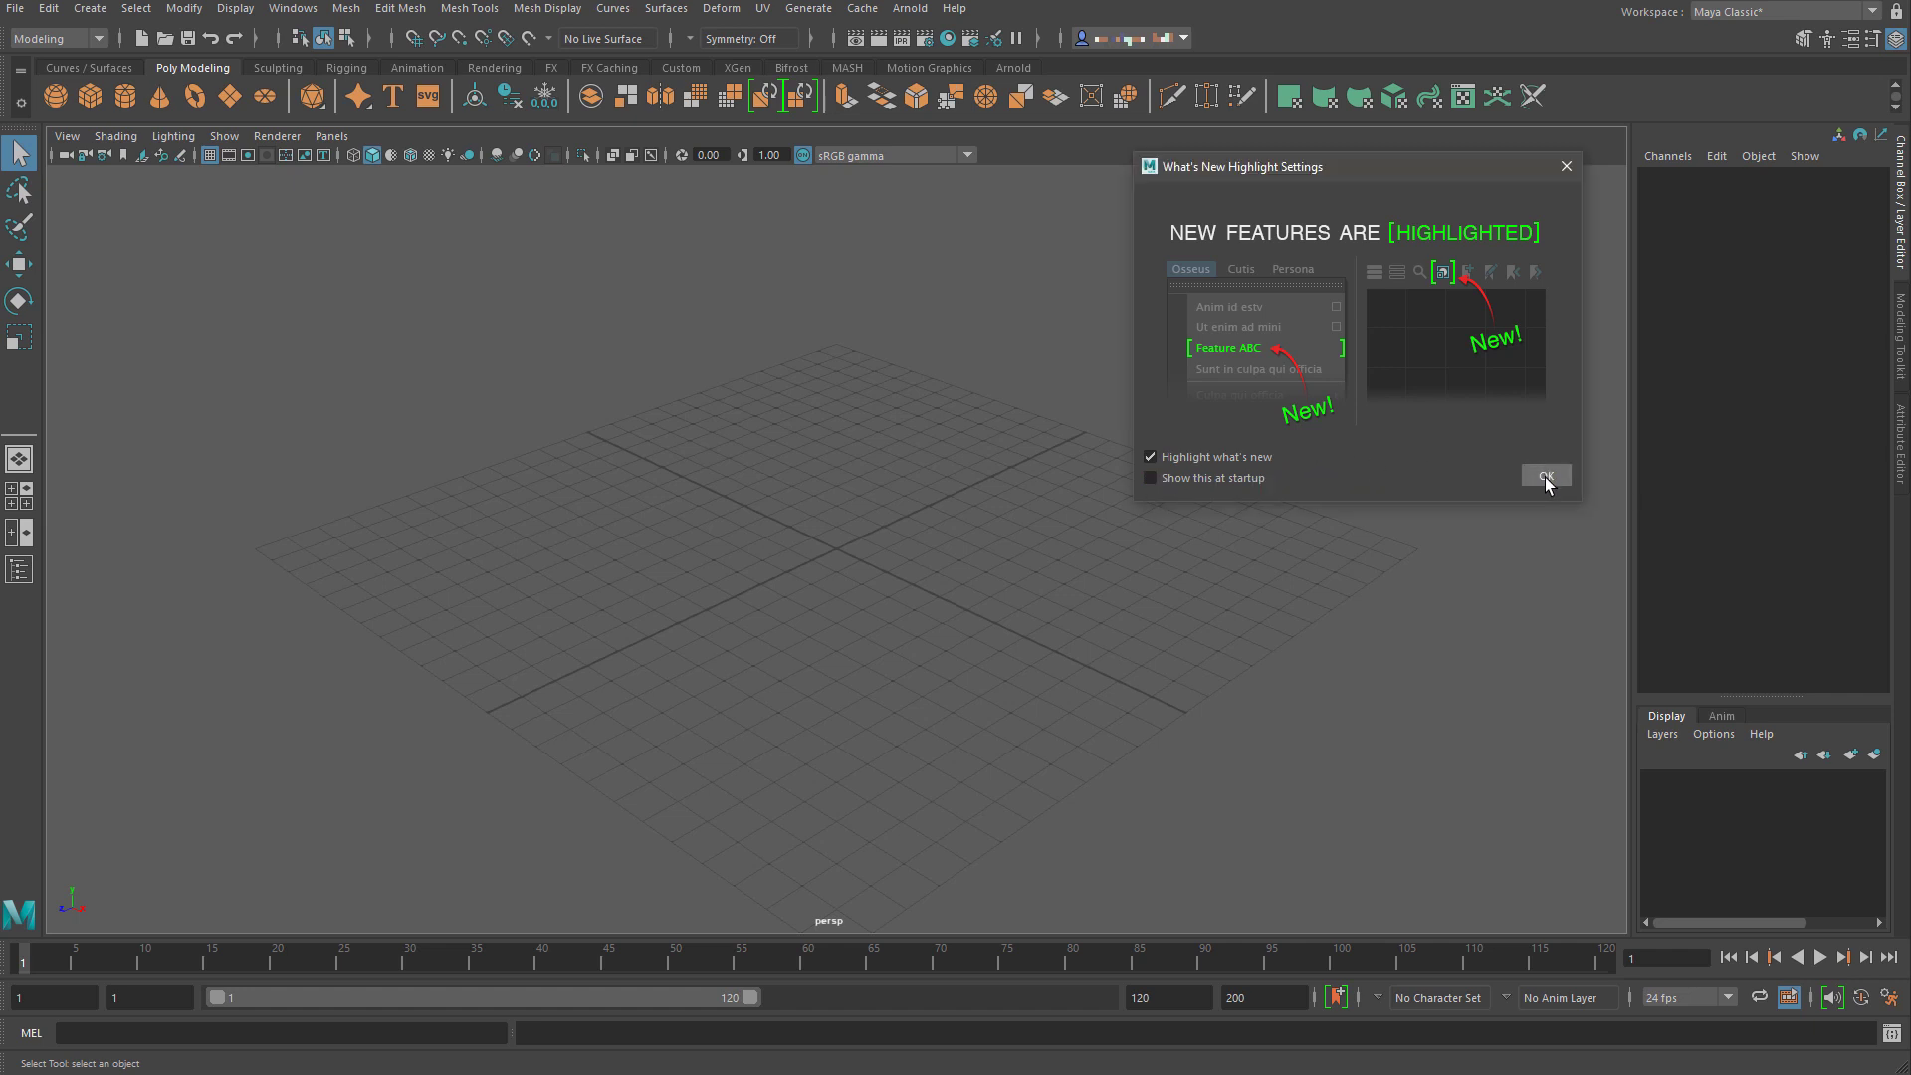
click(1545, 475)
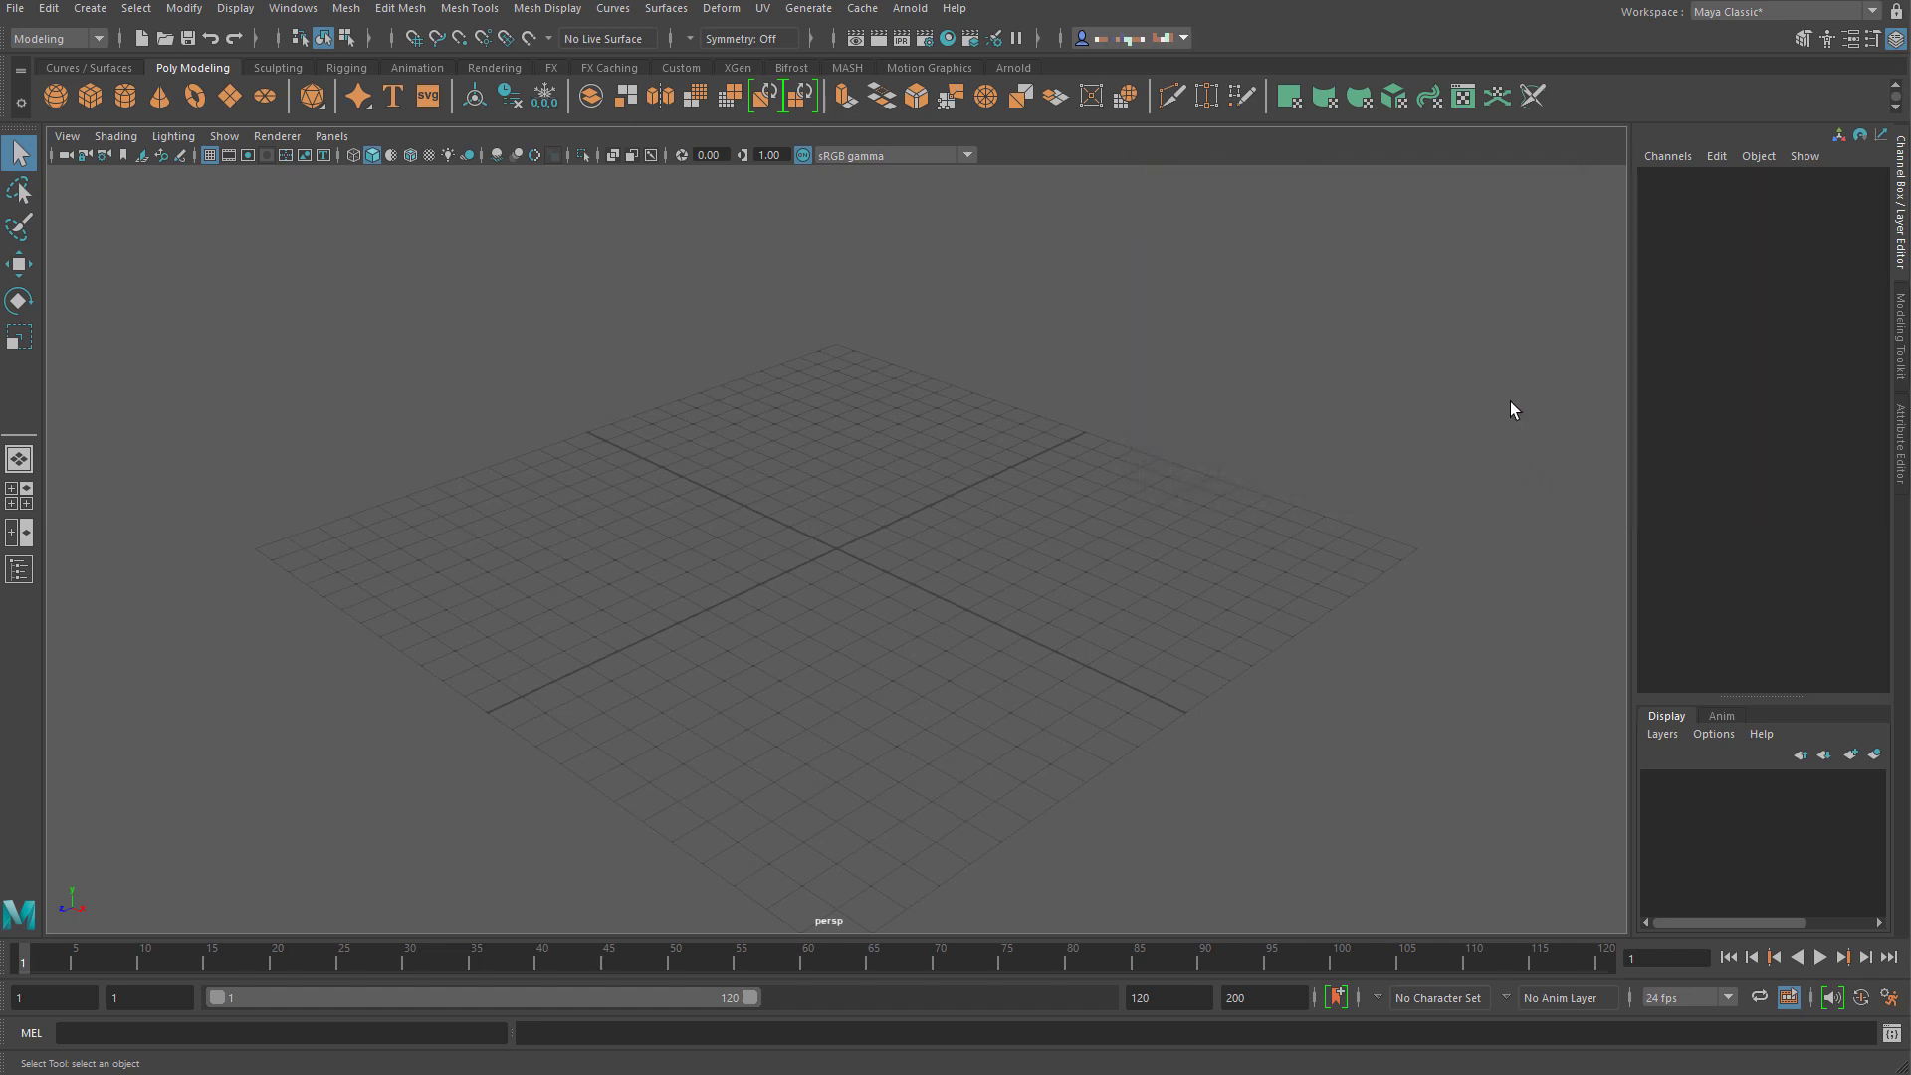
- Browse the Mesh menu, then toggle on the Modeling Toolkit panel
click(348, 8)
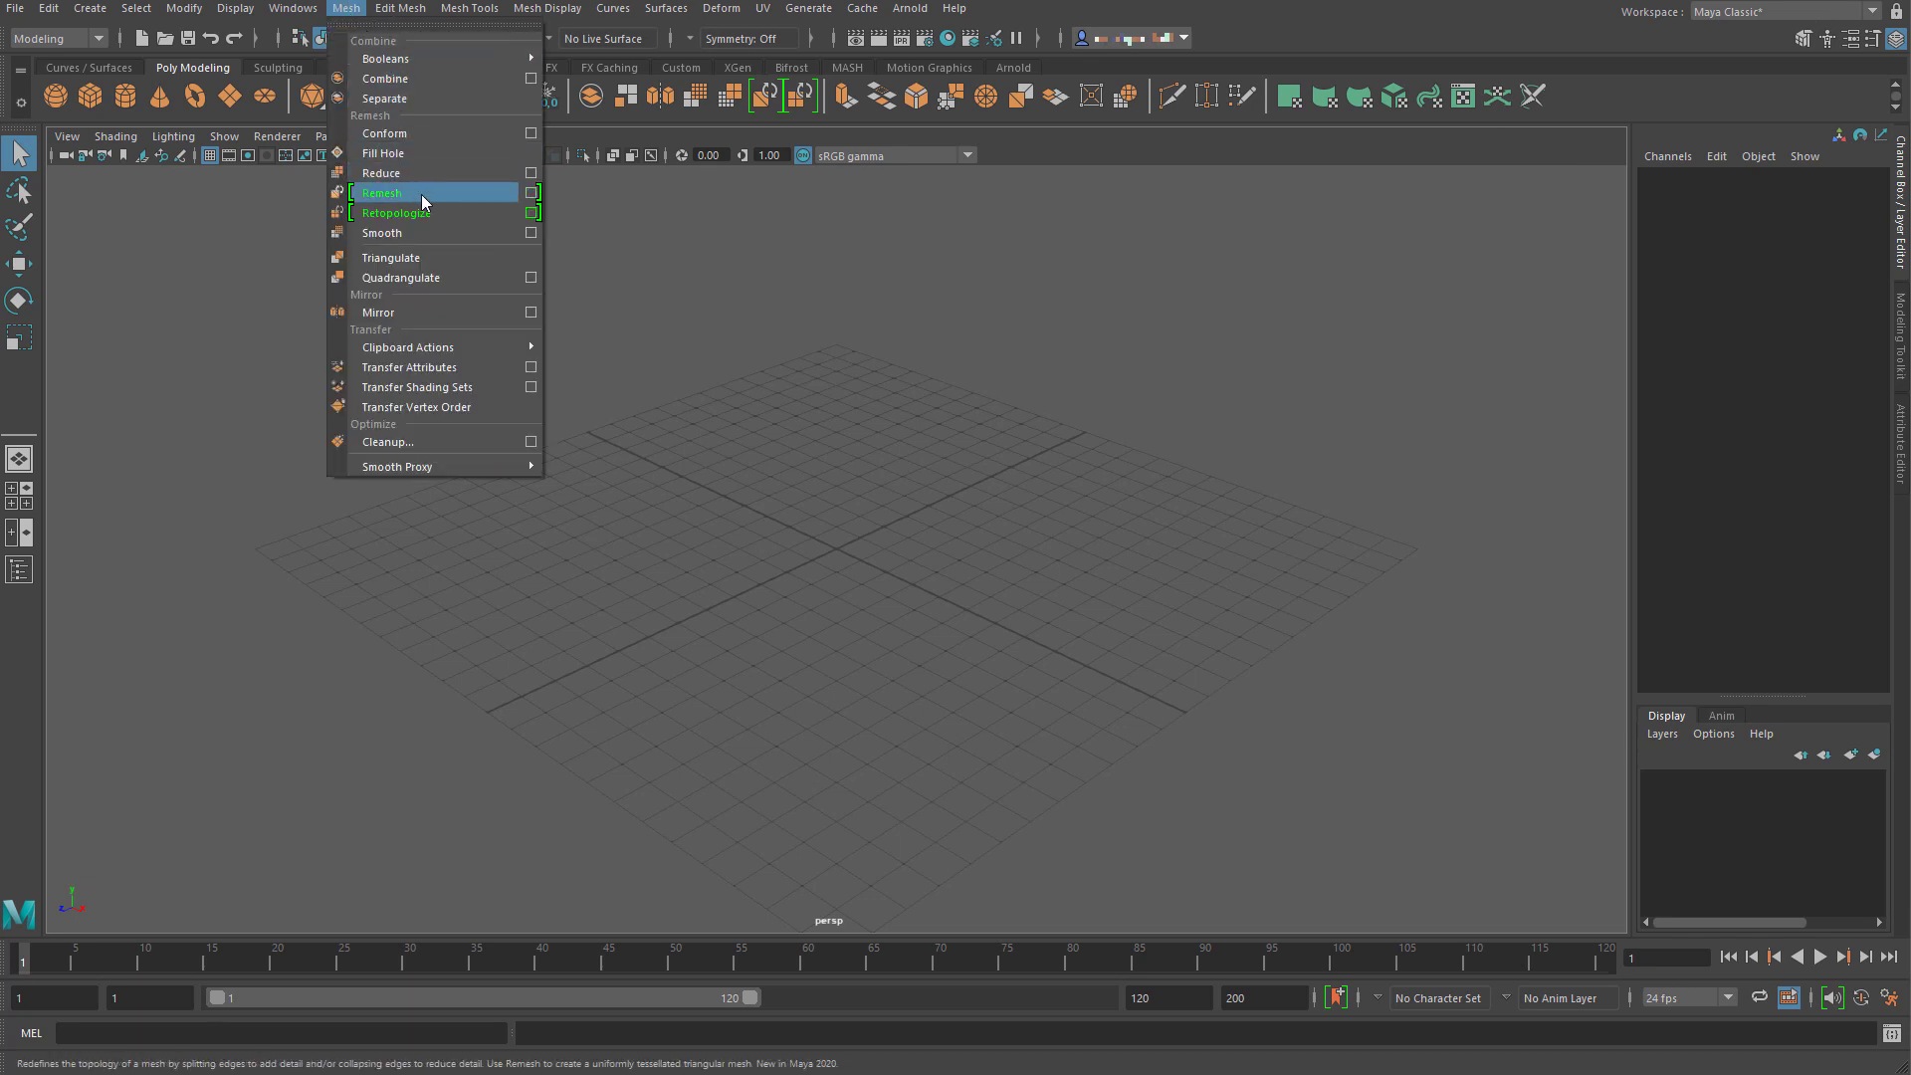
mouse_move(1052, 215)
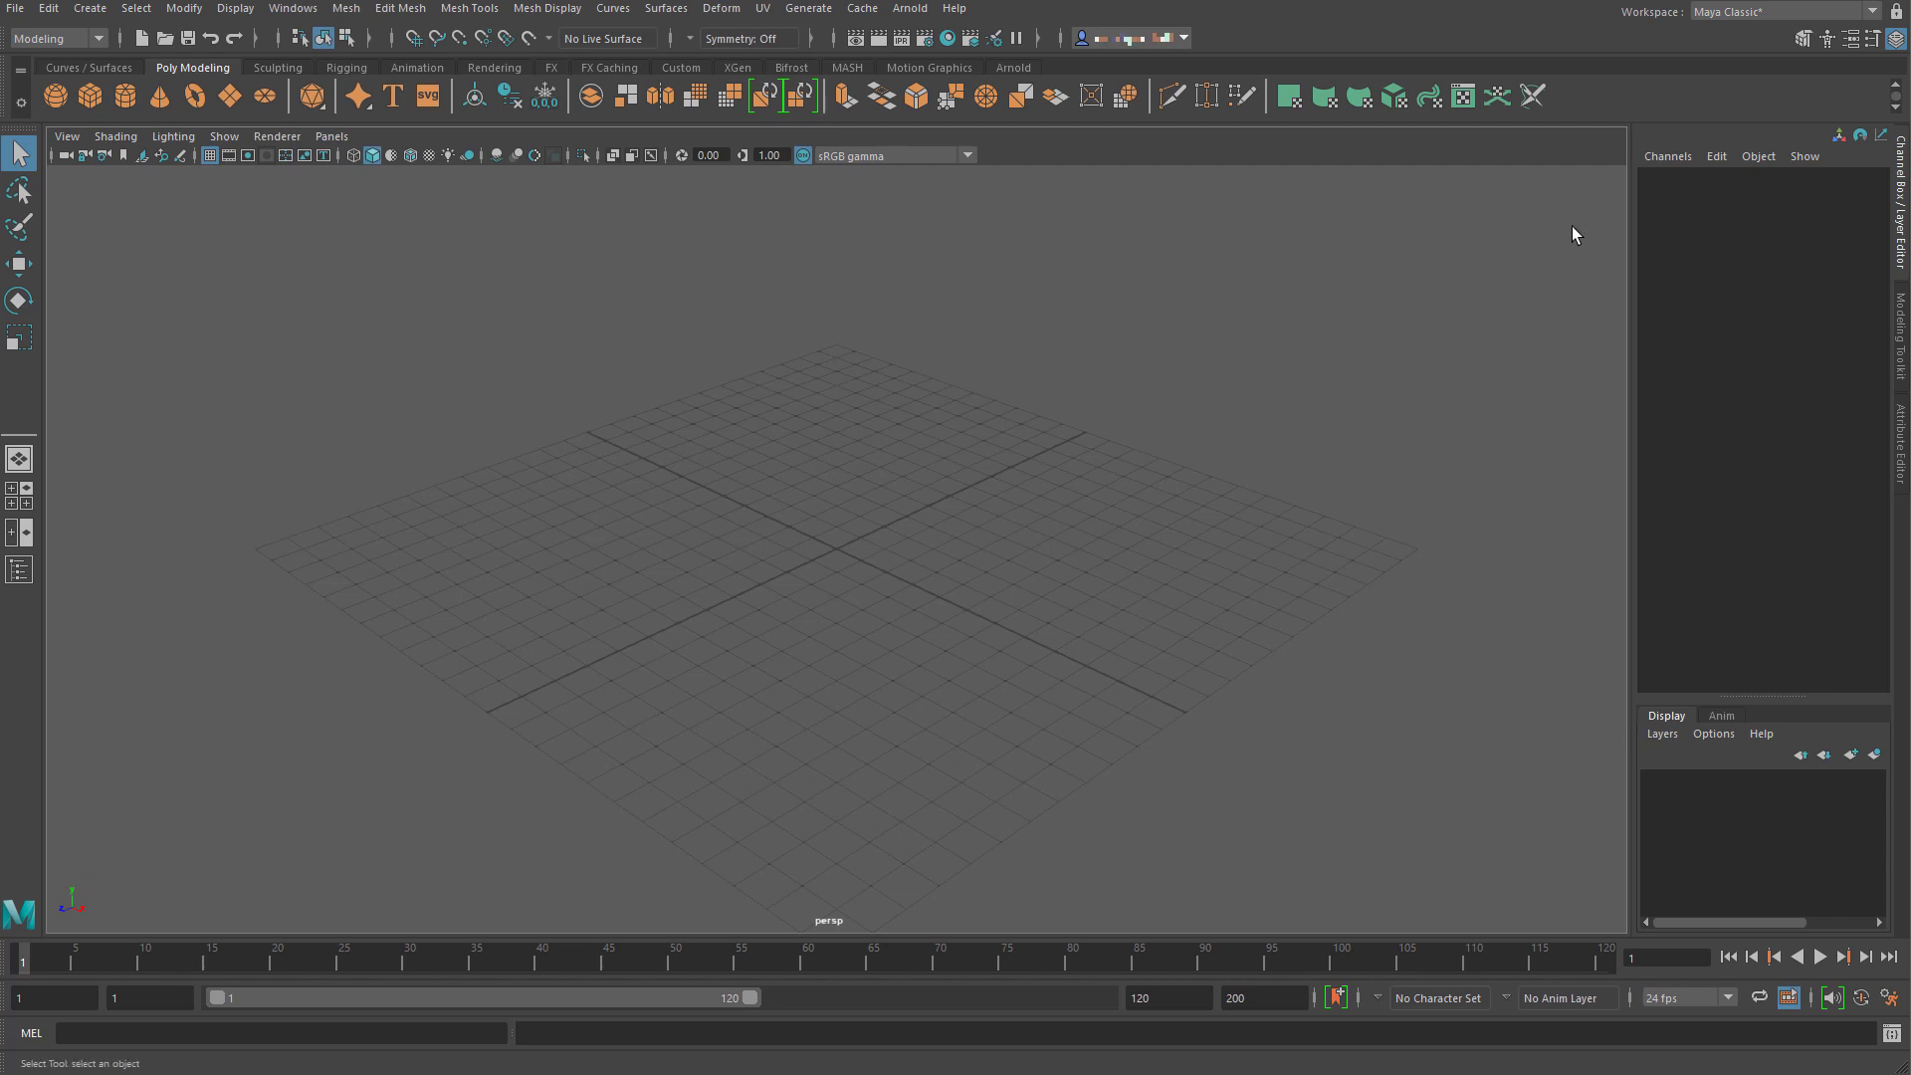
mouse_move(1825, 38)
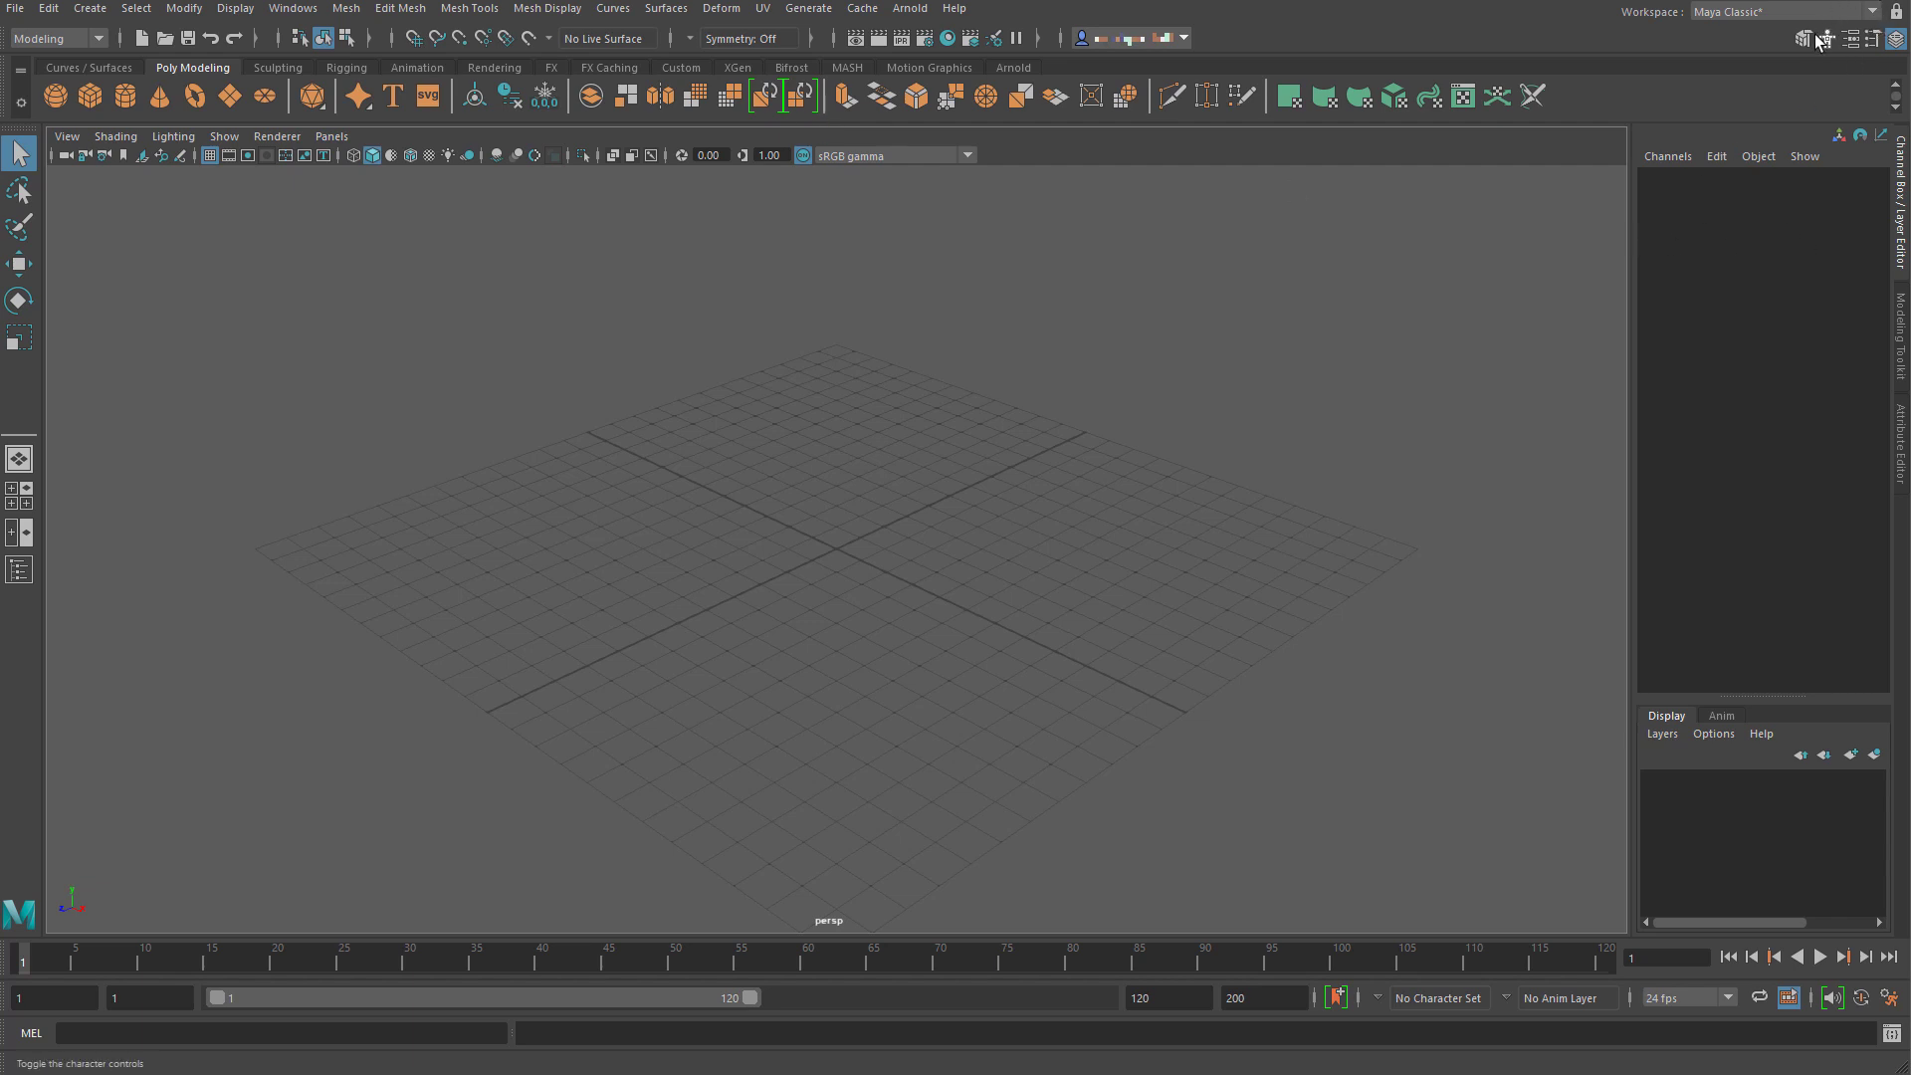
click(1795, 39)
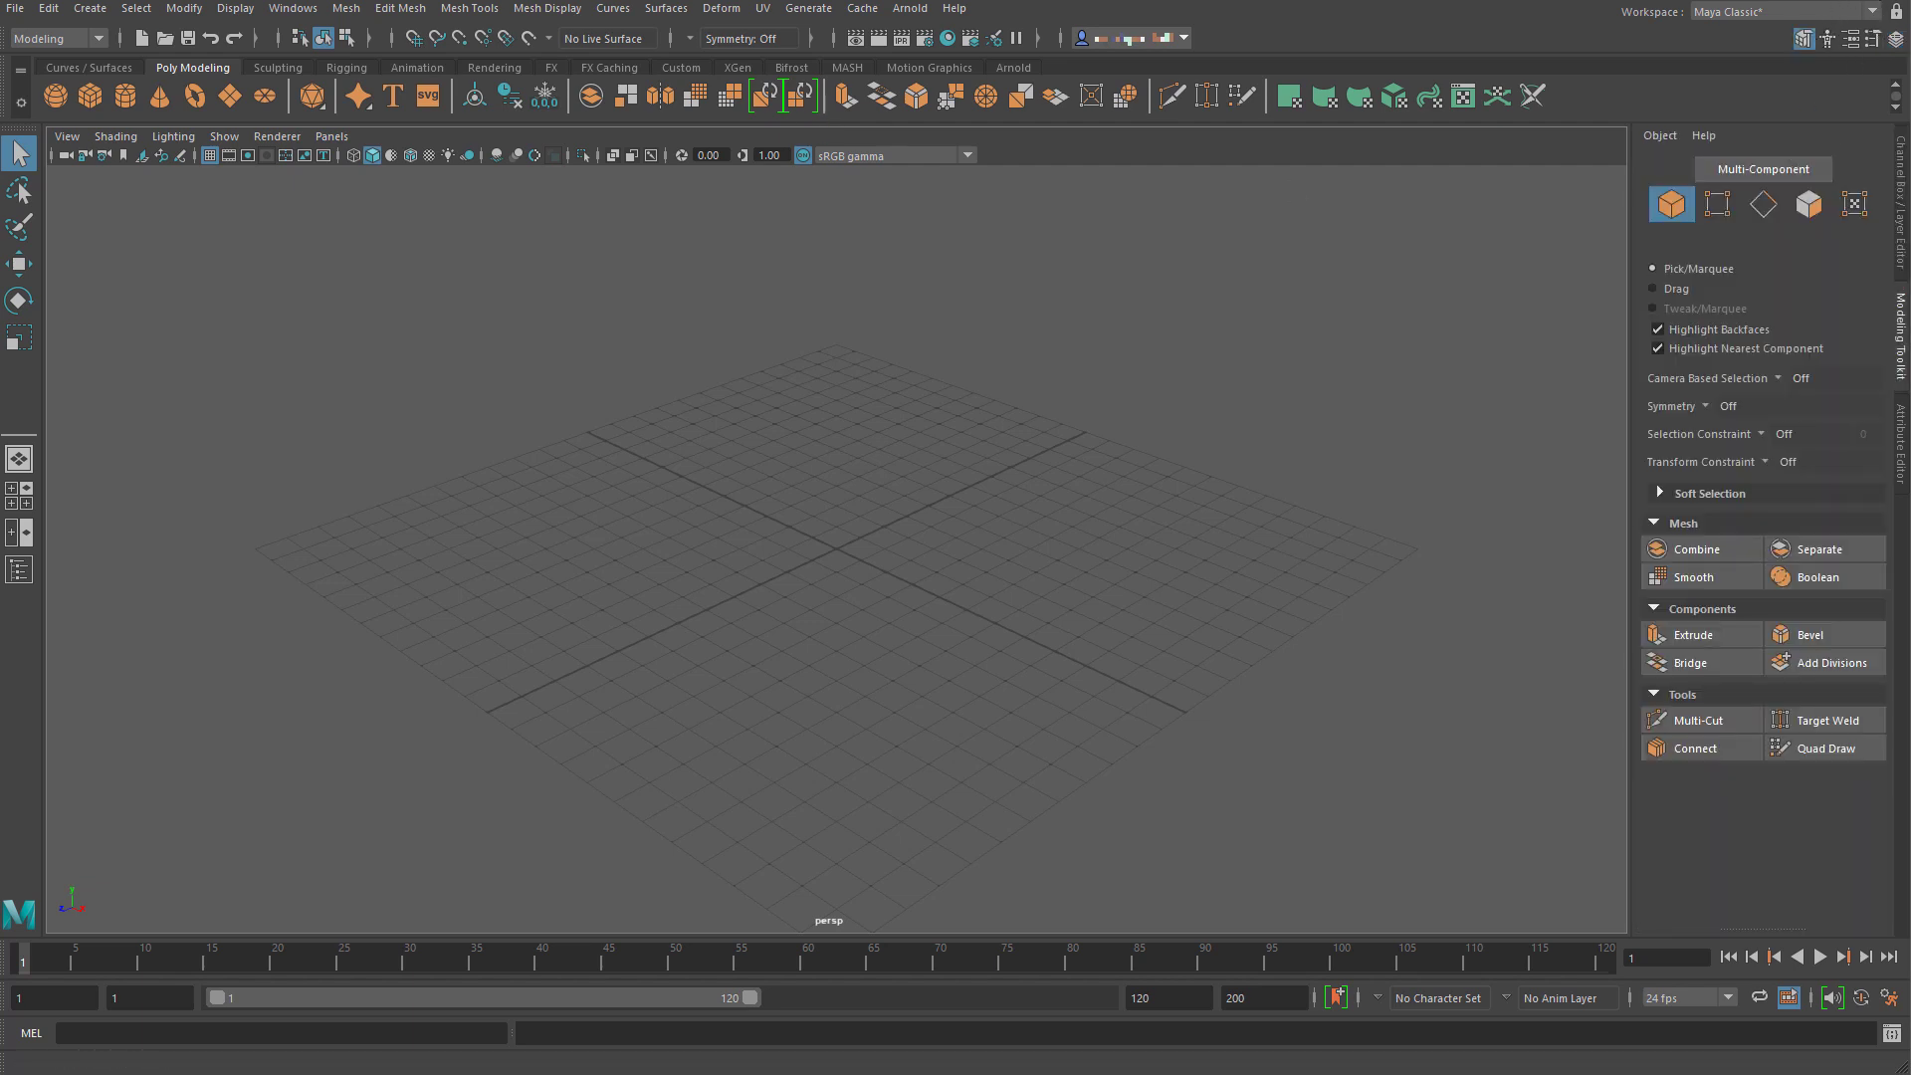